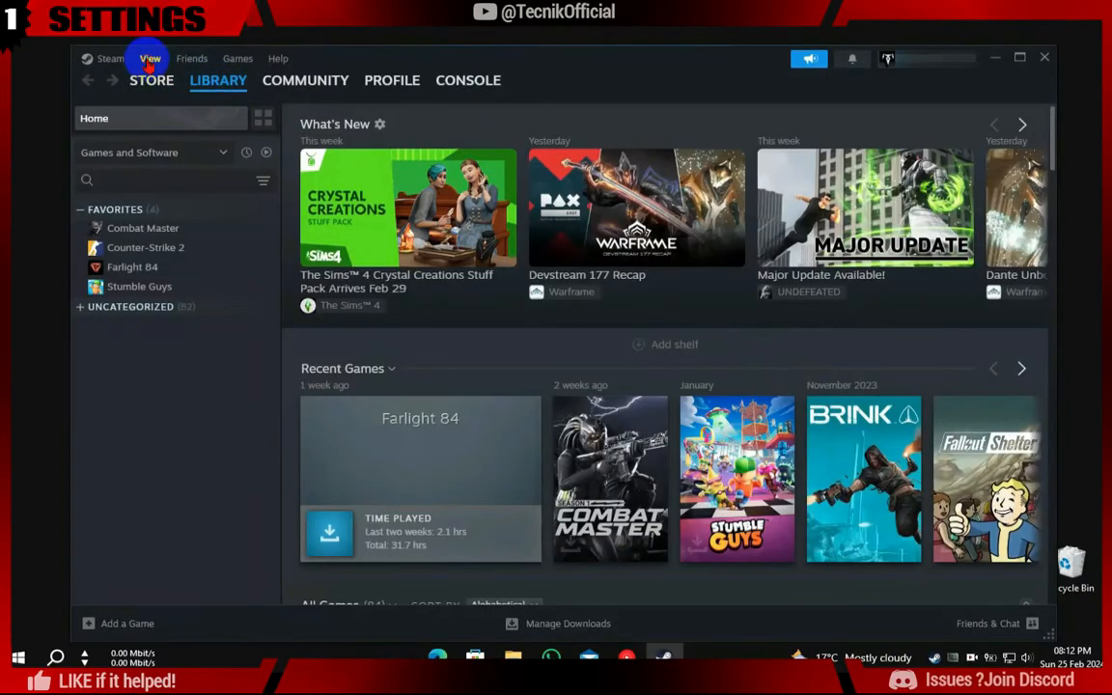
# - Close the Steam main library window
pyautogui.click(149, 59)
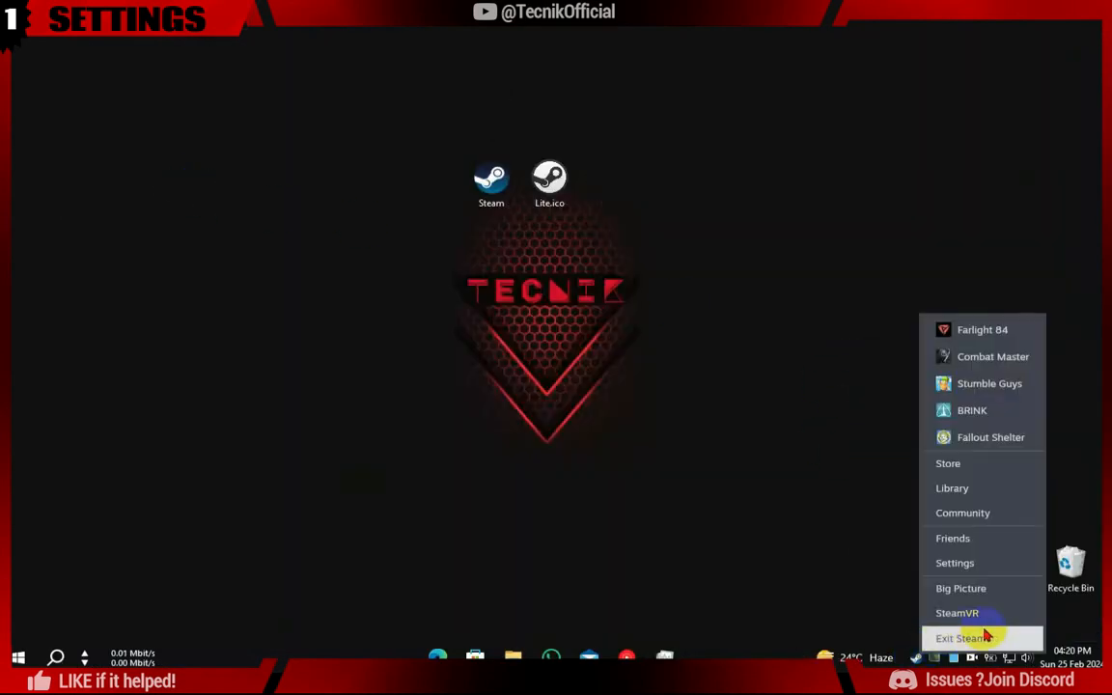
pyautogui.moveTo(985, 563)
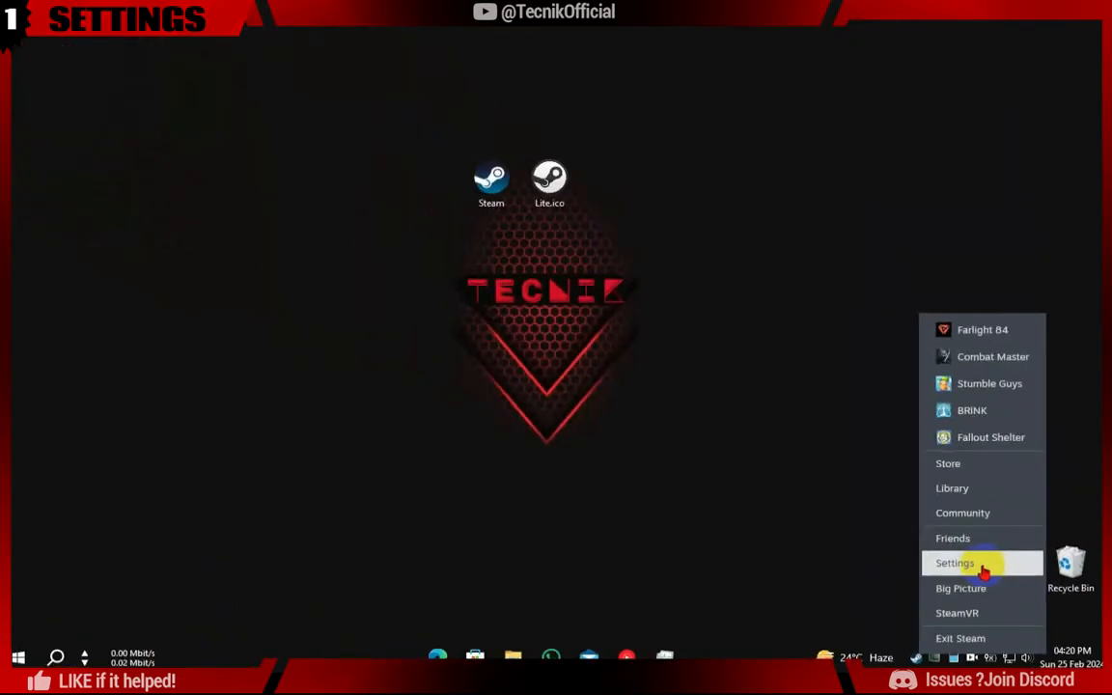
# - In Friends & Chat settings, disable animated room effects and turn off animated avatars and frames
pyautogui.click(955, 563)
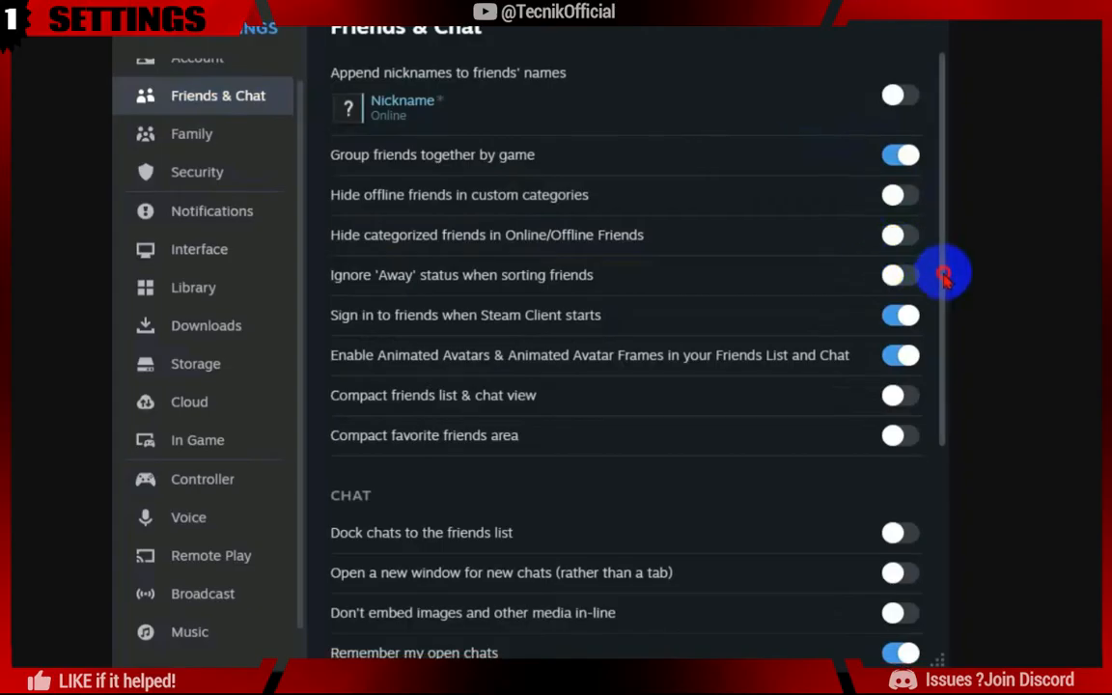
pyautogui.scroll(-3)
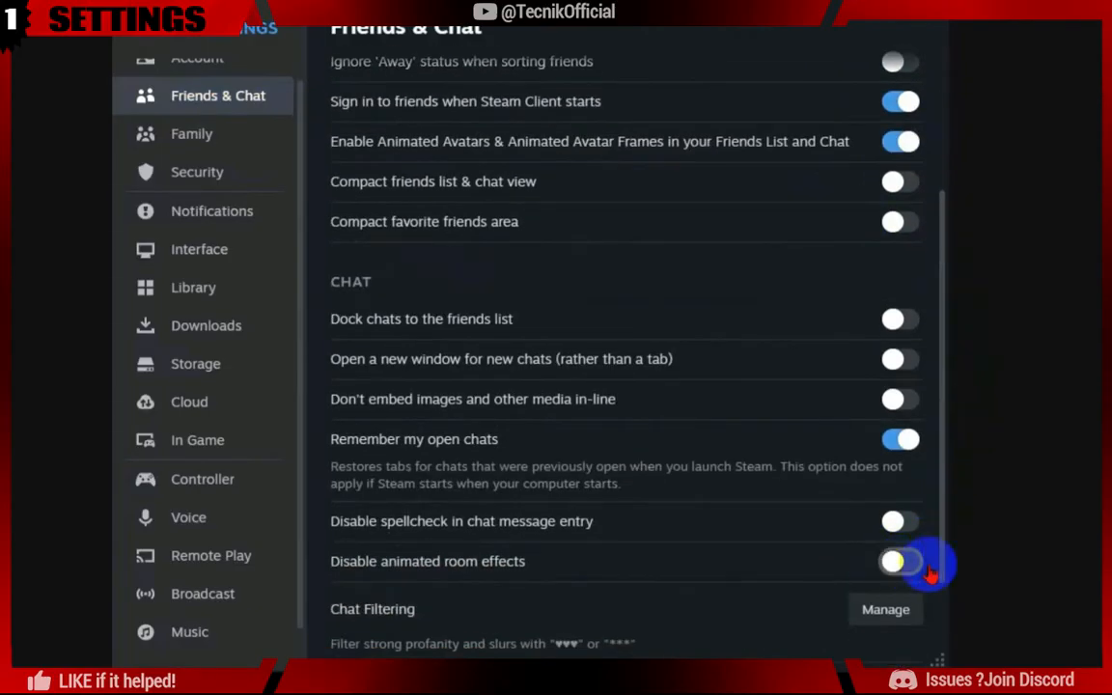
pyautogui.click(900, 561)
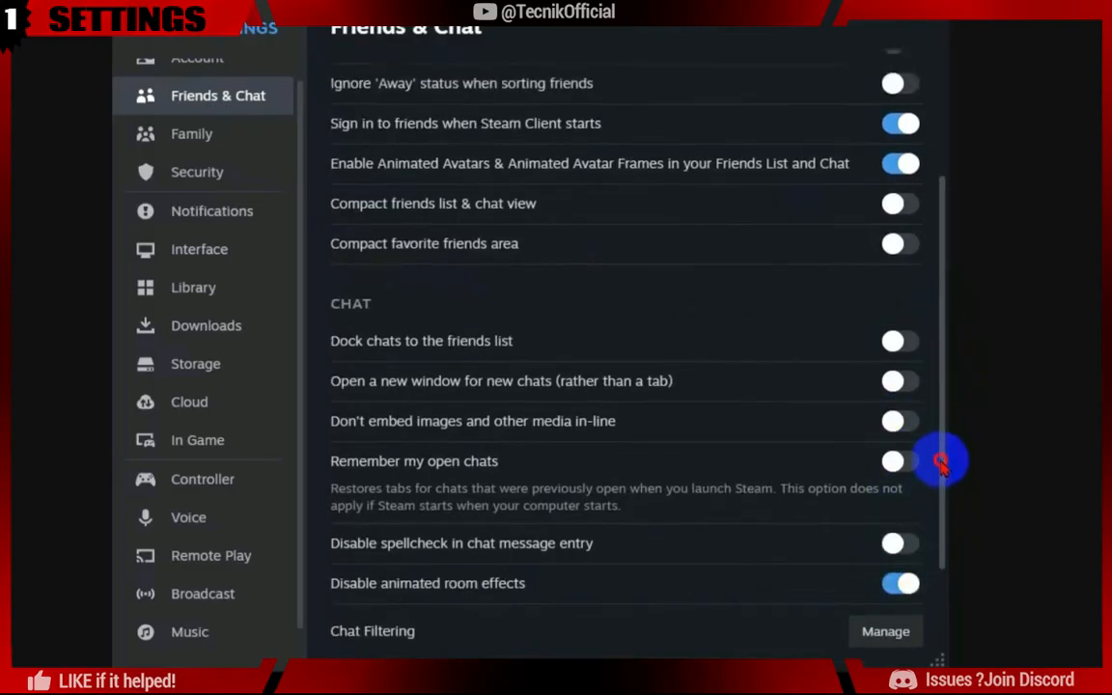
pyautogui.scroll(3)
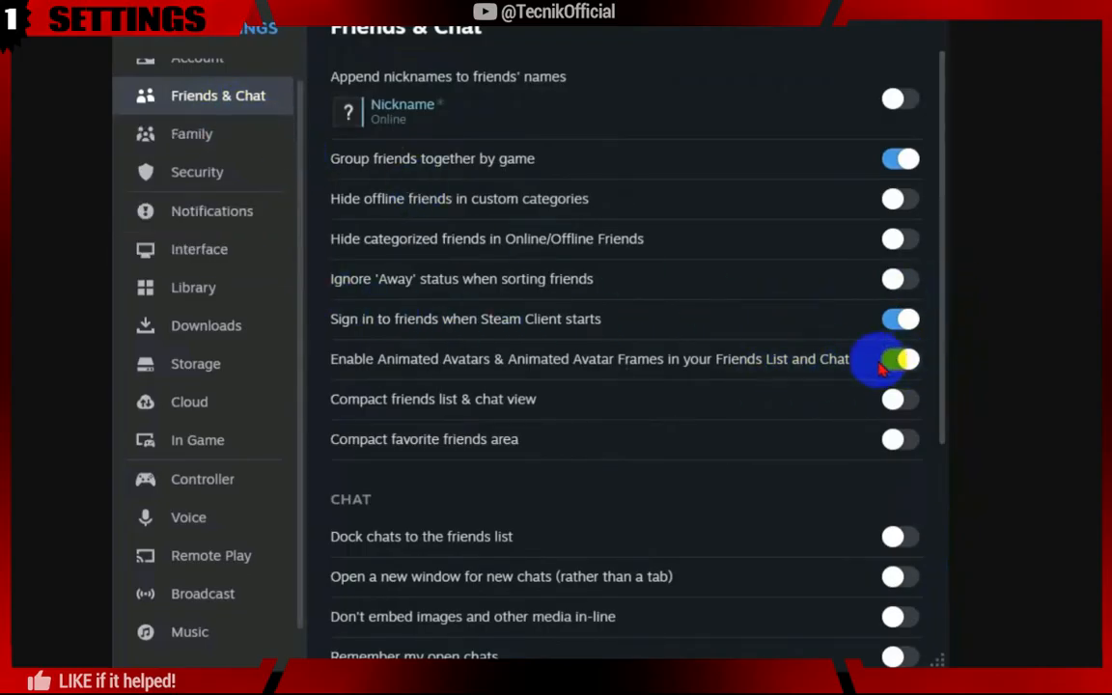
pyautogui.click(899, 358)
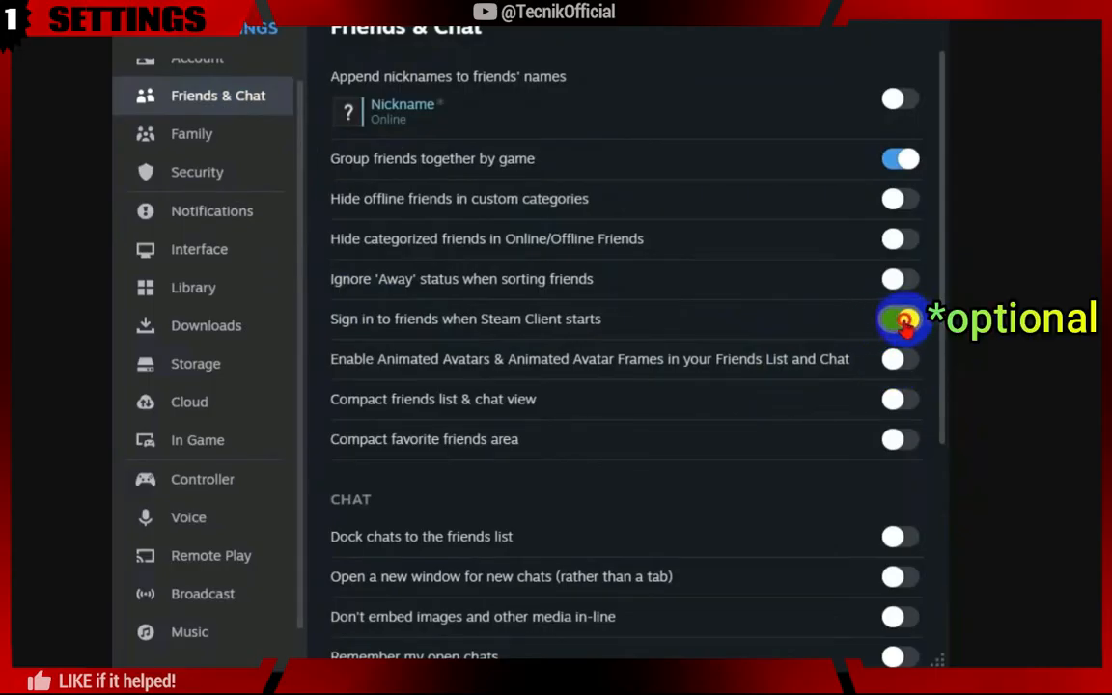
pyautogui.moveTo(190, 133)
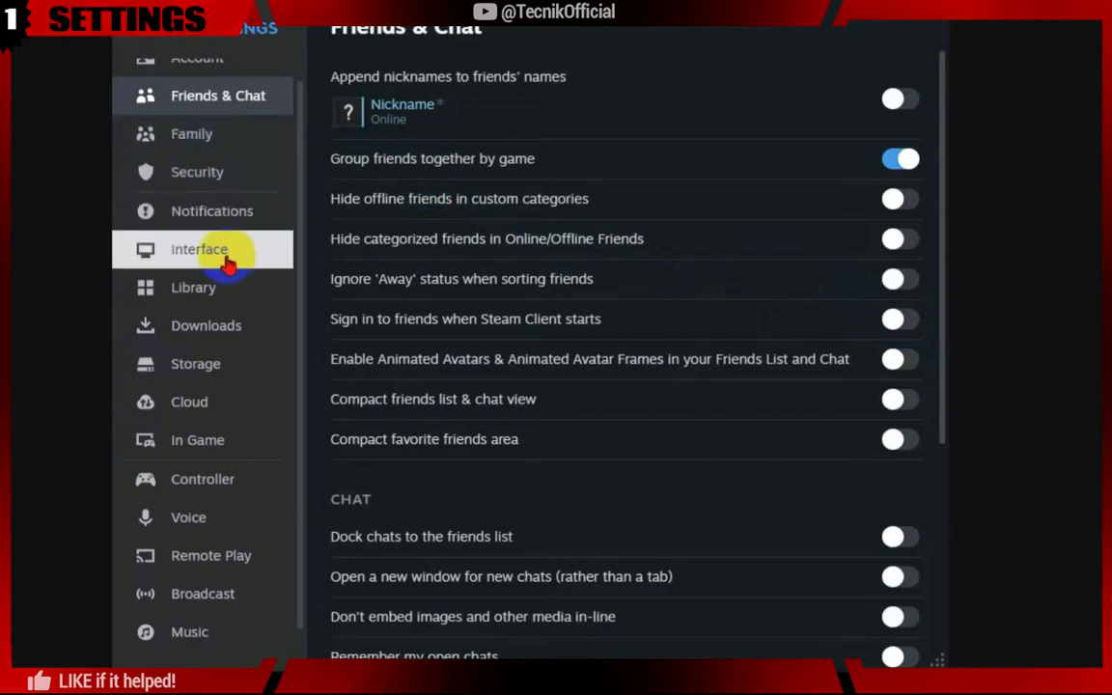
# - In Interface settings, start on Library, turn off text scaling and launching at computer startup, restarting later
pyautogui.click(200, 249)
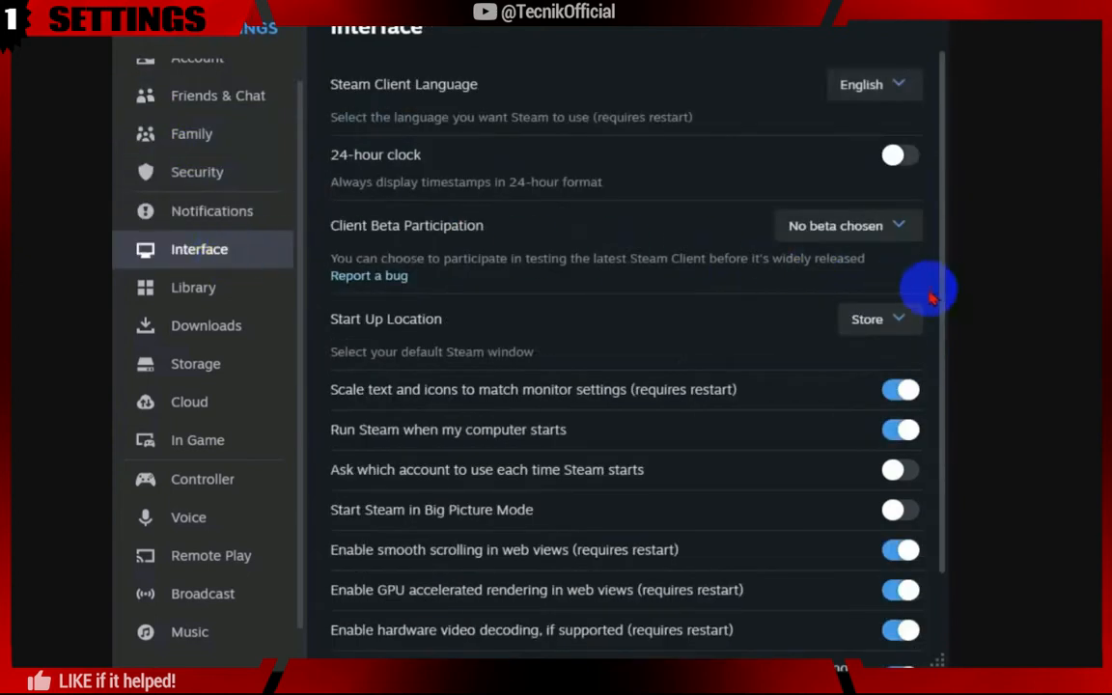
pyautogui.moveTo(927, 154)
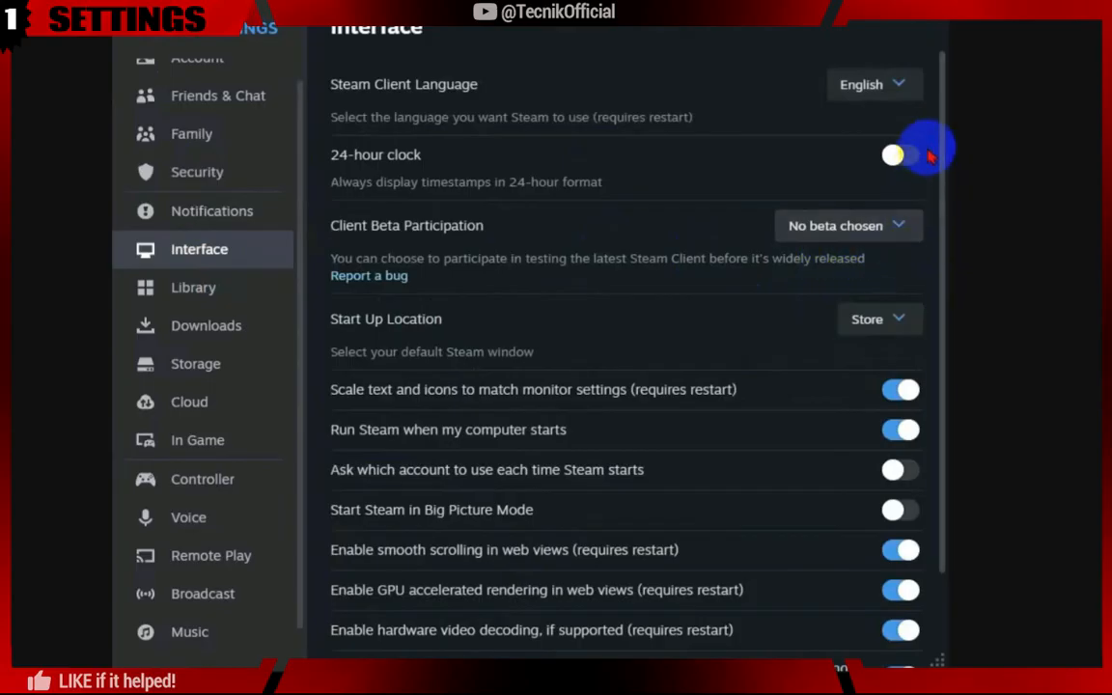
pyautogui.scroll(-3)
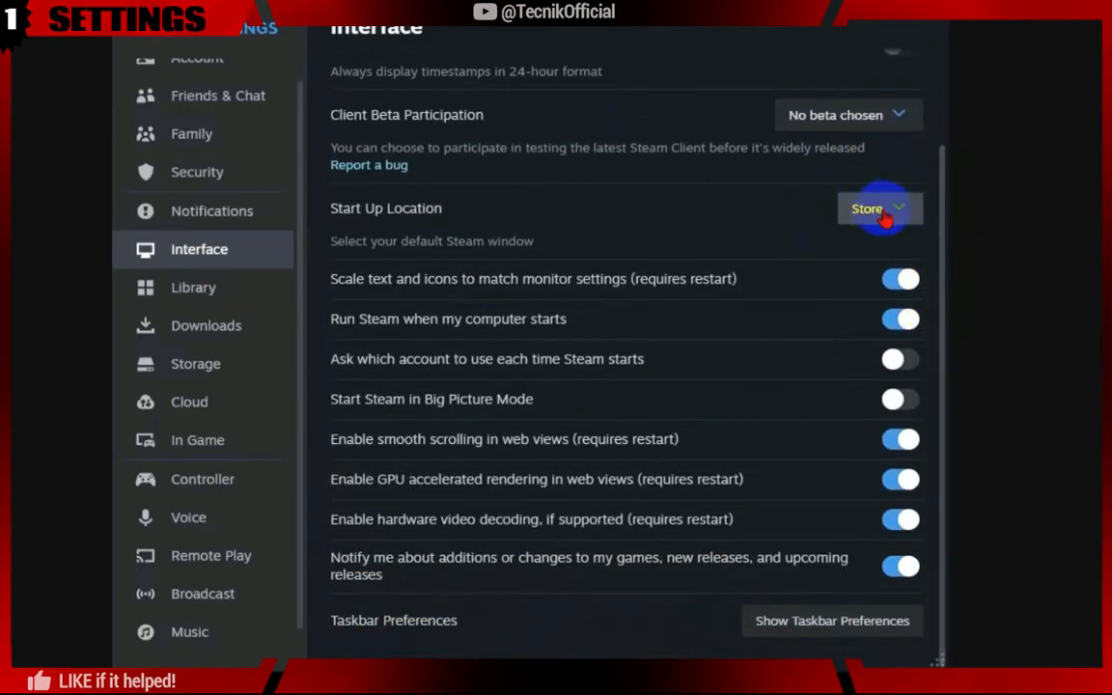
pyautogui.click(877, 209)
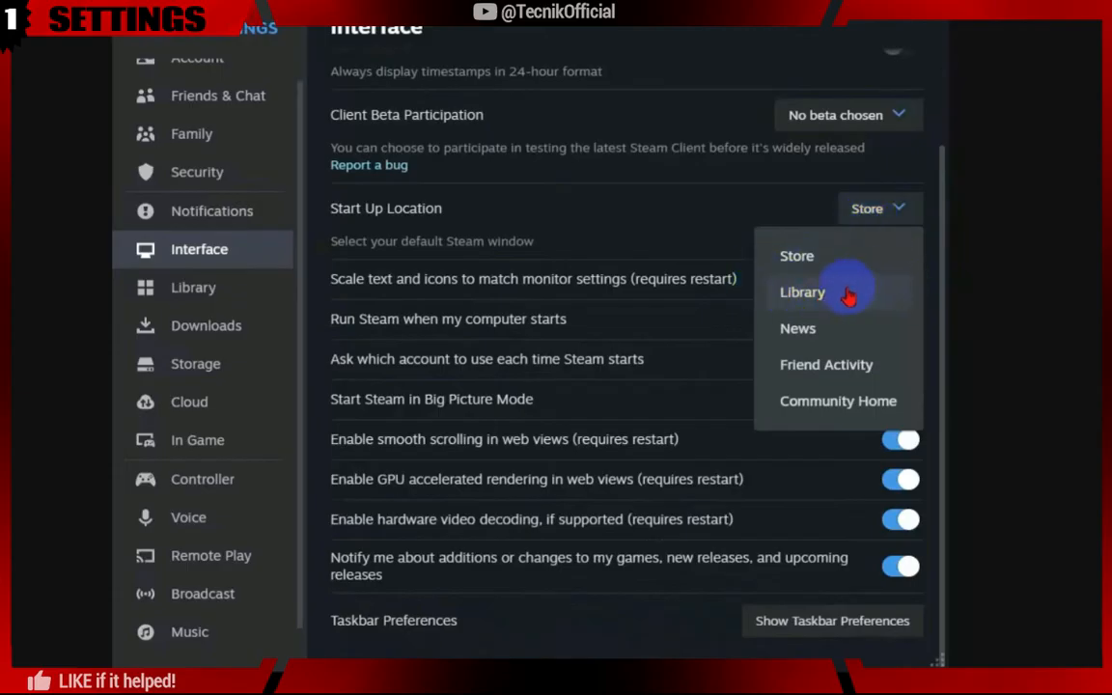
pyautogui.click(803, 292)
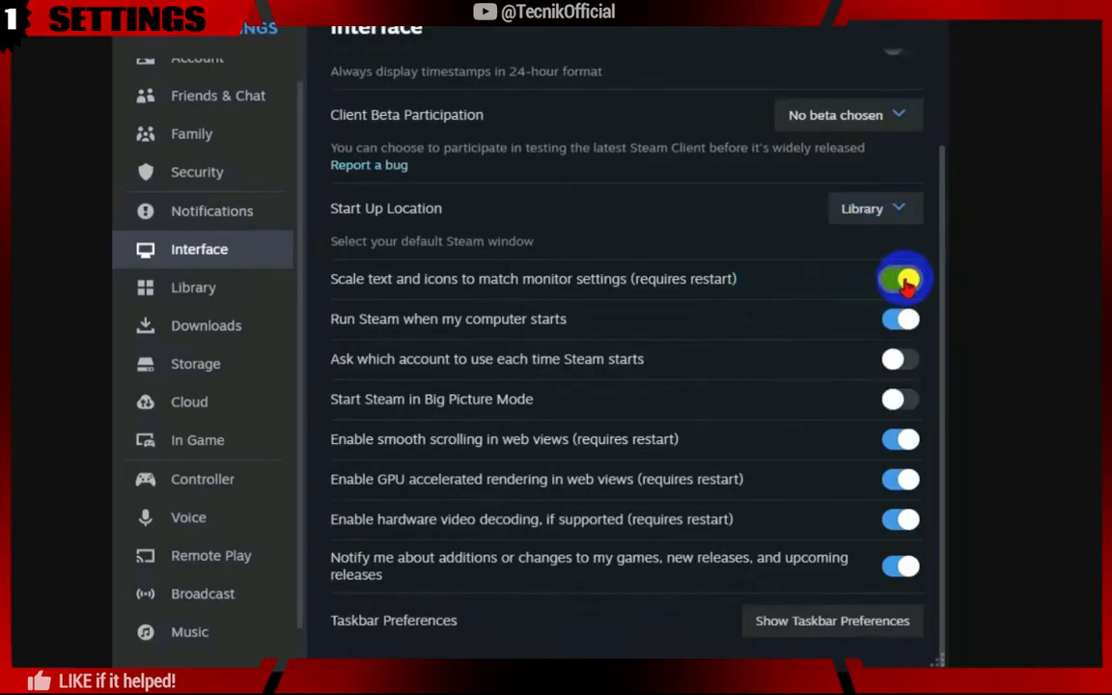
pyautogui.click(900, 278)
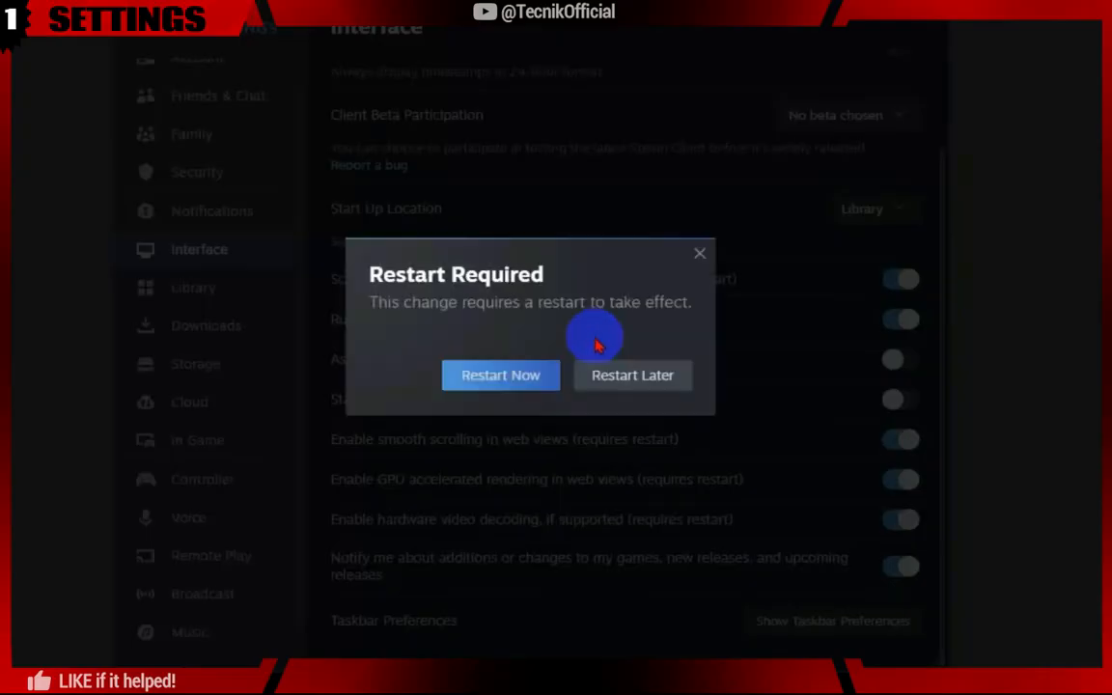
pyautogui.click(632, 375)
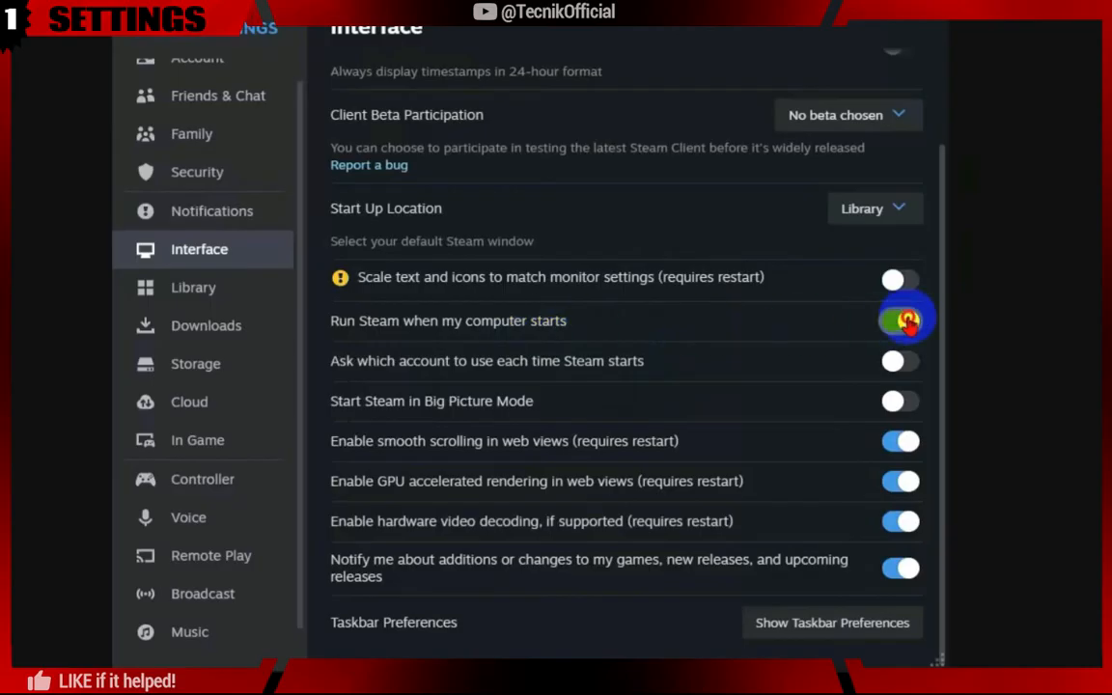
pyautogui.click(899, 320)
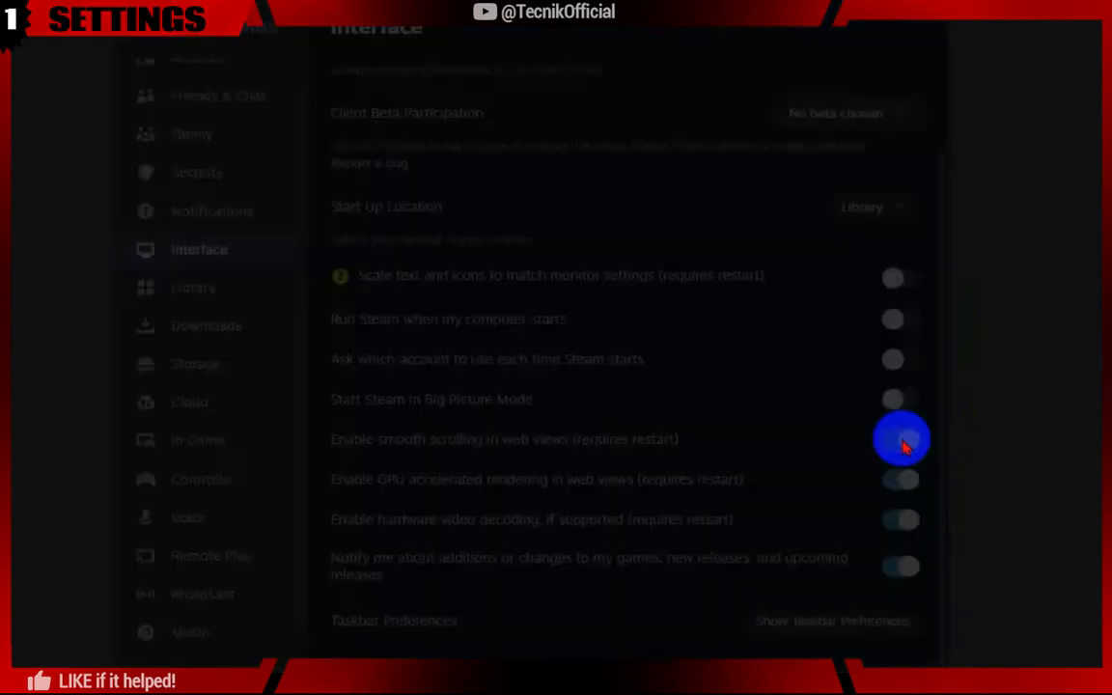
# - Turn off smooth scrolling, GPU rendering, hardware video decoding and new-release notifications, restarting later
pyautogui.click(901, 439)
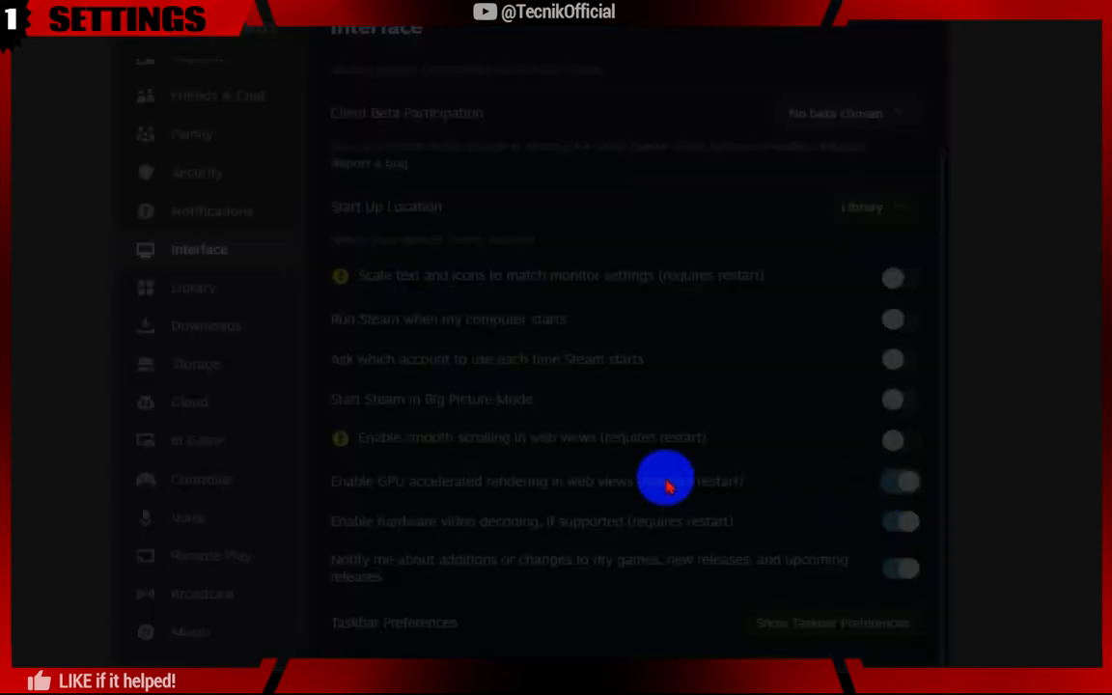
pyautogui.click(898, 480)
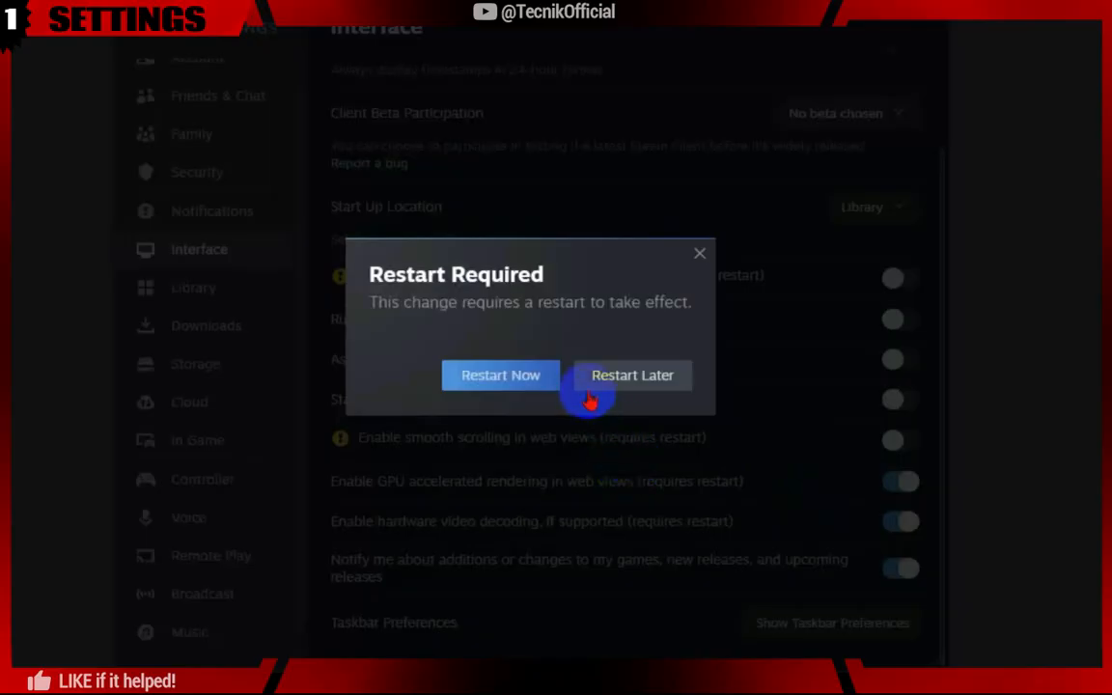
pyautogui.click(633, 375)
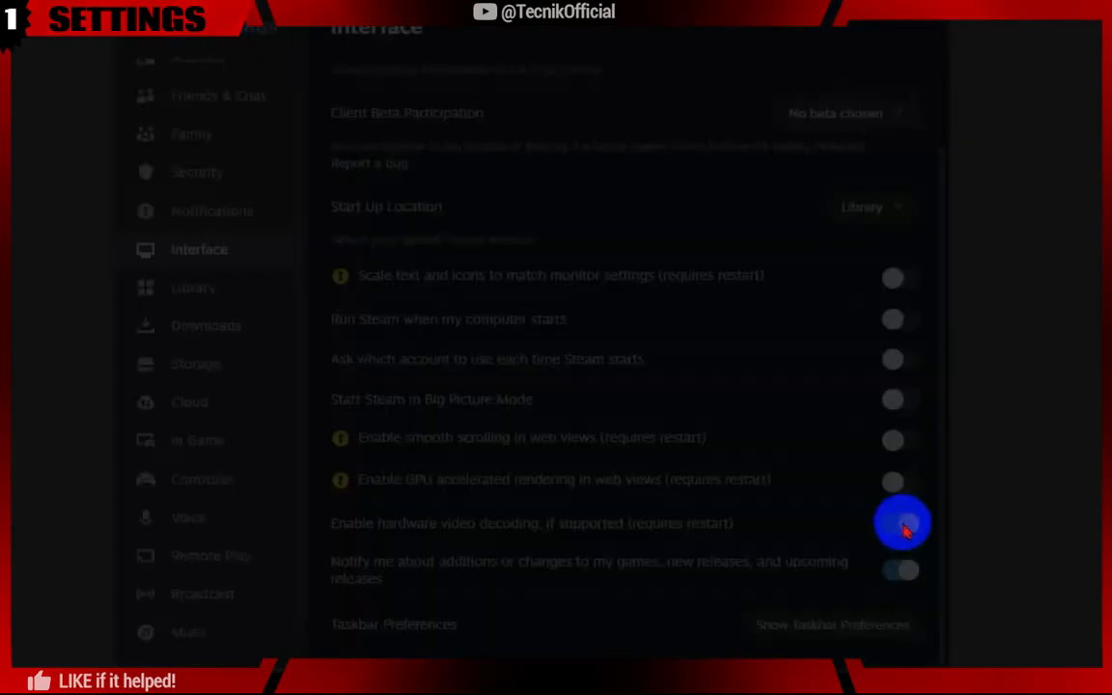
pyautogui.click(902, 524)
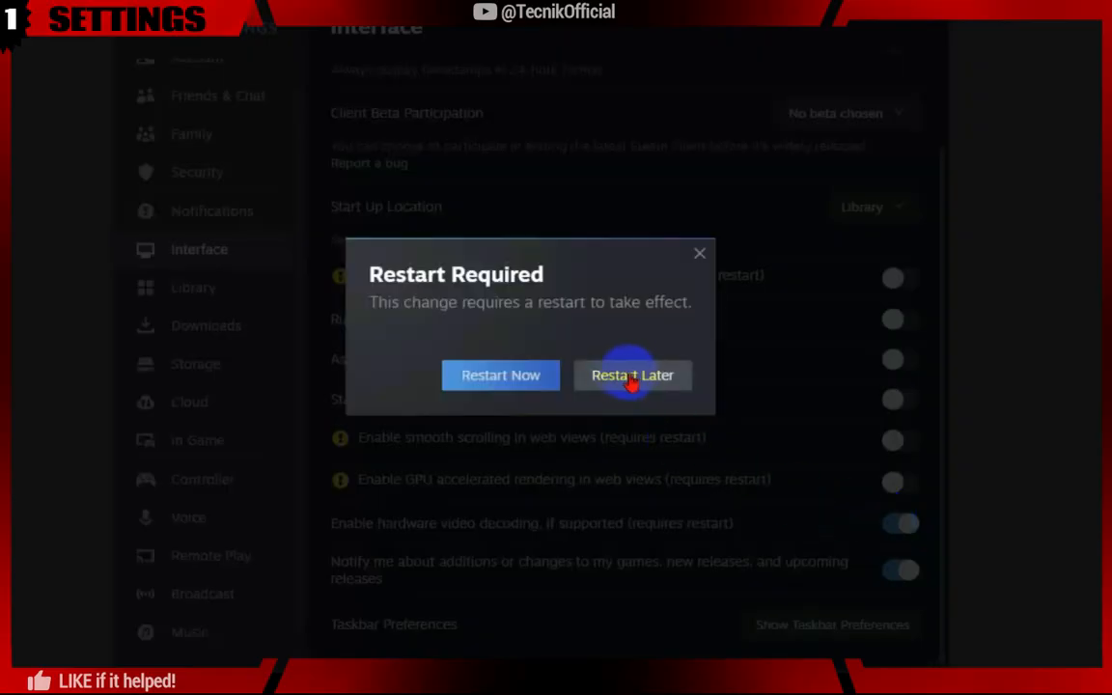
pyautogui.click(633, 375)
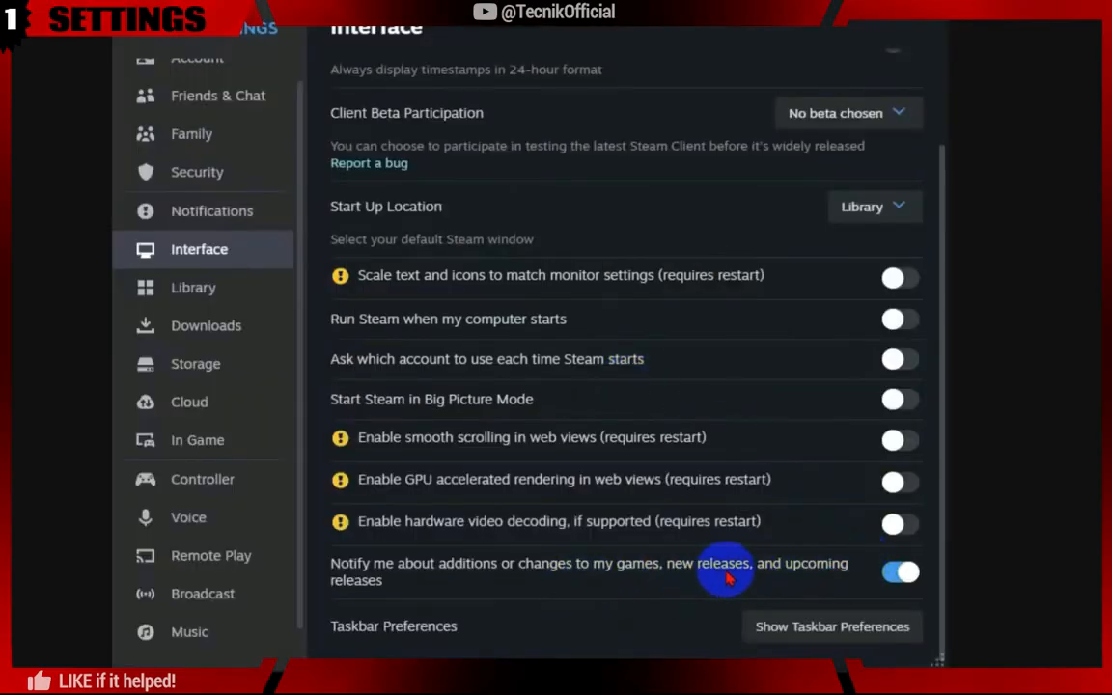
pyautogui.click(899, 572)
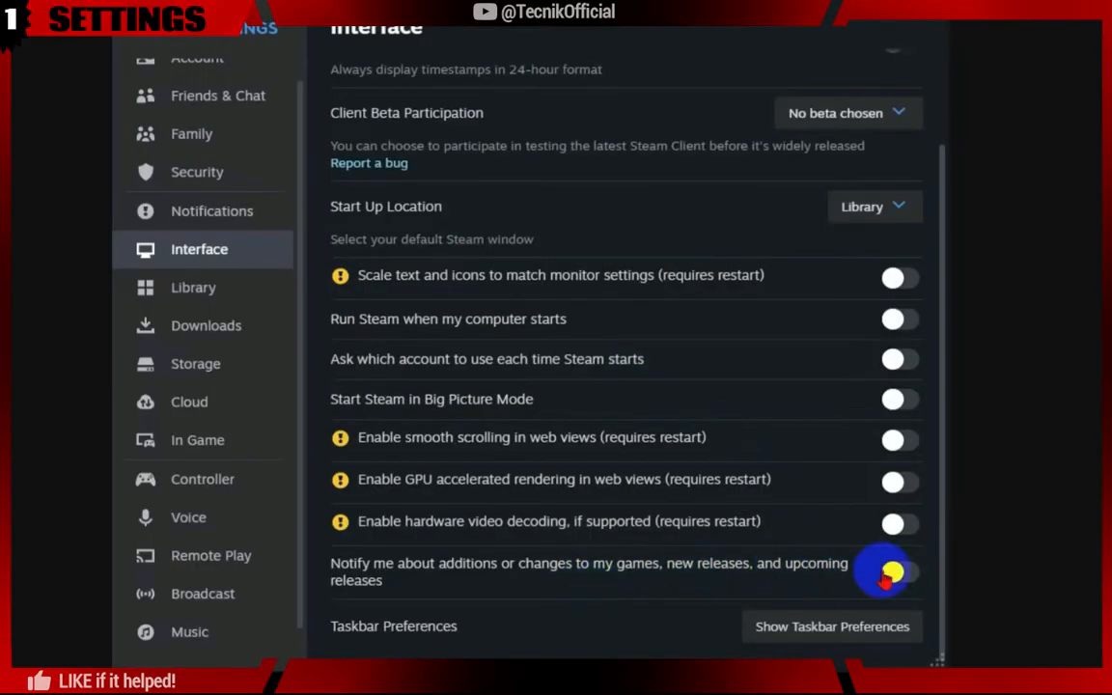
pyautogui.click(832, 626)
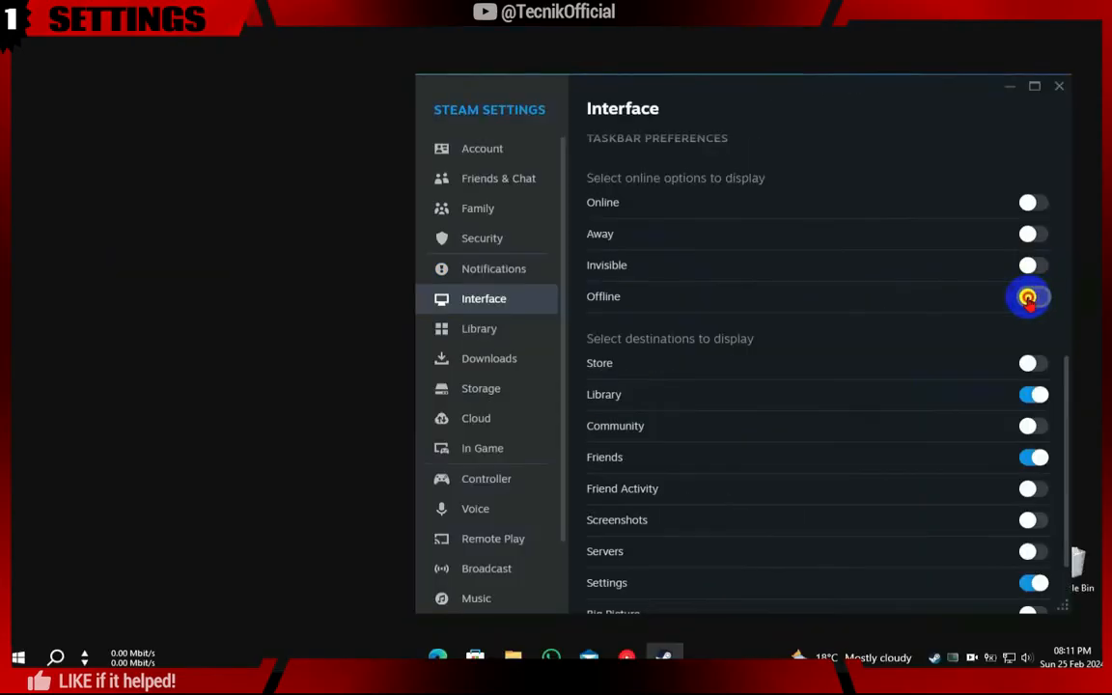
# - Remove the Offline status option and SteamVR from the taskbar menu preferences
pyautogui.click(1028, 296)
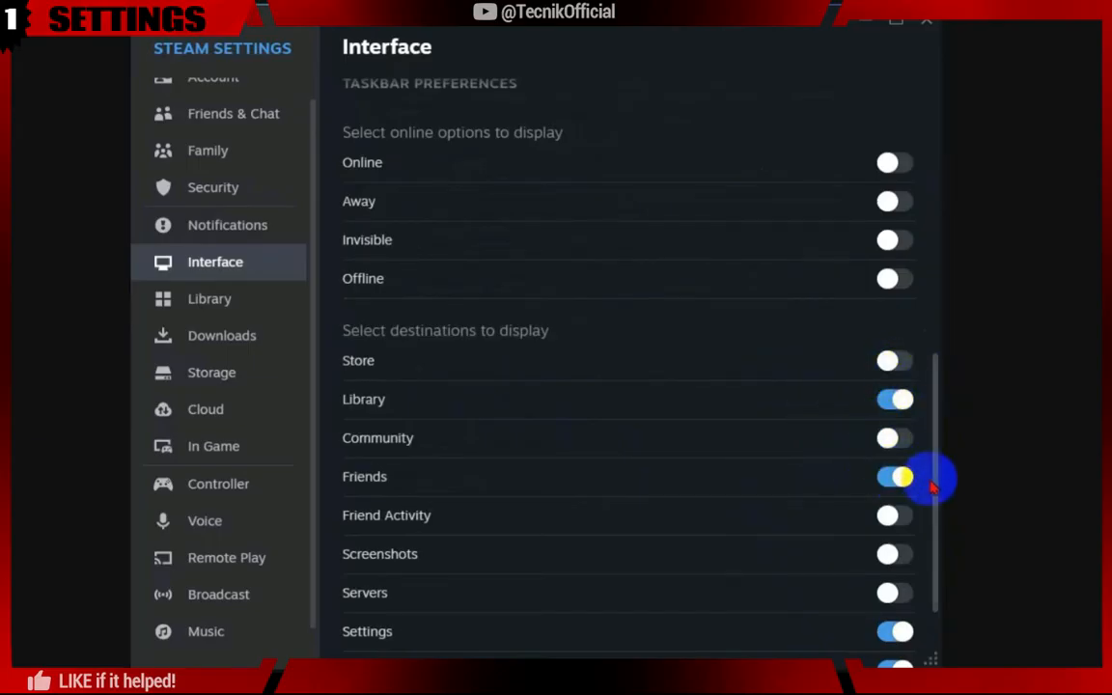
pyautogui.scroll(-3)
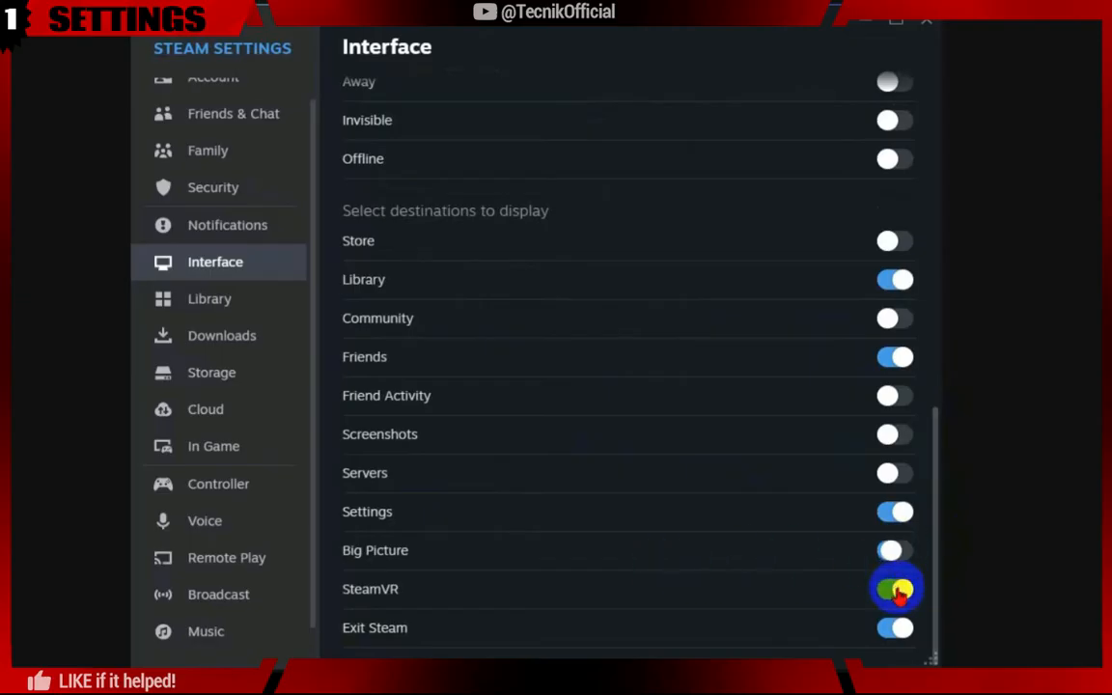
pyautogui.click(895, 589)
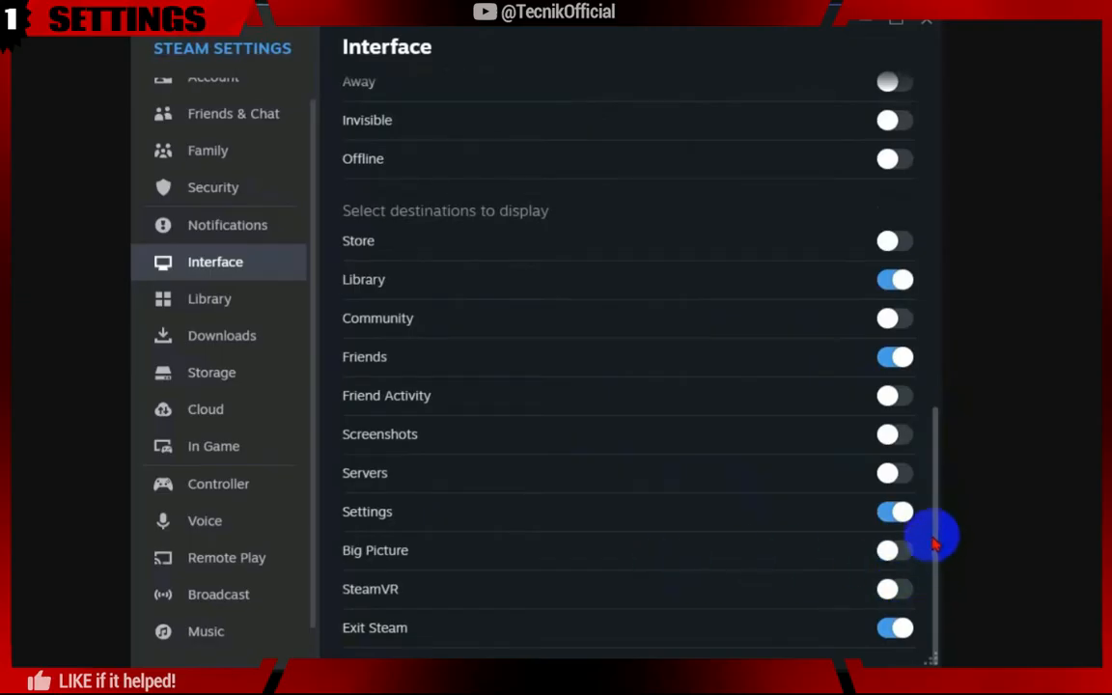
pyautogui.scroll(3)
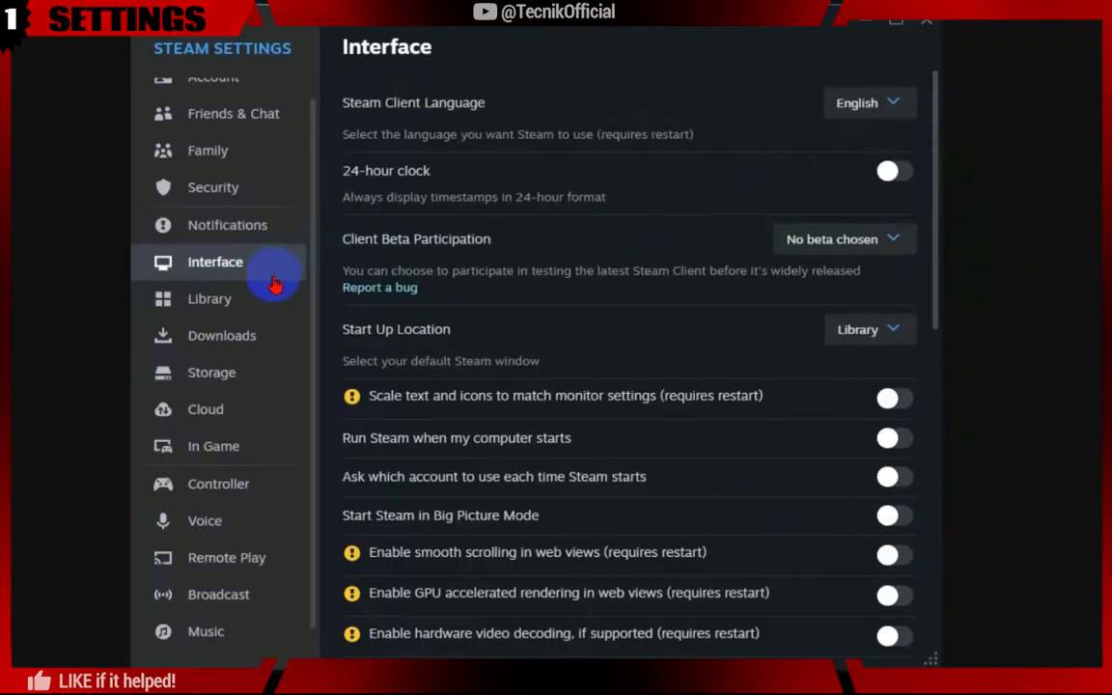
# - In Library settings, turn on Low Bandwidth Mode, Low Performance Mode and Disable Community Content
pyautogui.click(209, 299)
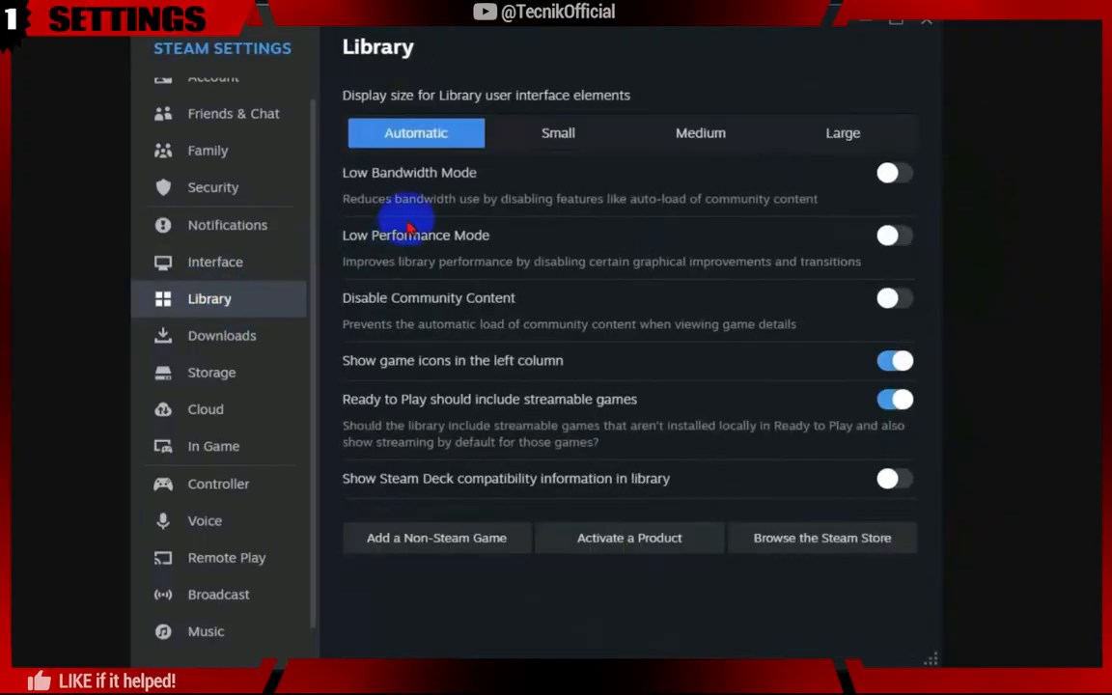
pyautogui.moveTo(487, 200)
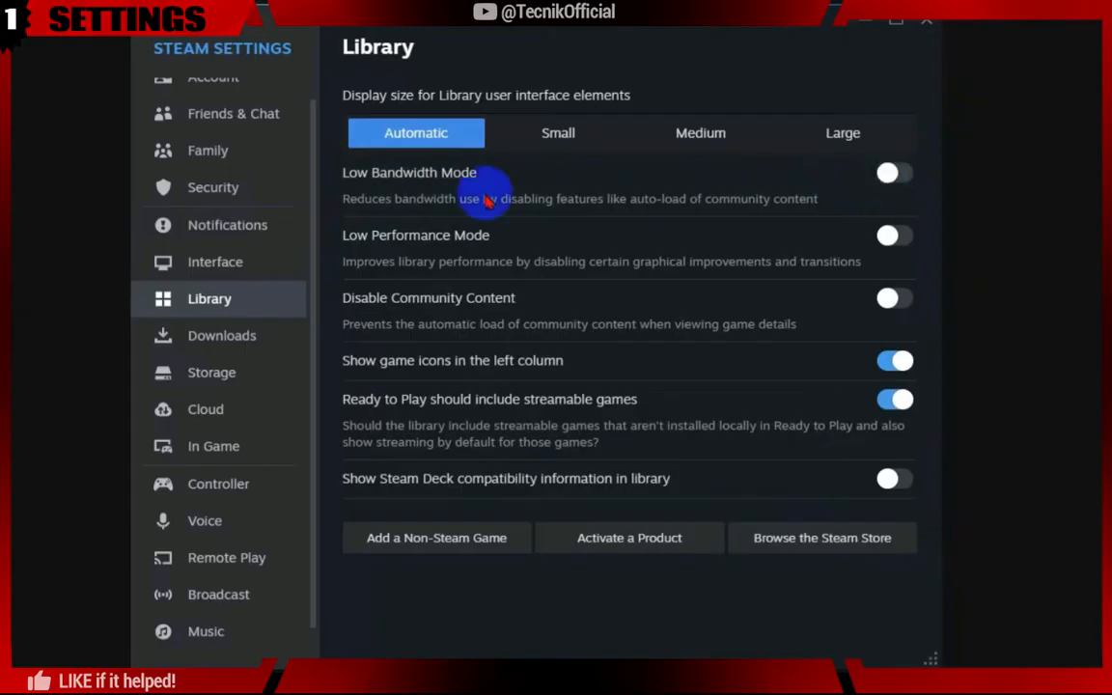
pyautogui.click(893, 172)
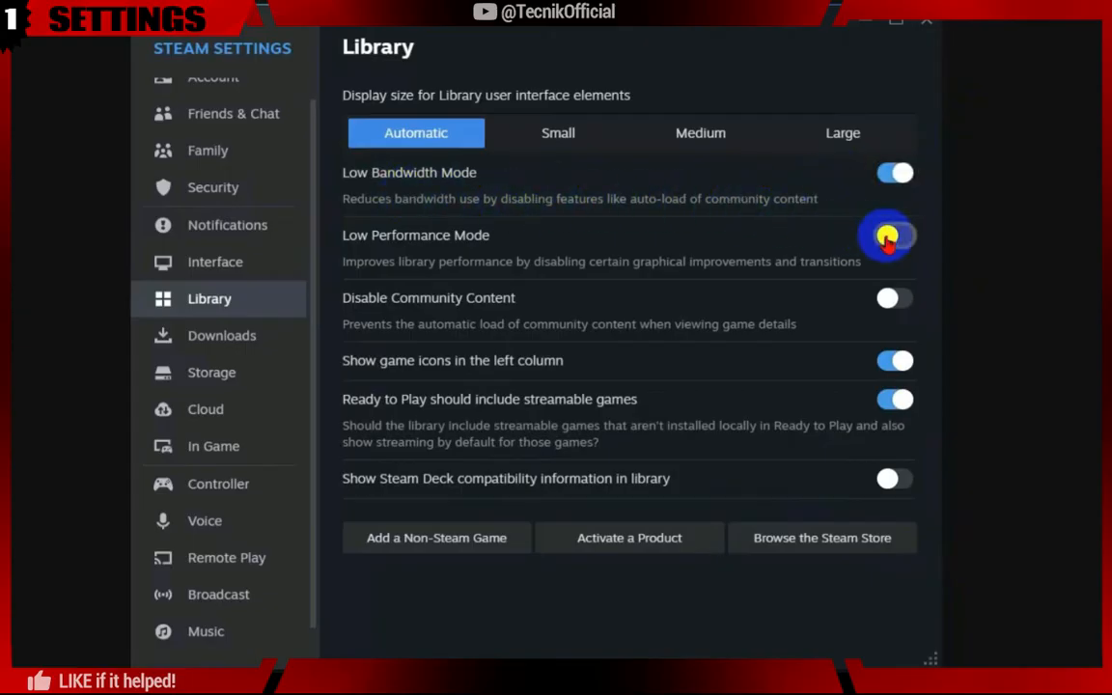
pyautogui.click(887, 235)
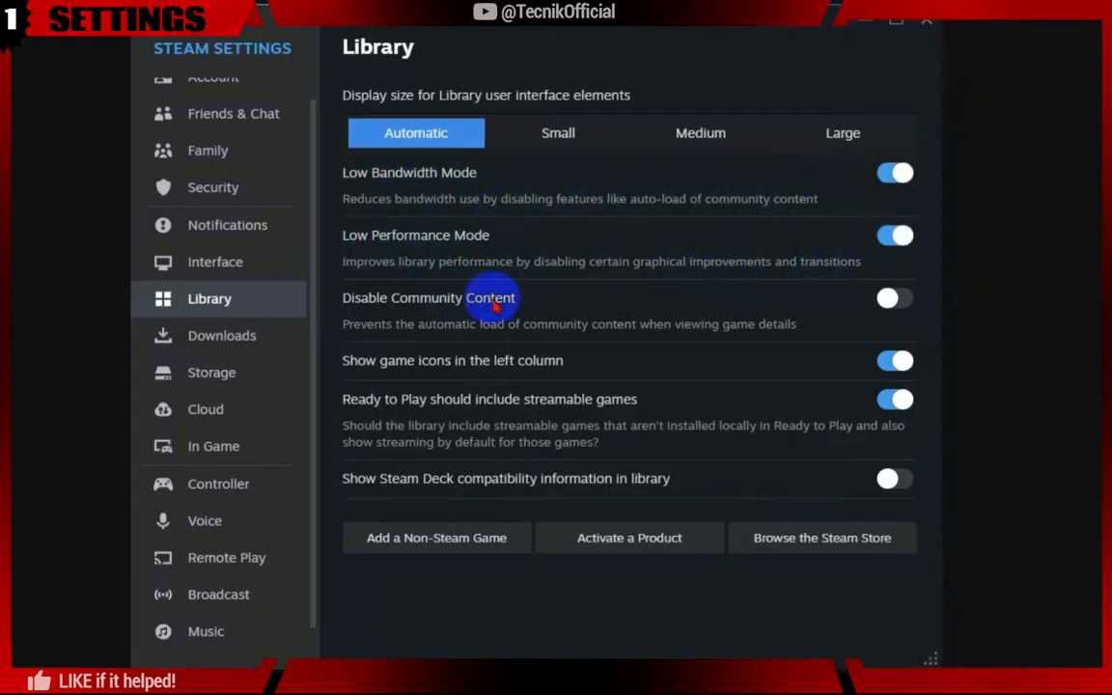
pyautogui.click(893, 298)
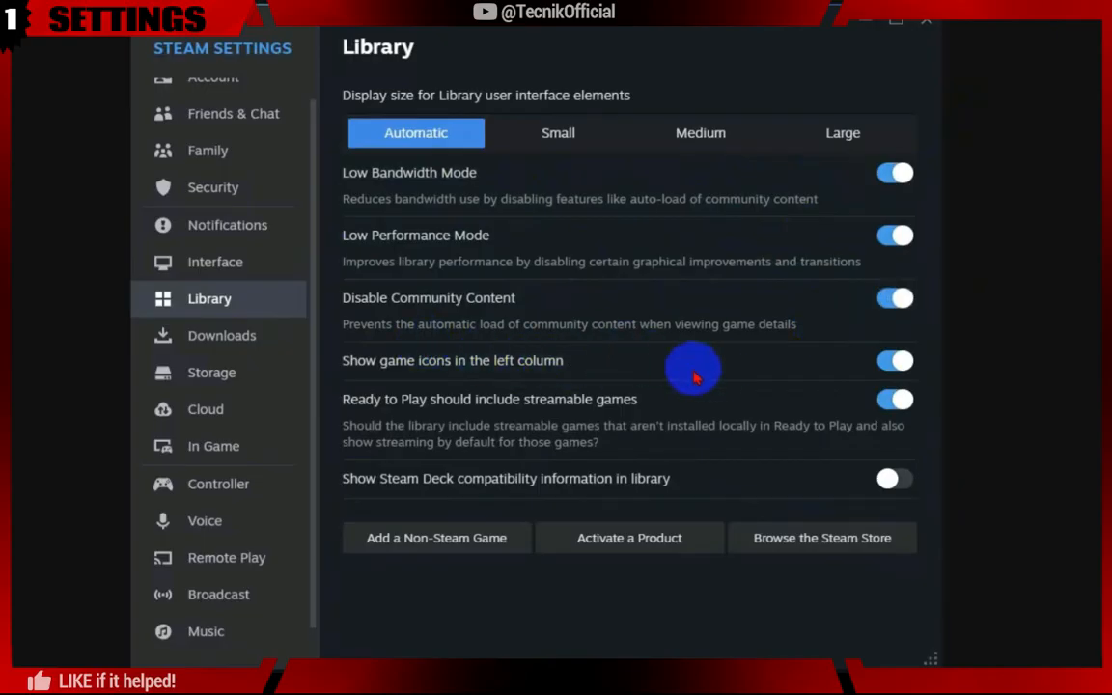
pyautogui.moveTo(741, 436)
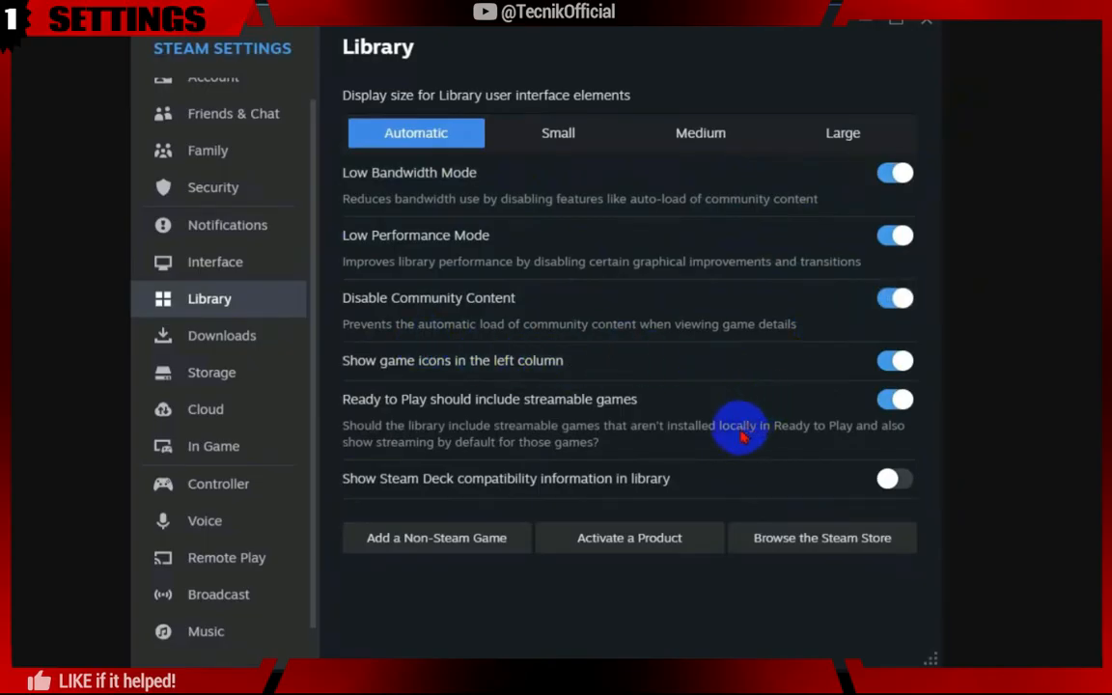
pyautogui.click(214, 446)
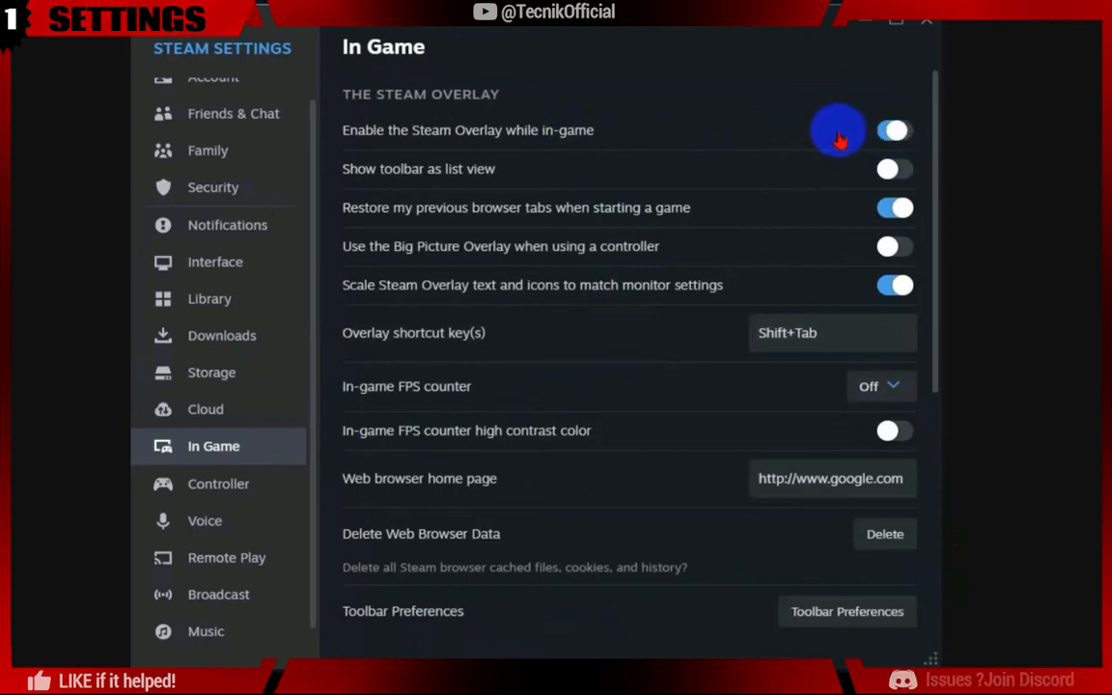
# - Turn off the Steam Overlay while in-game and review the rest of the In Game page
pyautogui.click(893, 130)
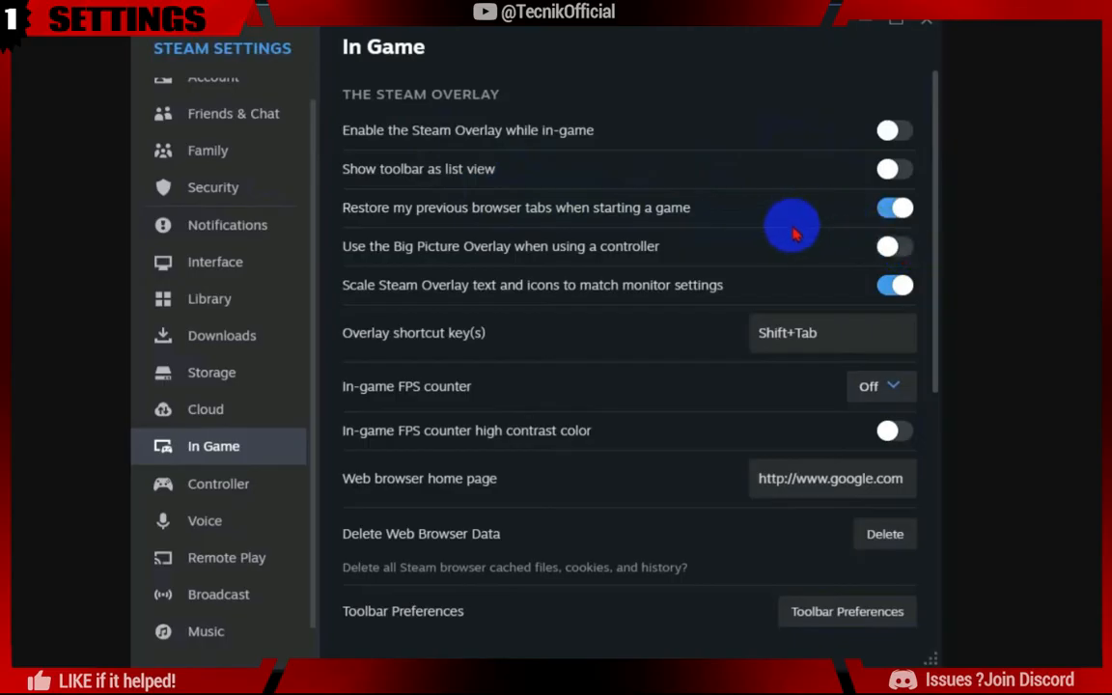
pyautogui.moveTo(773, 289)
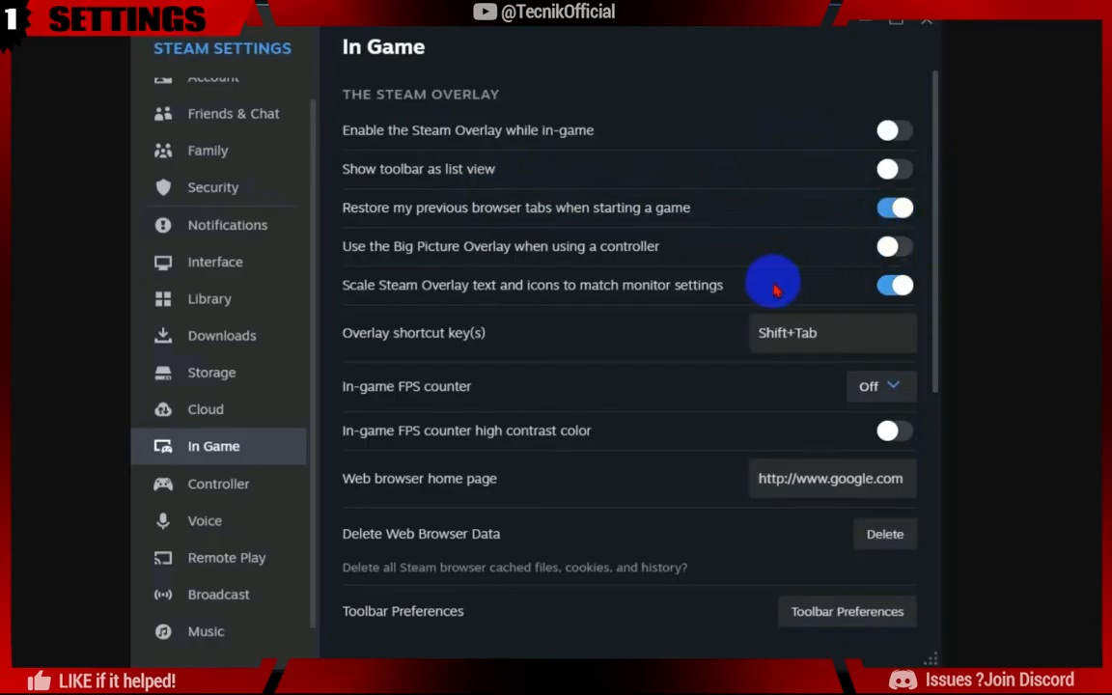
pyautogui.scroll(-3)
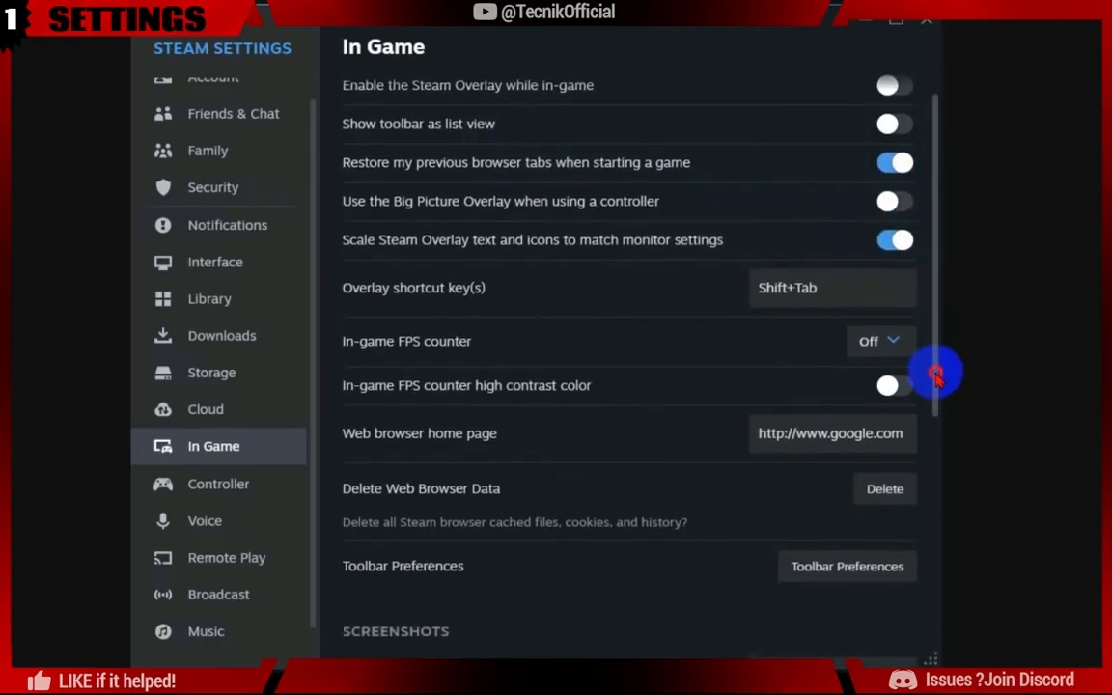
pyautogui.scroll(-3)
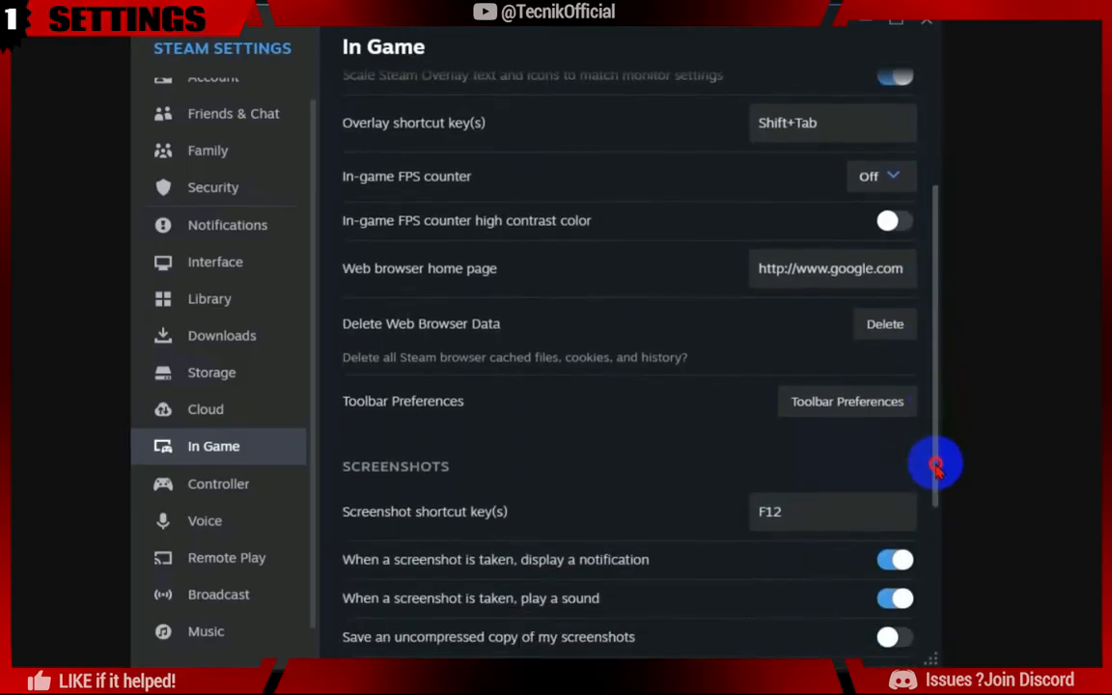
pyautogui.scroll(-3)
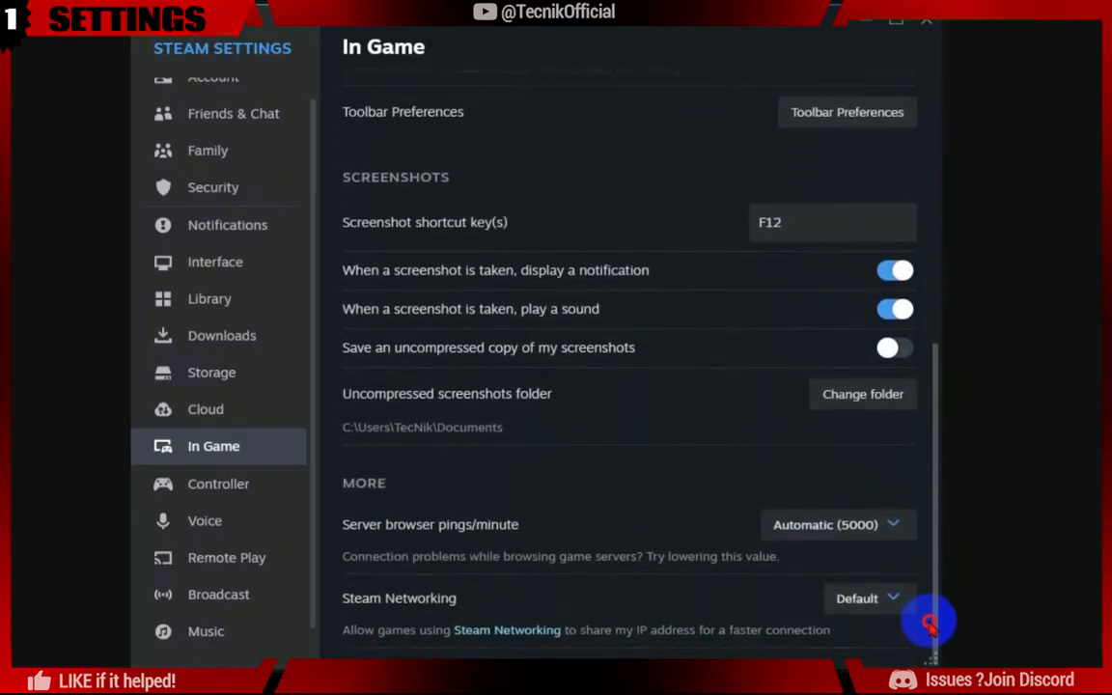
pyautogui.moveTo(864, 637)
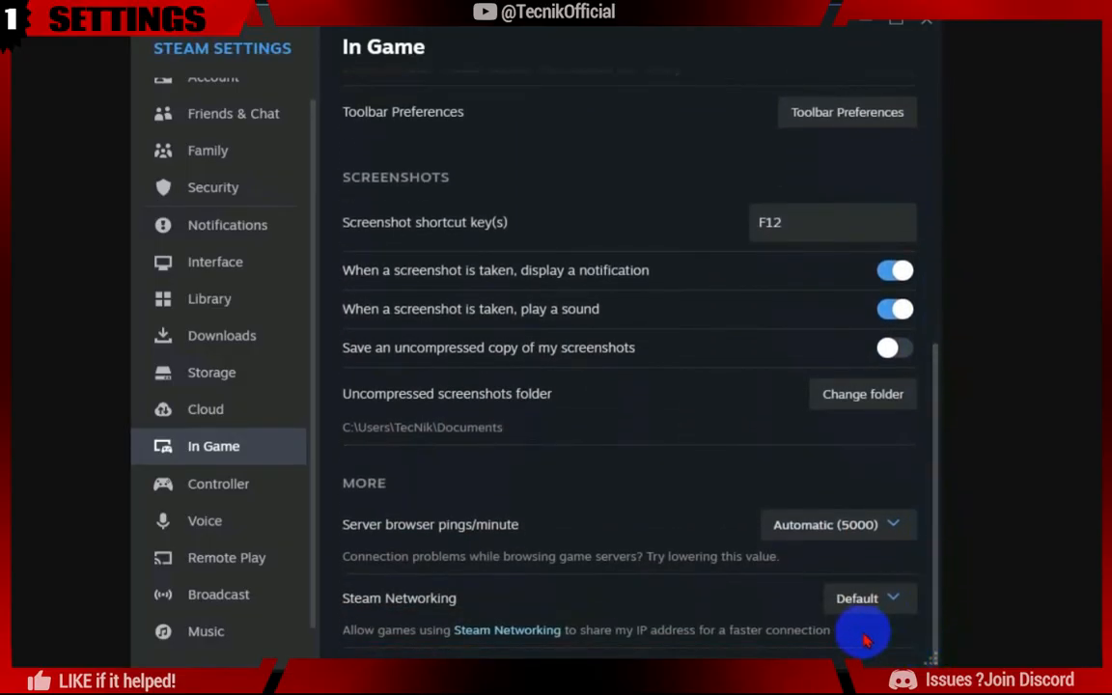
pyautogui.moveTo(410, 536)
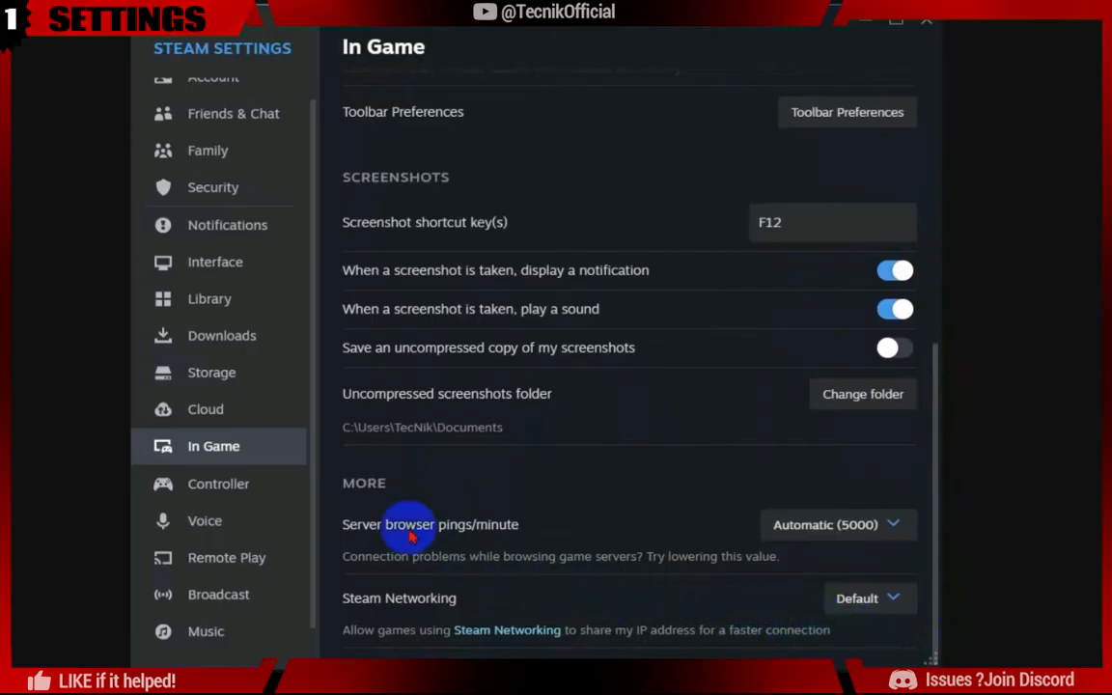
pyautogui.click(218, 484)
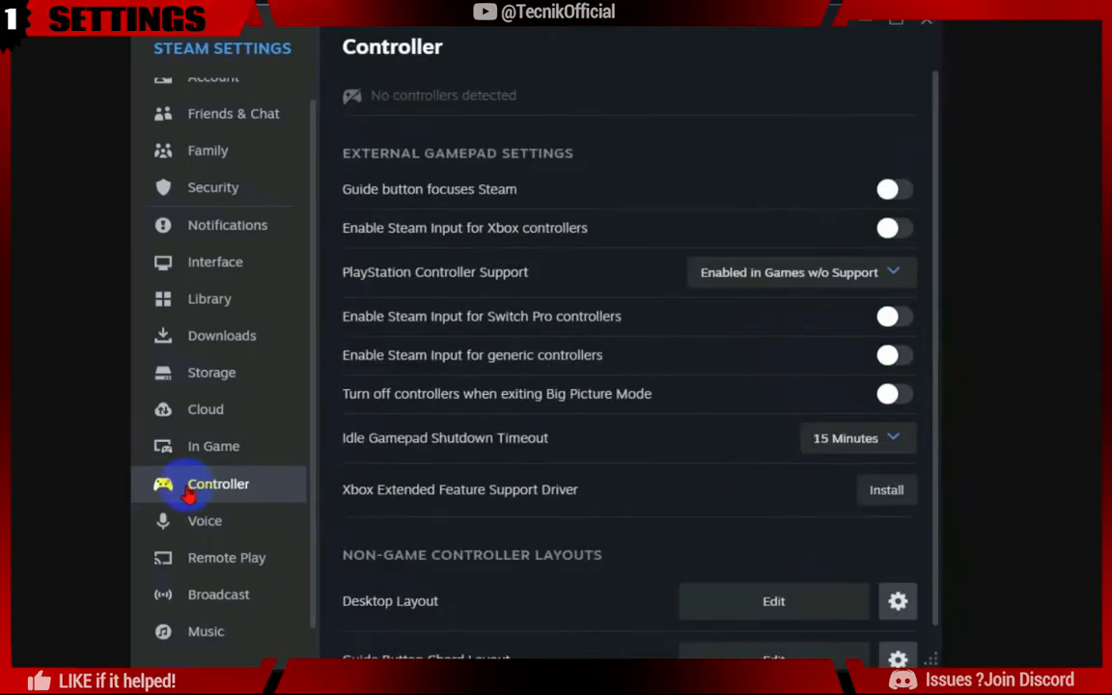
# - In Voice settings, use Push-to-Talk with the voice transmission threshold set to Off
pyautogui.click(205, 521)
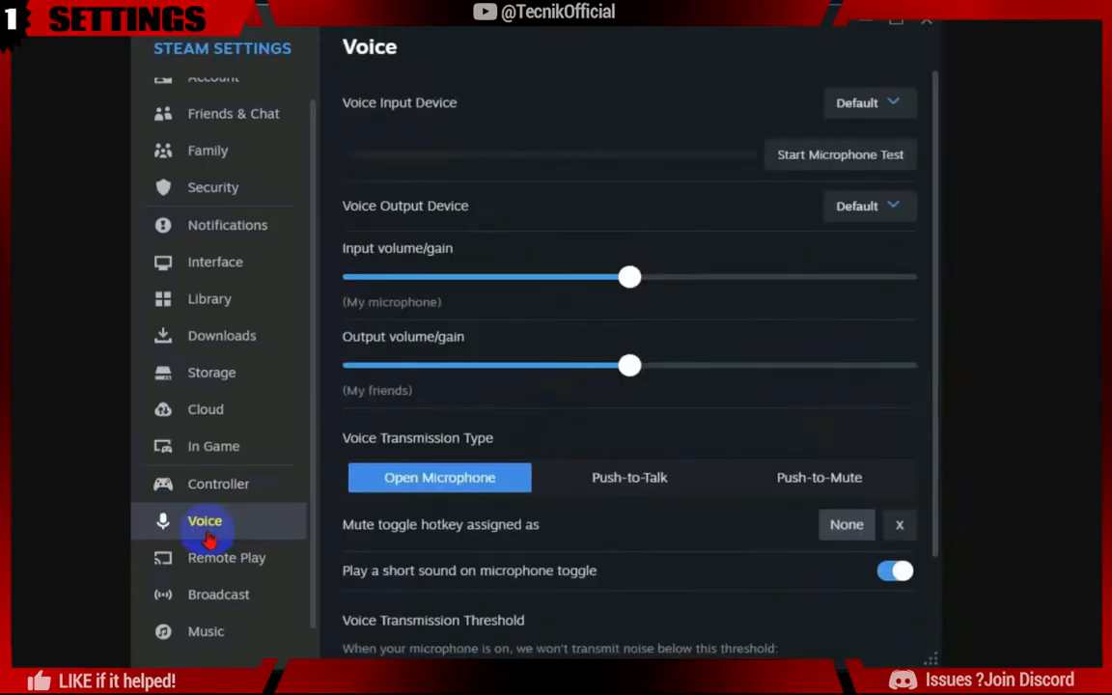
pyautogui.moveTo(819, 477)
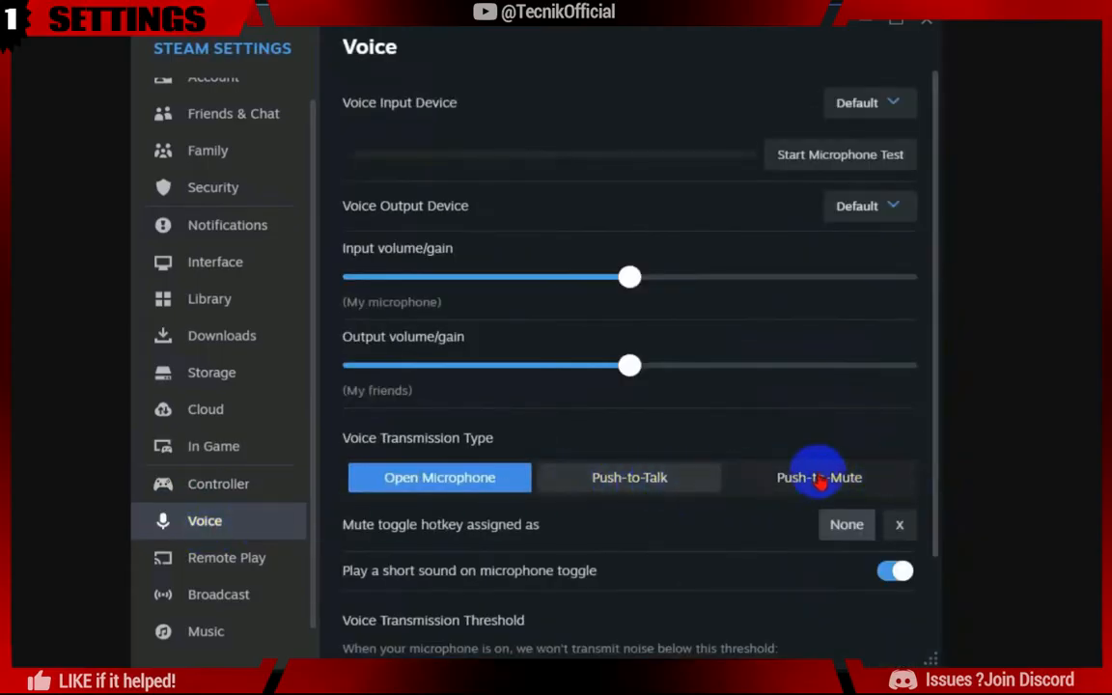
pyautogui.click(628, 477)
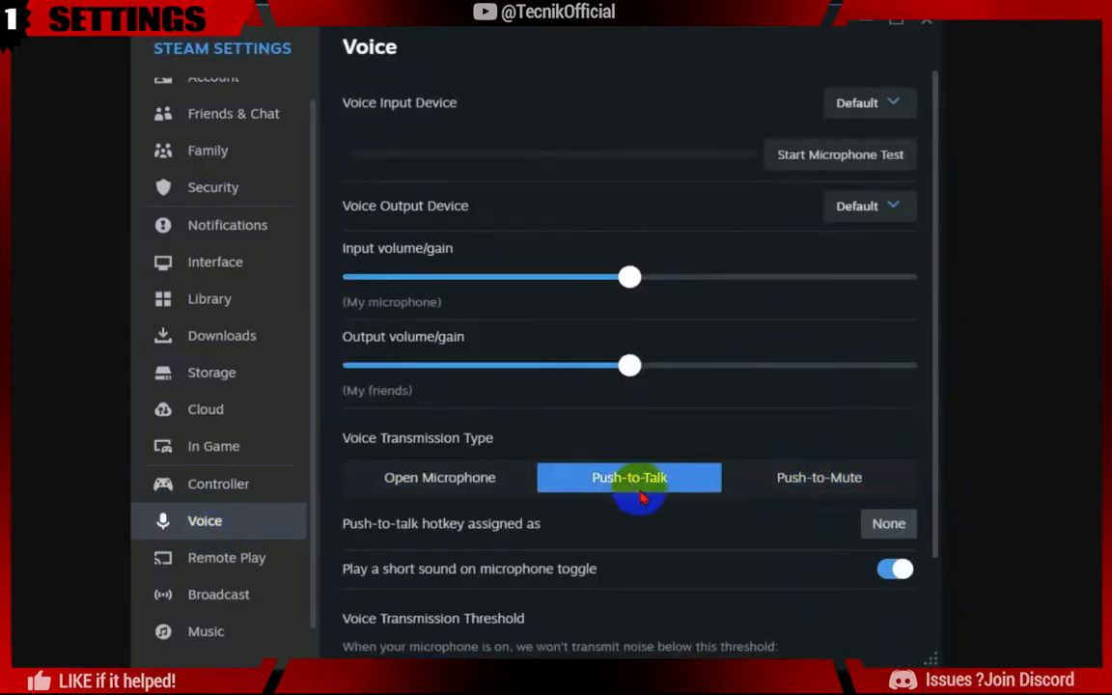
pyautogui.scroll(-3)
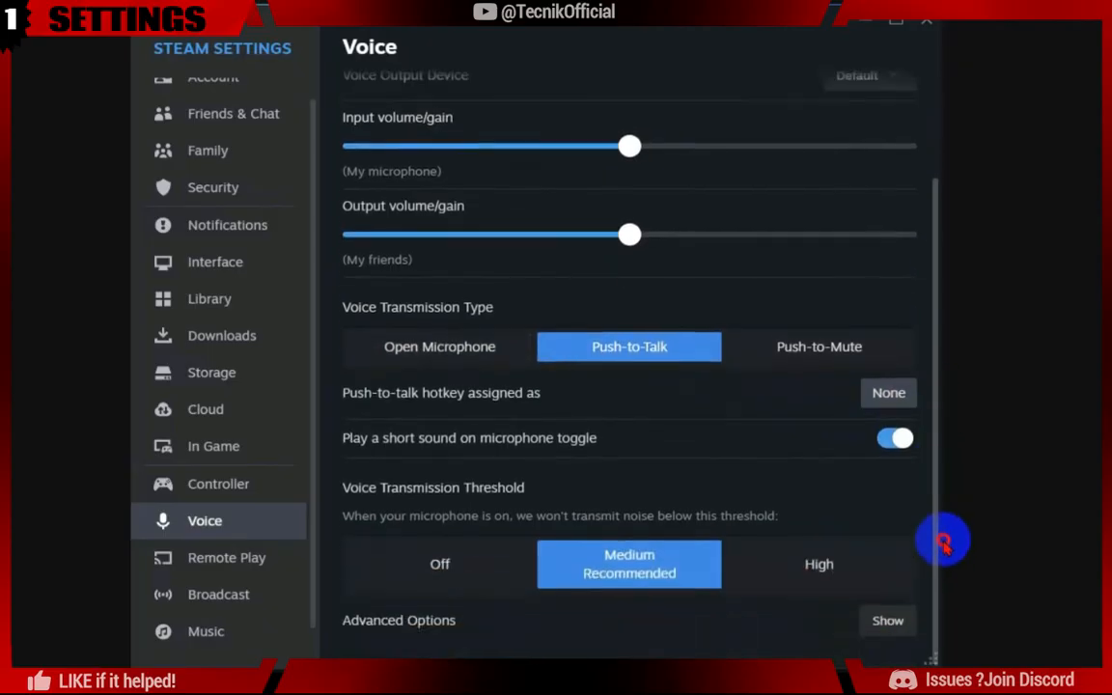
pyautogui.click(439, 564)
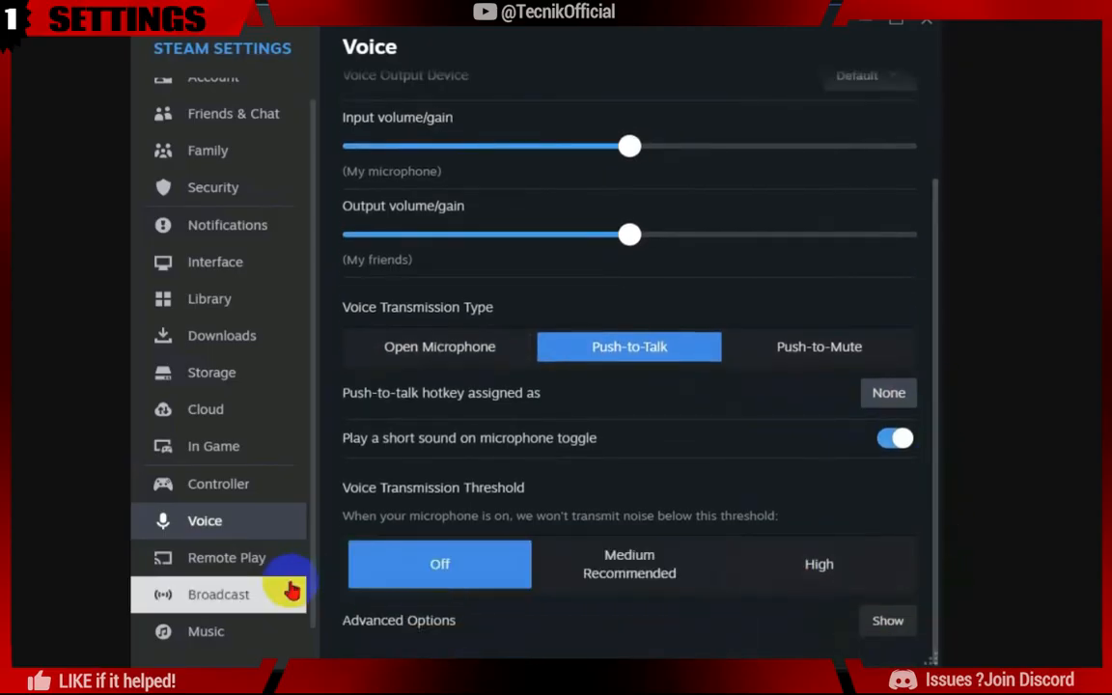
pyautogui.click(226, 557)
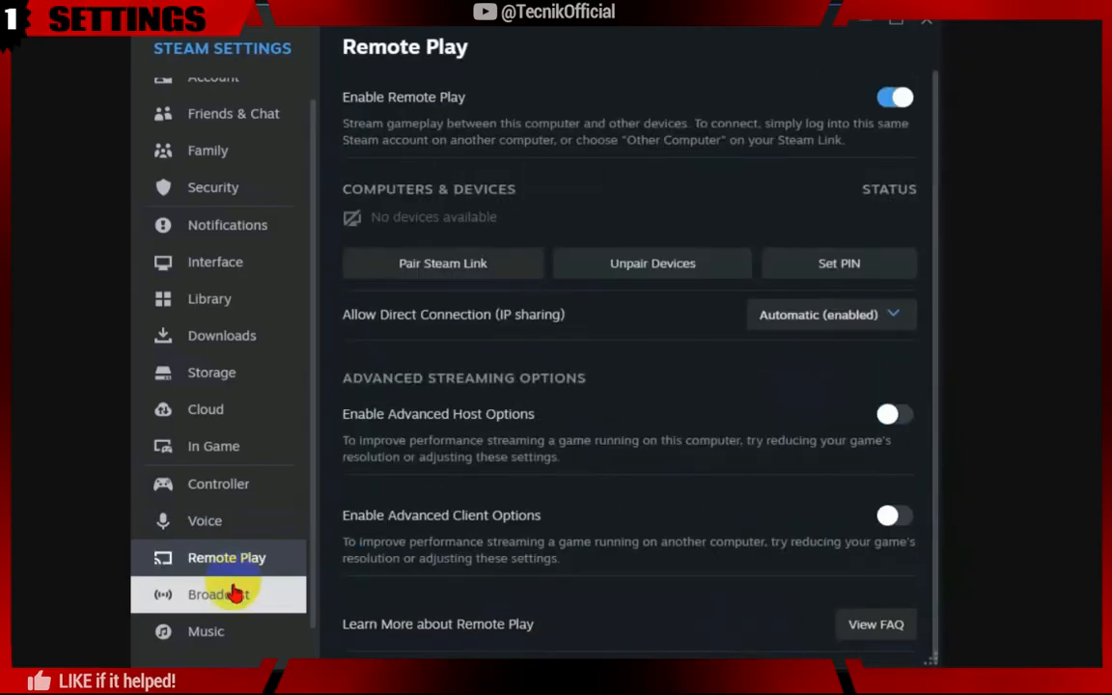
# - Disable Remote Play and set broadcast encoding to Best Performance, then check the Music settings
pyautogui.click(893, 96)
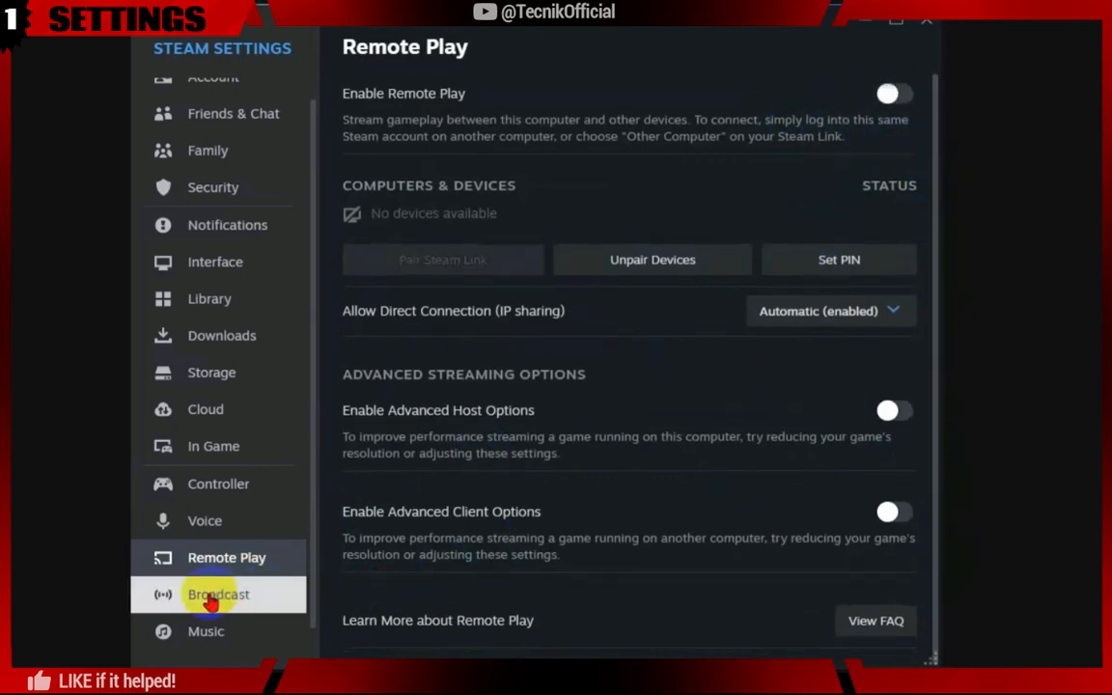
pyautogui.click(218, 594)
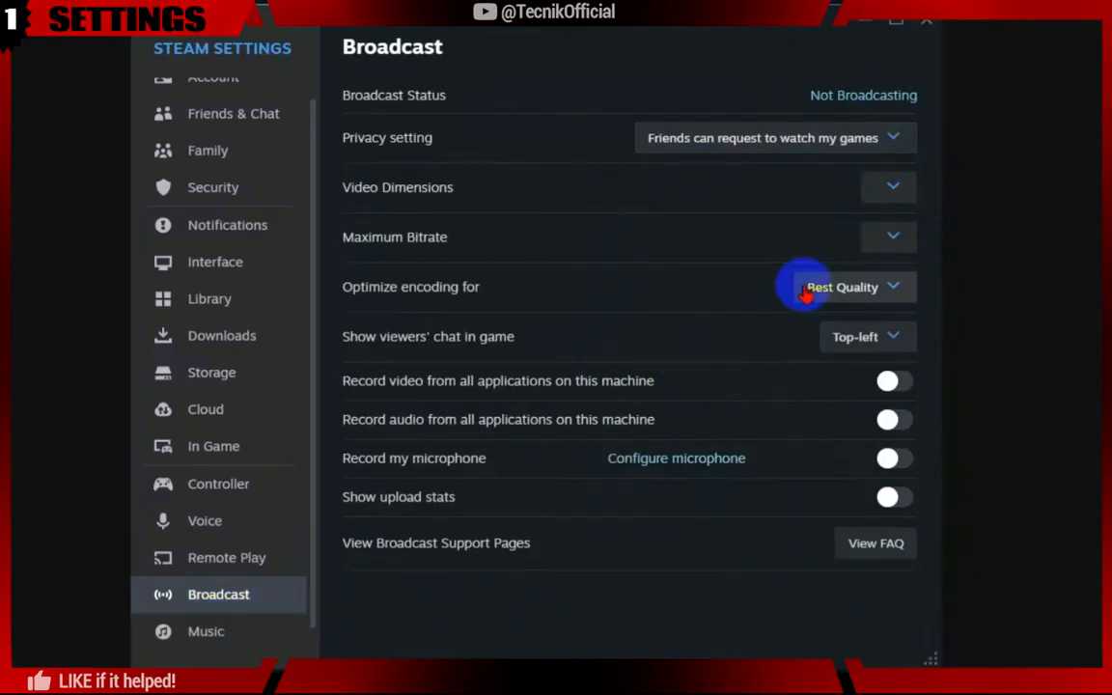
pyautogui.click(842, 287)
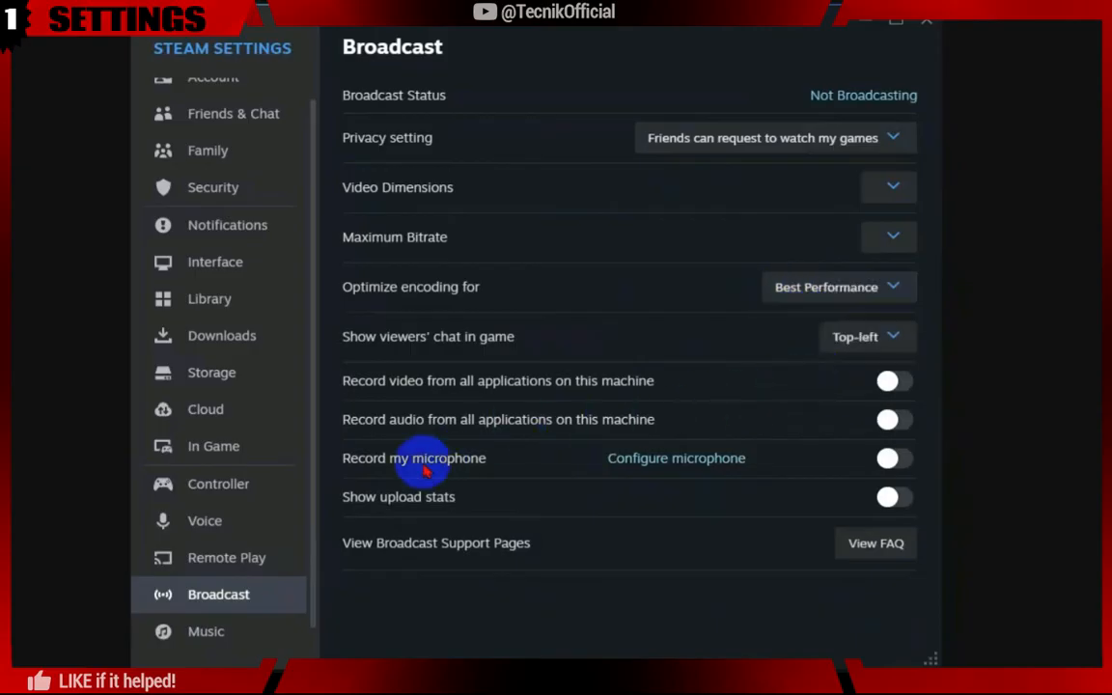
pyautogui.click(206, 631)
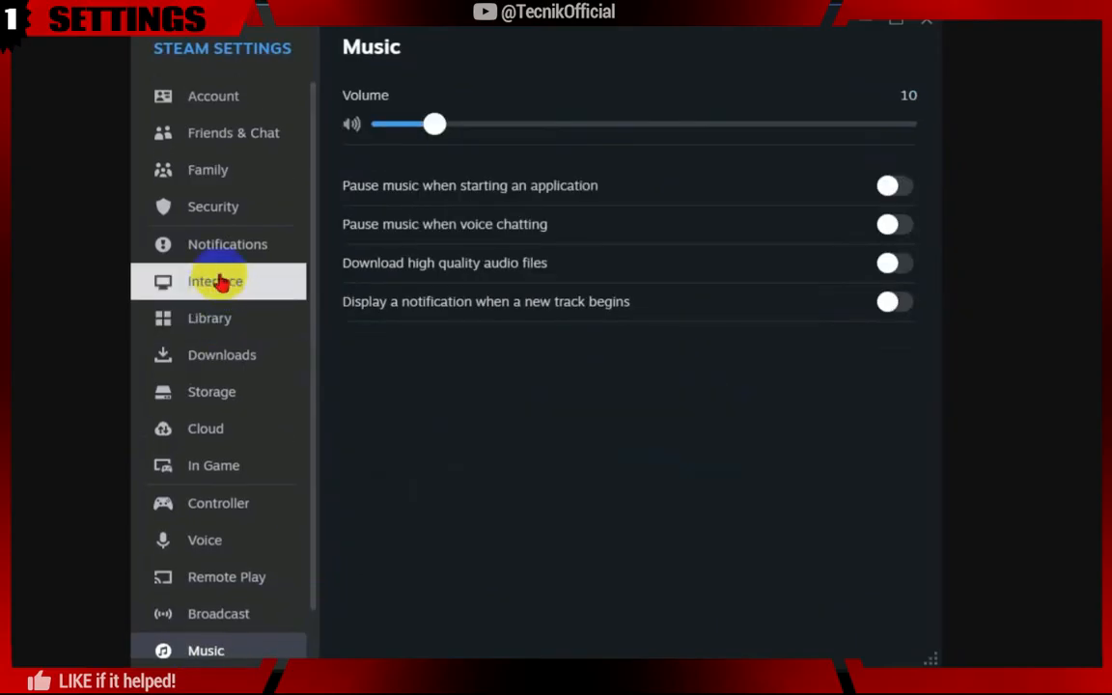
pyautogui.click(227, 245)
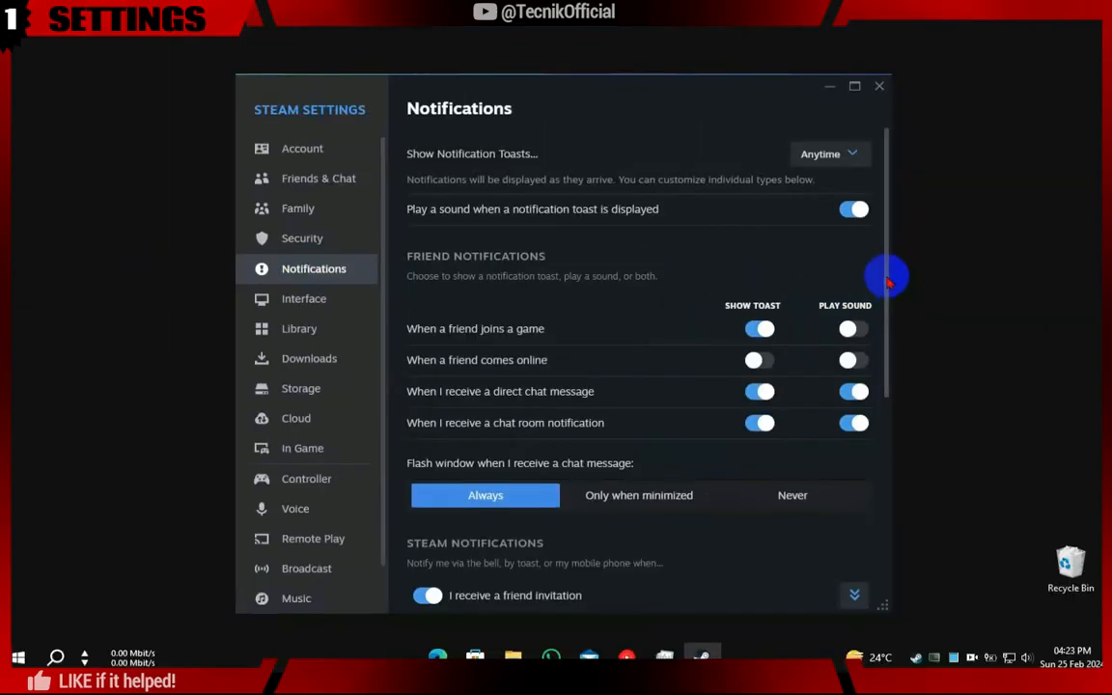
# - Review the Notifications page, close Settings and exit Steam from the tray menu
pyautogui.scroll(-3)
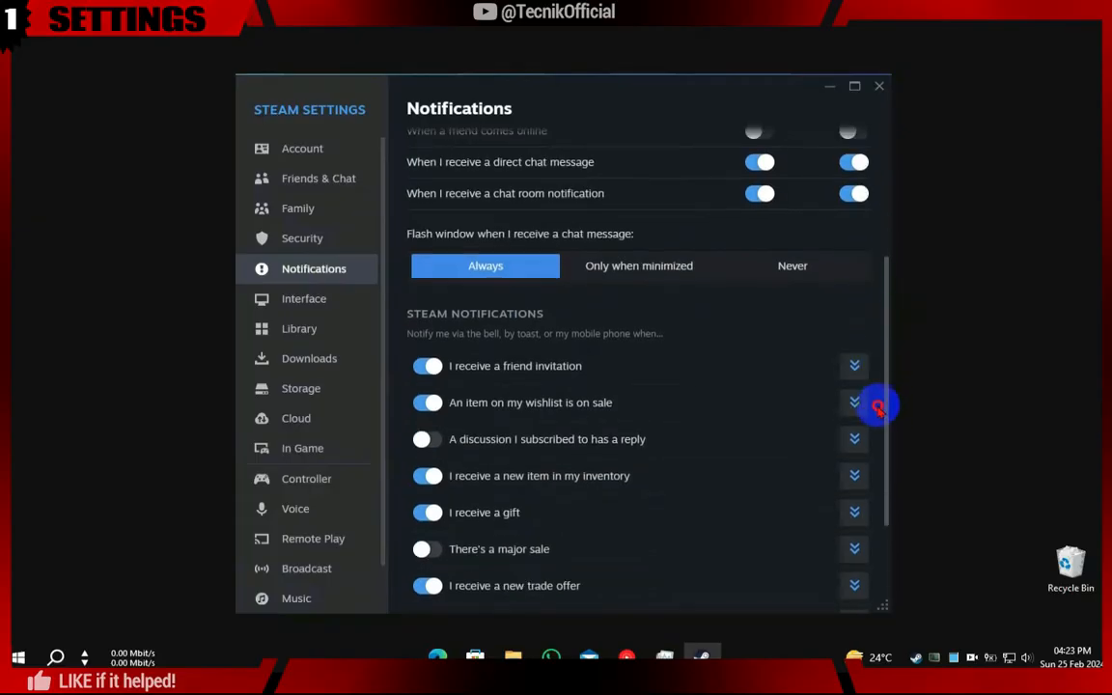
pyautogui.scroll(-3)
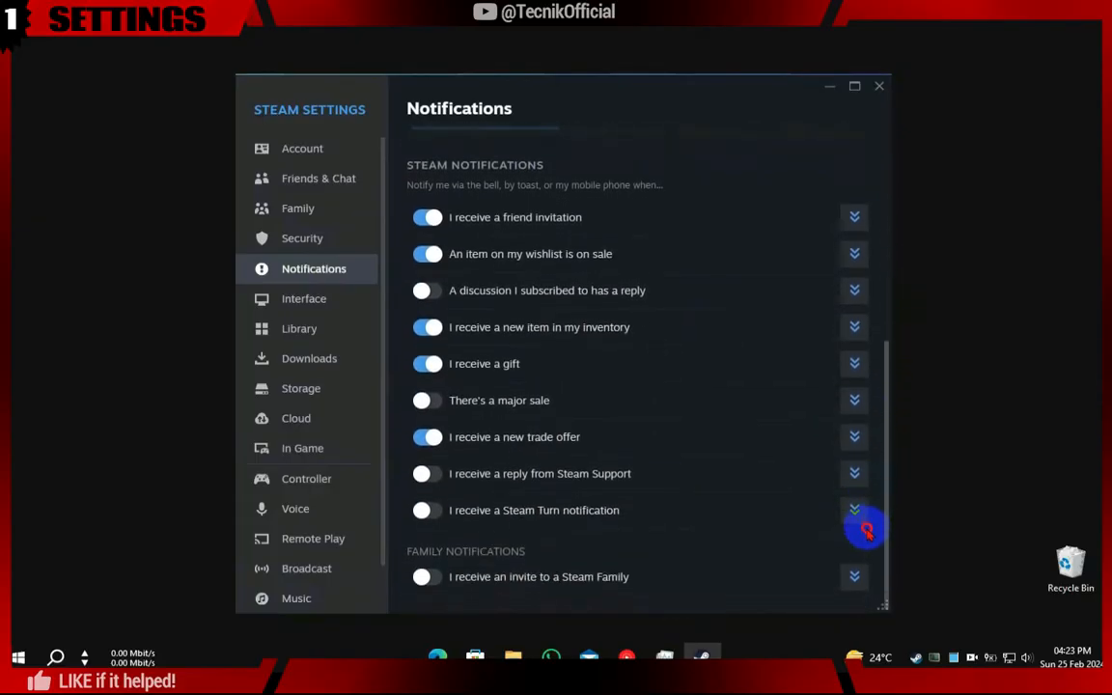
pyautogui.scroll(3)
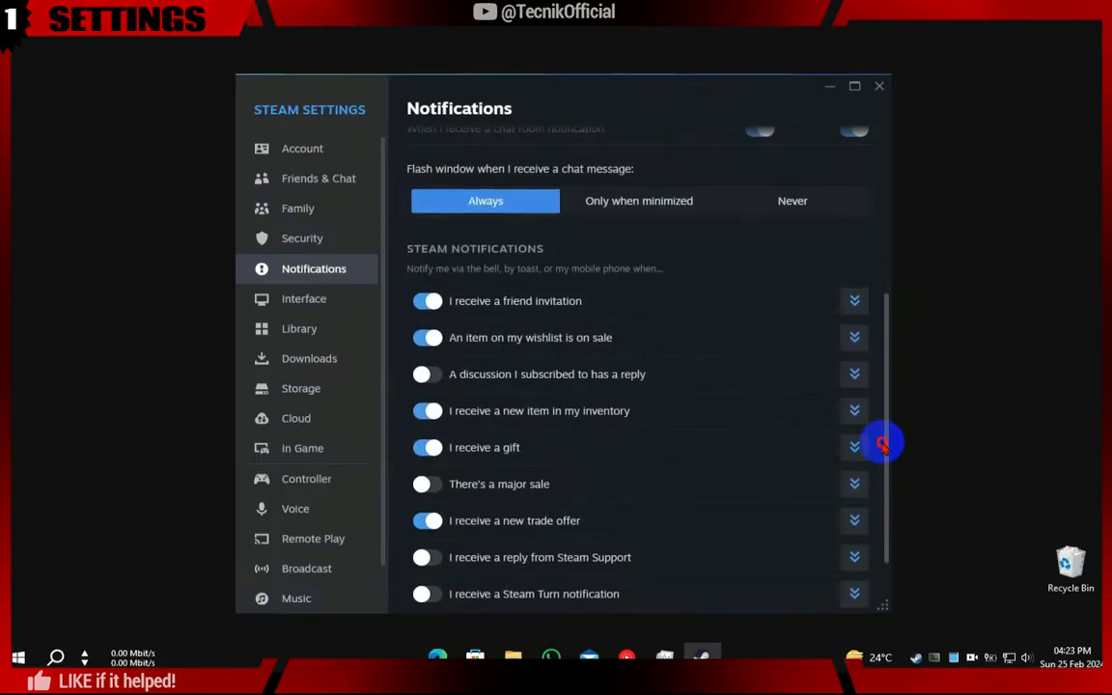
pyautogui.click(879, 86)
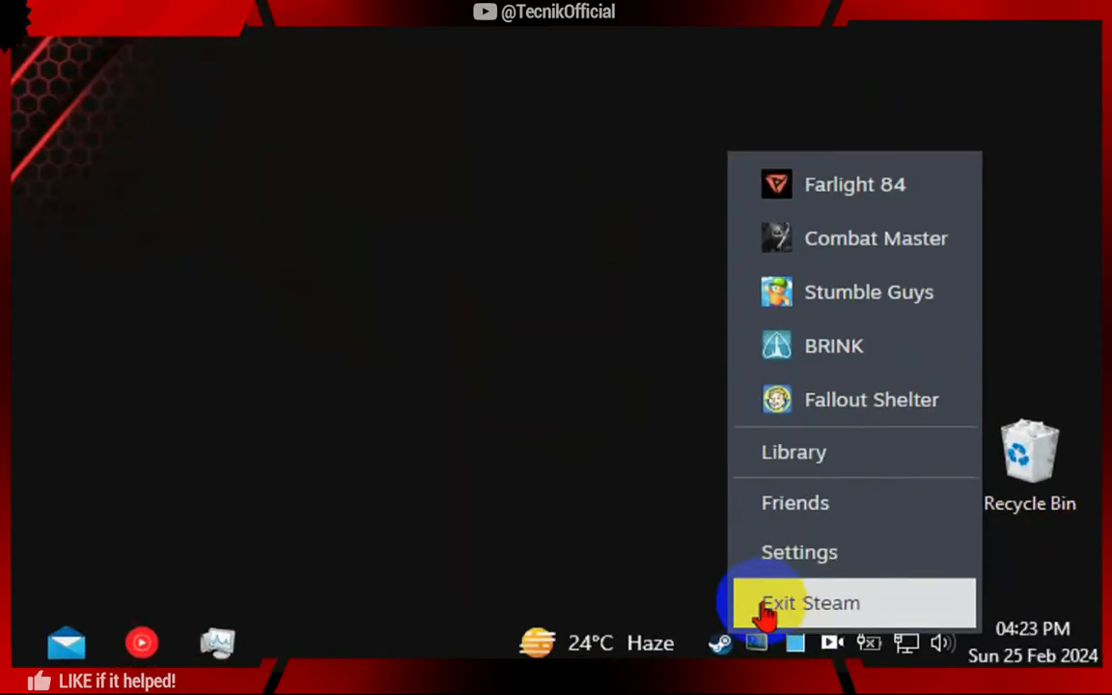
pyautogui.click(811, 603)
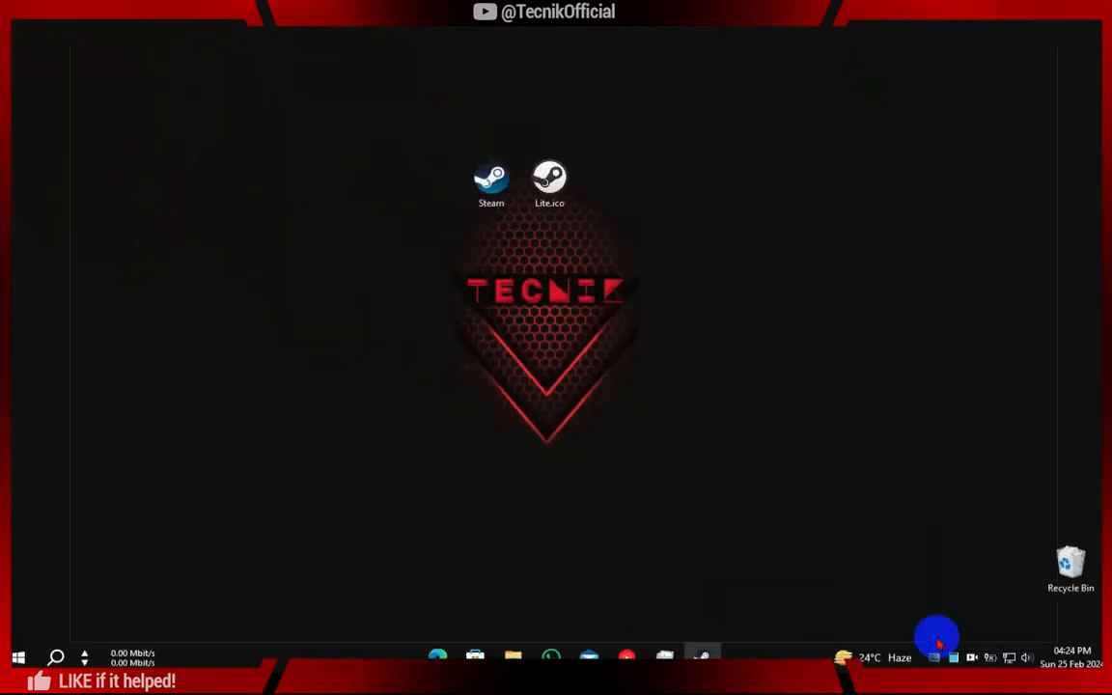
pyautogui.moveTo(666, 319)
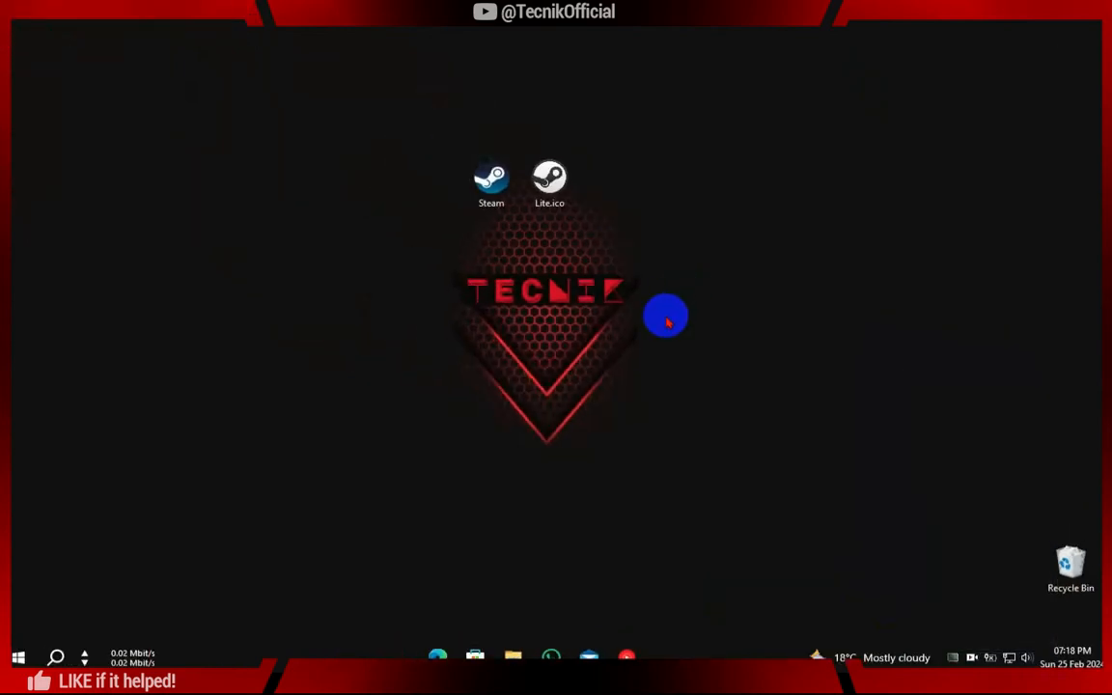
pyautogui.moveTo(727, 257)
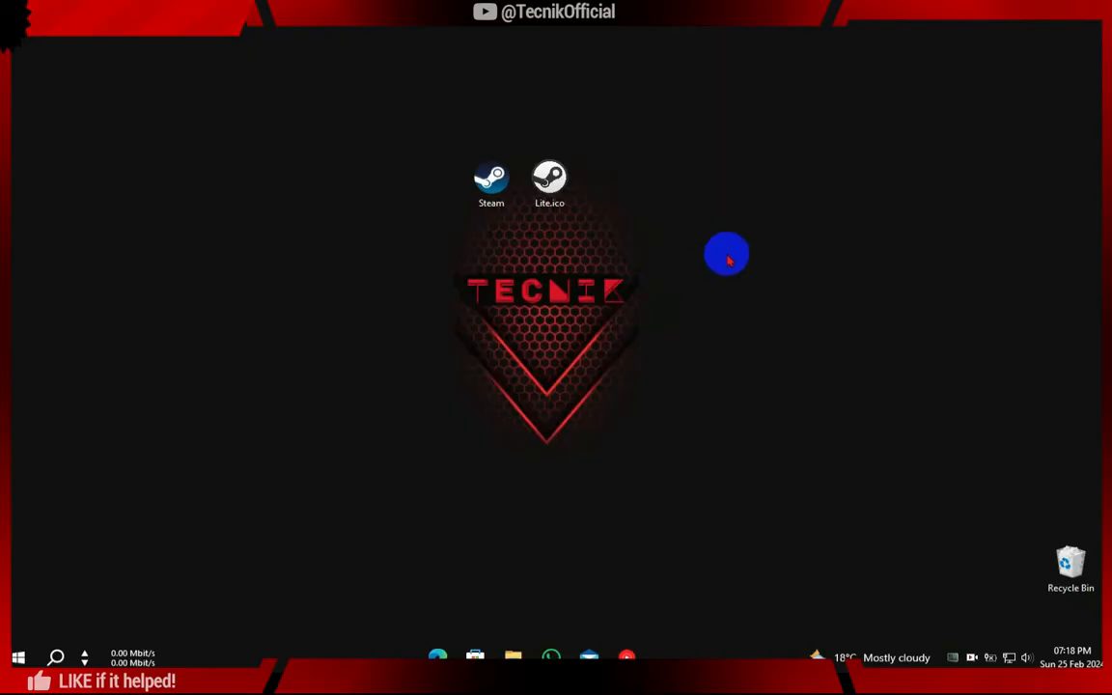
# - Create a new text document on the desktop and bring up its context menu
pyautogui.rightClick(727, 259)
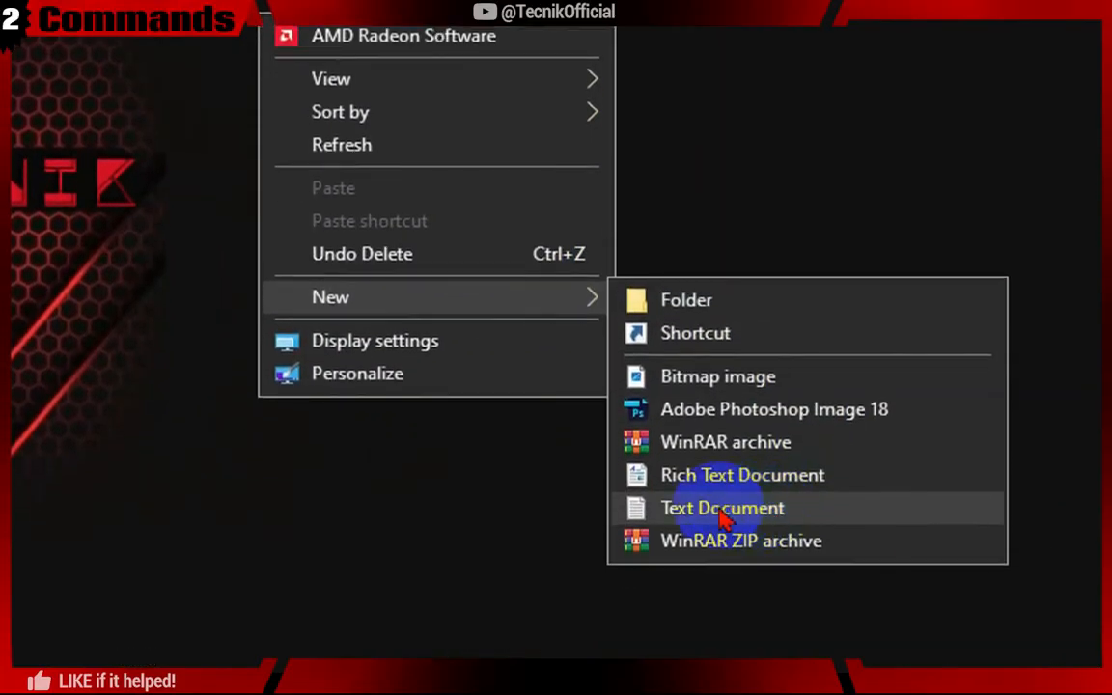
pyautogui.click(722, 507)
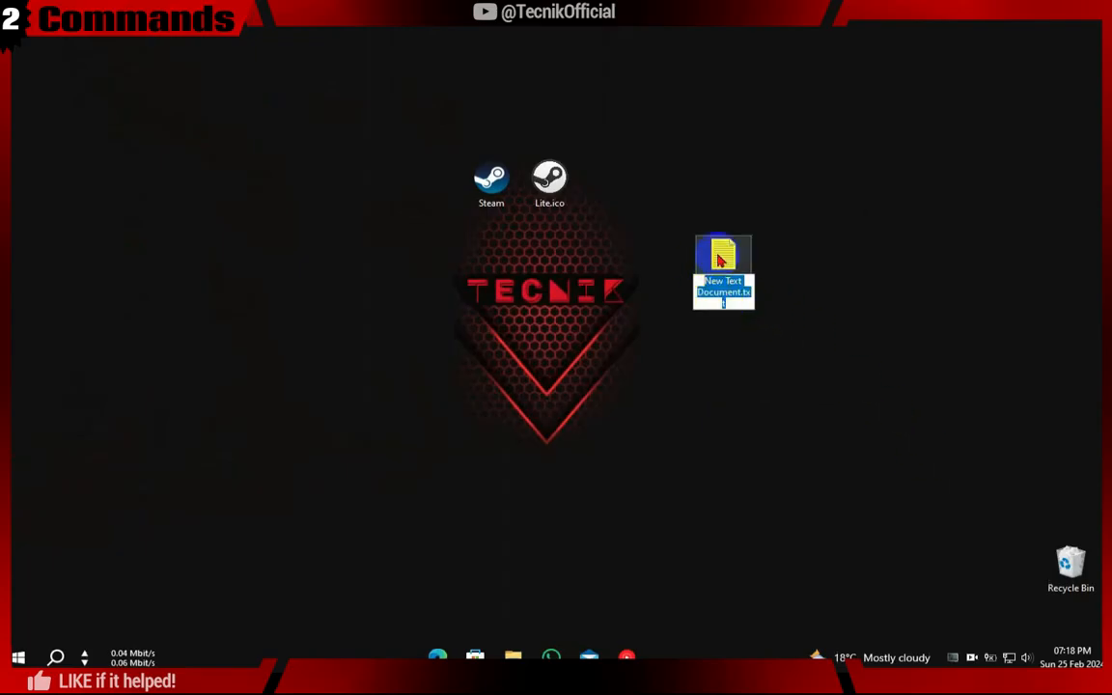
pyautogui.rightClick(723, 261)
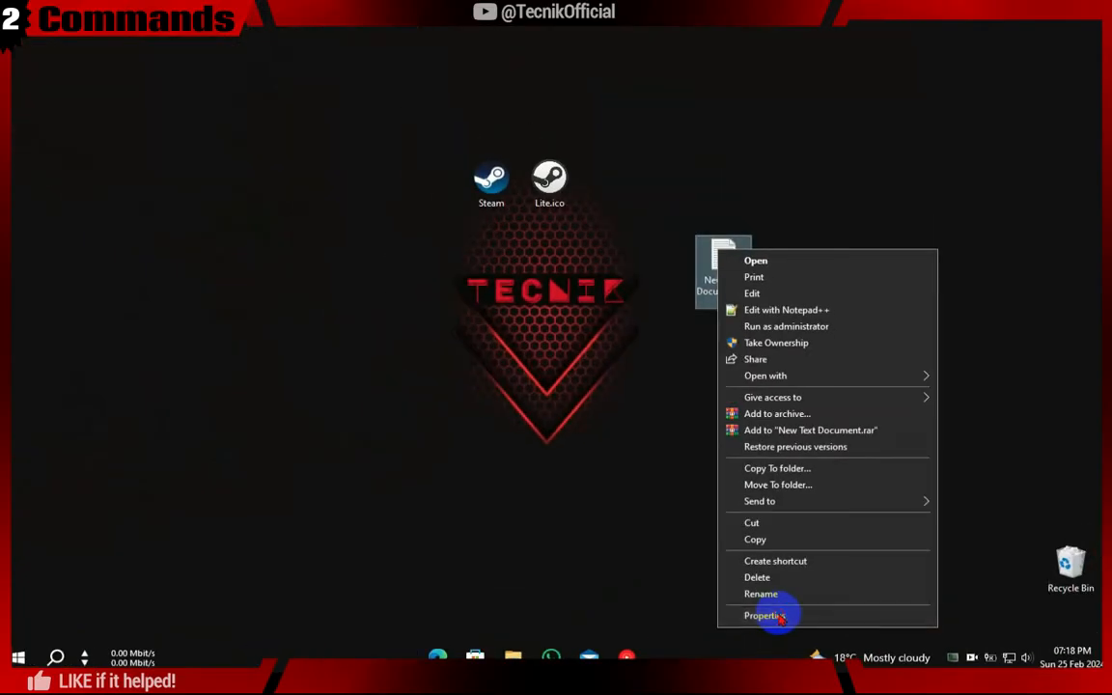
# - Rename the new text document to lite.bat in Properties and confirm the extension change
pyautogui.click(765, 615)
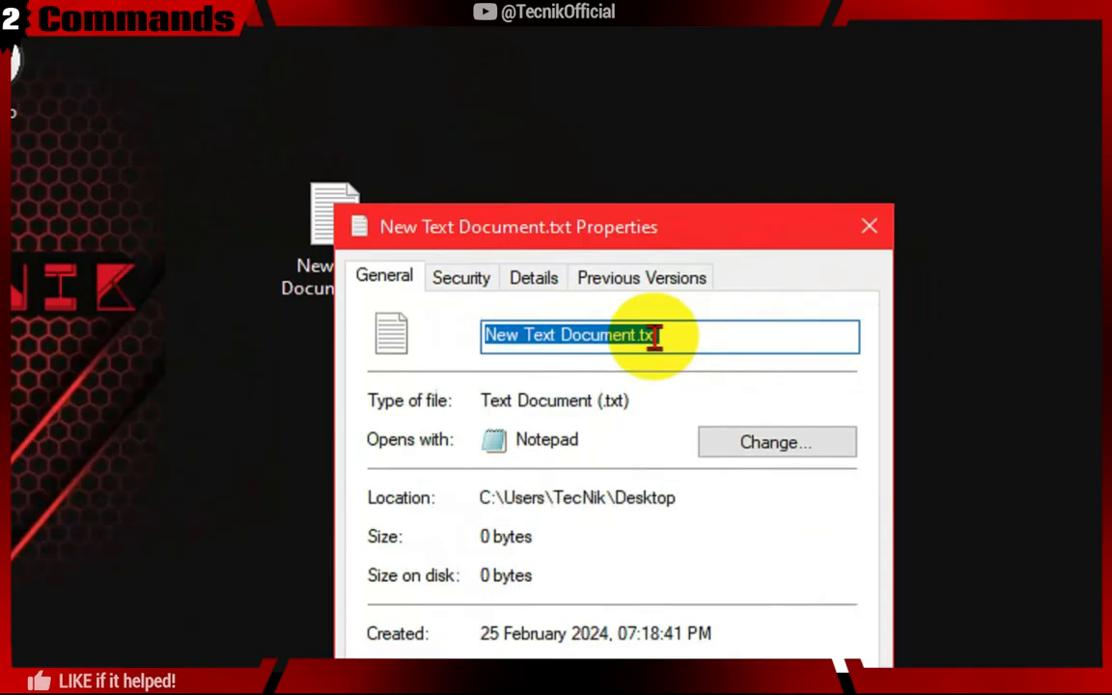
pyautogui.write('any')
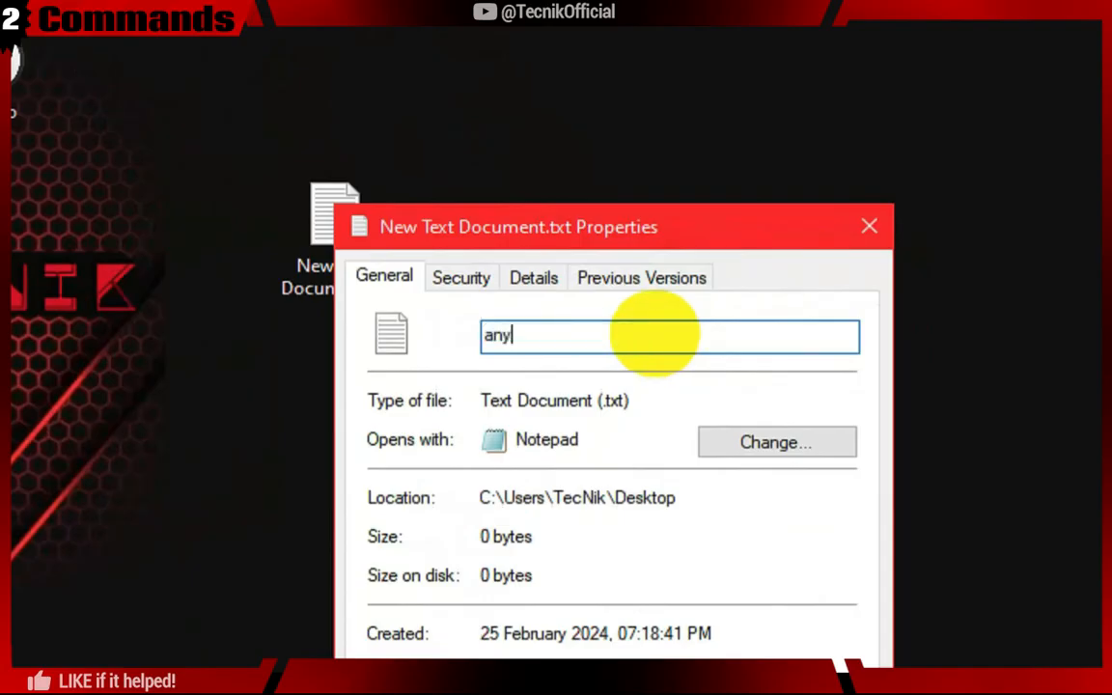
pyautogui.write('nam')
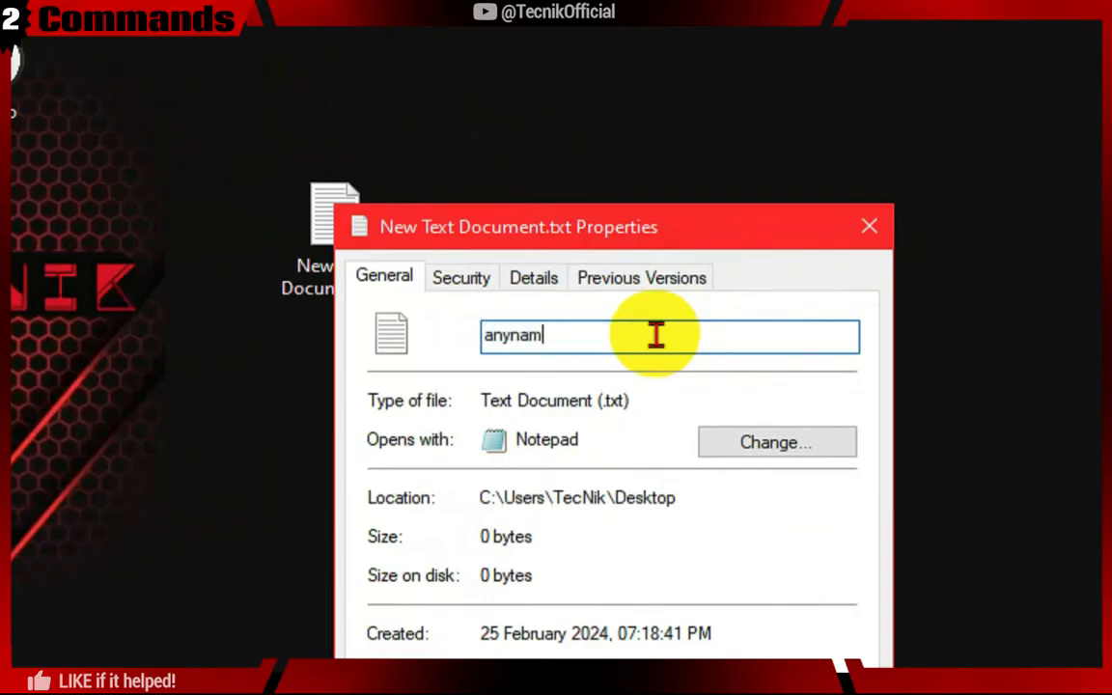
pyautogui.write('lite')
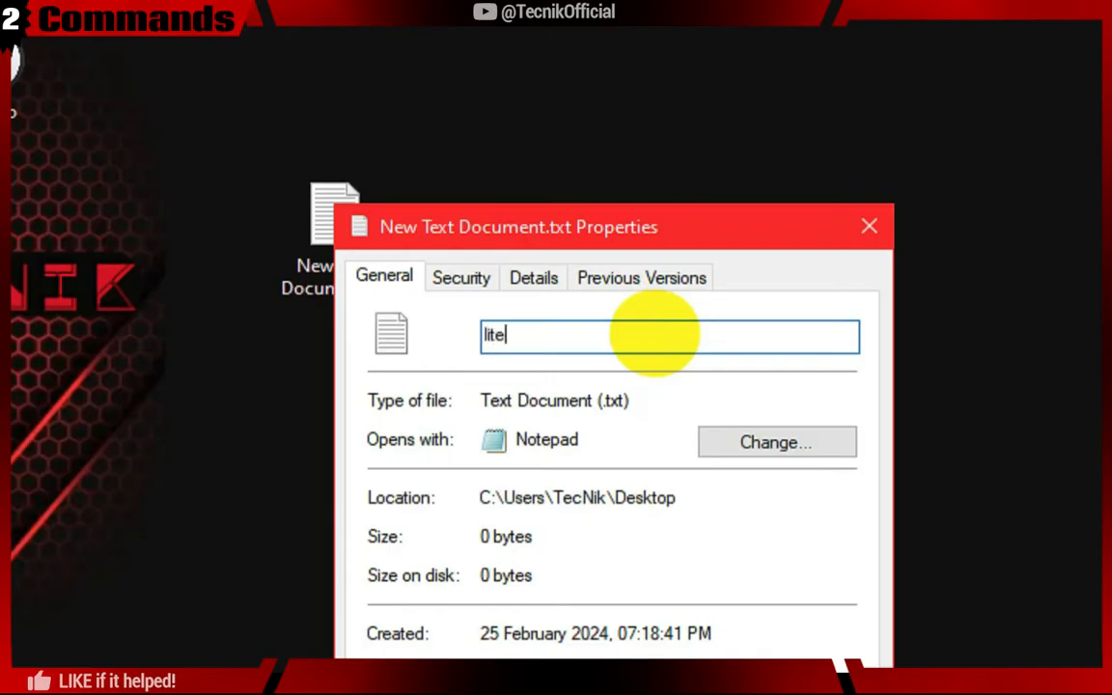
pyautogui.write('.bat')
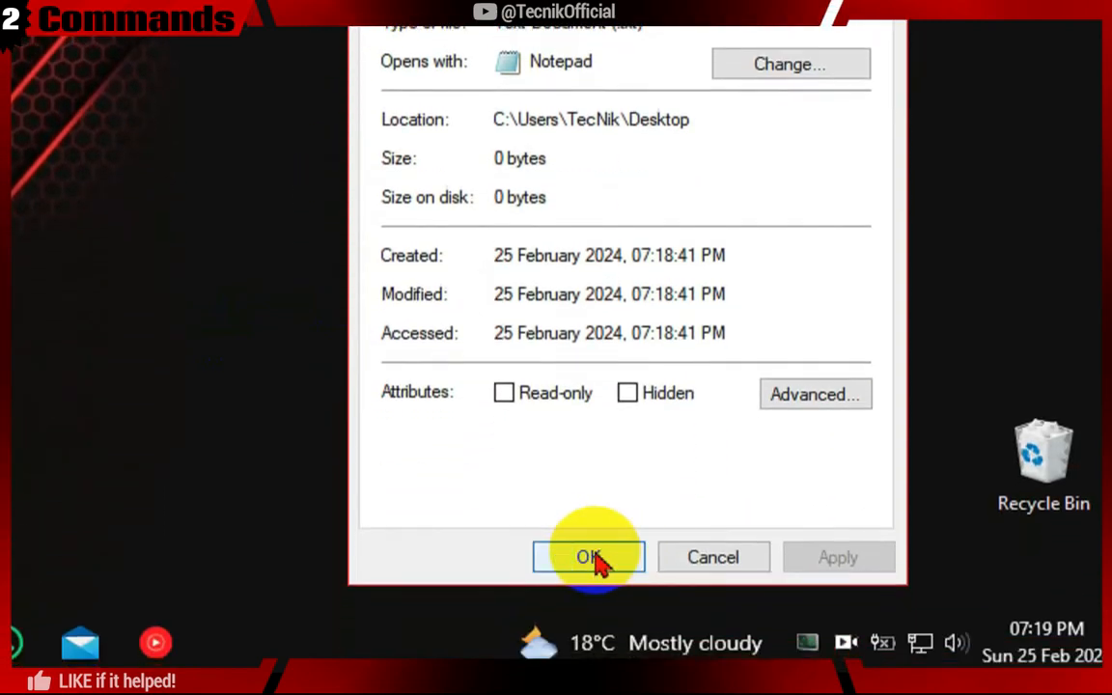
pyautogui.click(589, 557)
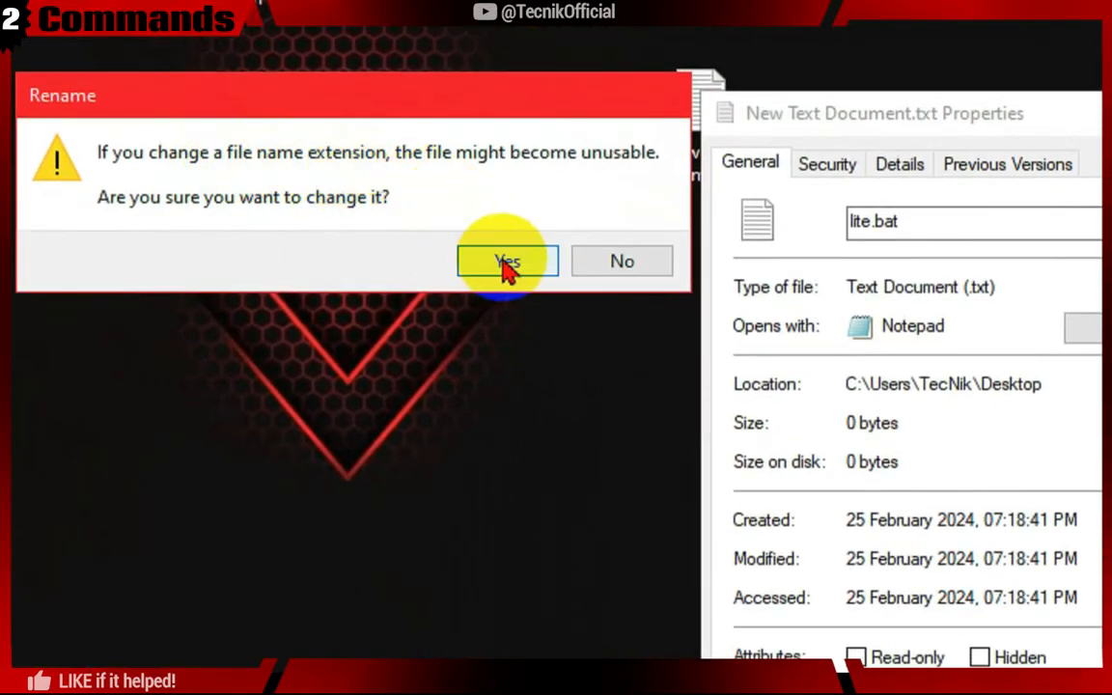
pyautogui.click(507, 261)
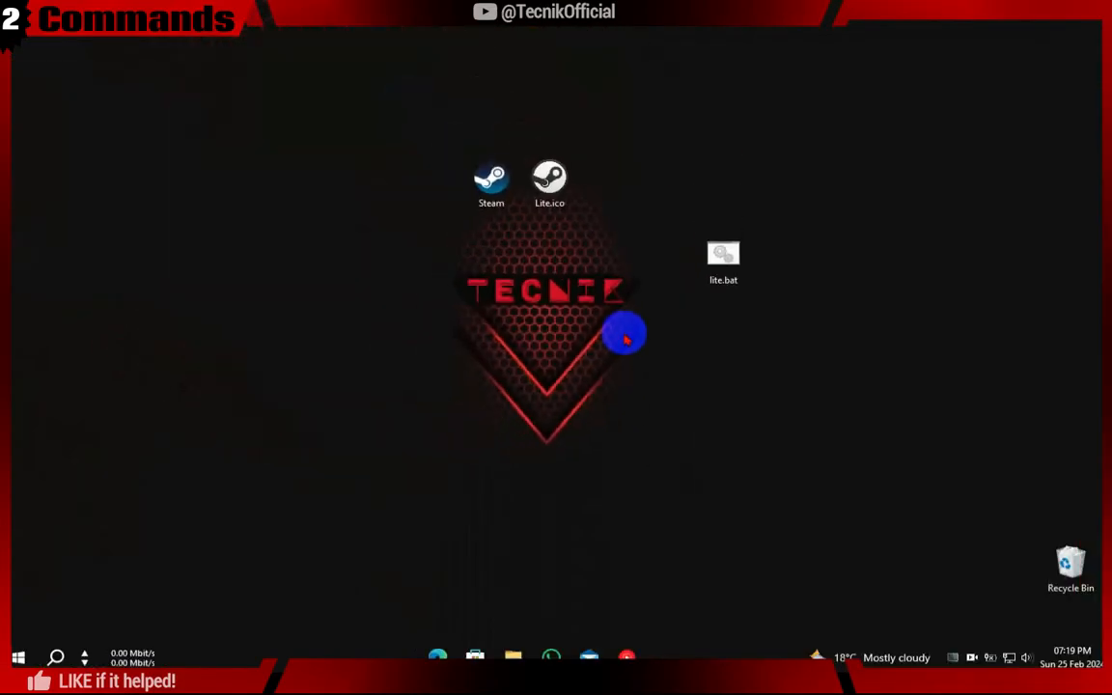
# - Move lite.bat beside the Steam icons and open it for editing in Notepad
pyautogui.moveTo(724, 260); pyautogui.dragTo(607, 183)
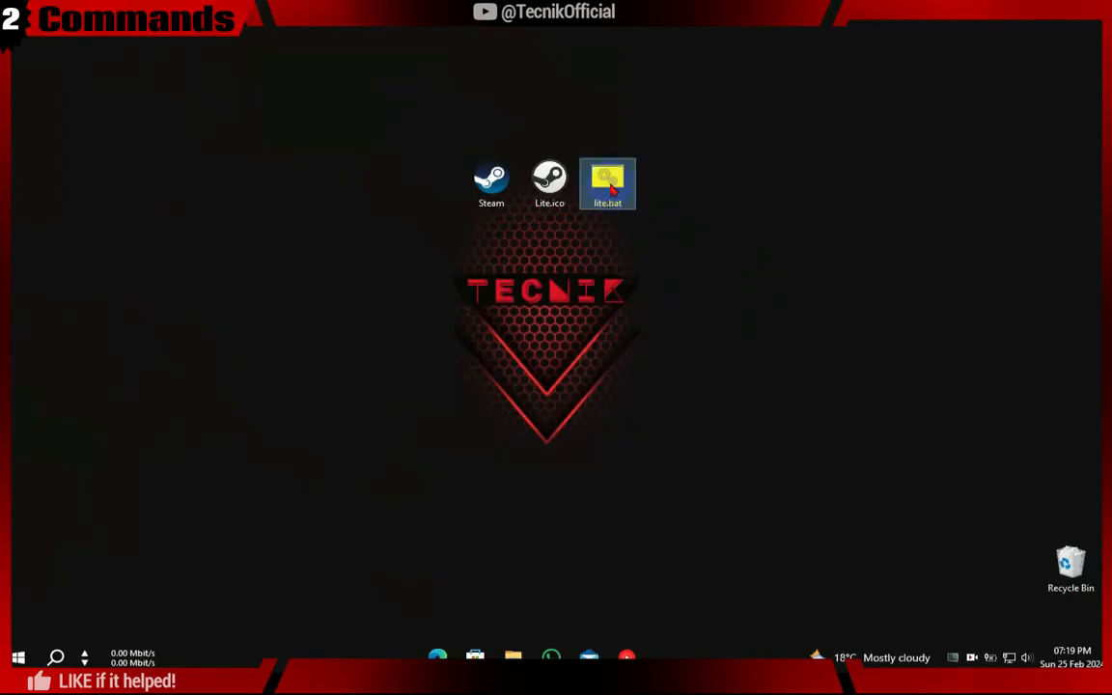
pyautogui.rightClick(607, 183)
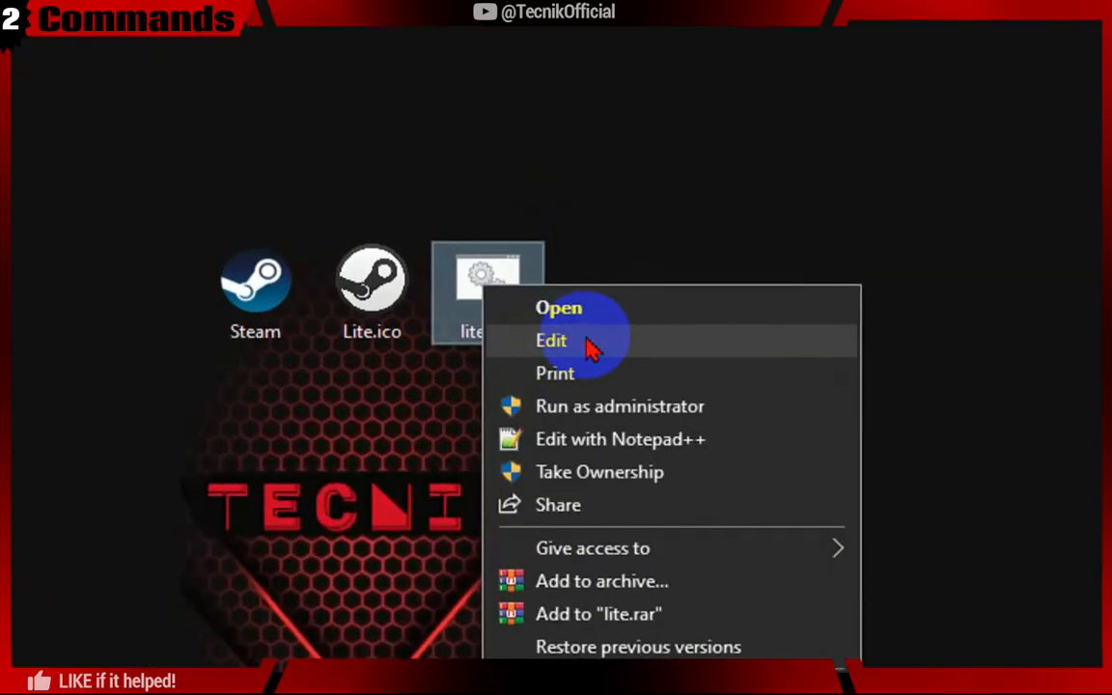
pyautogui.click(551, 340)
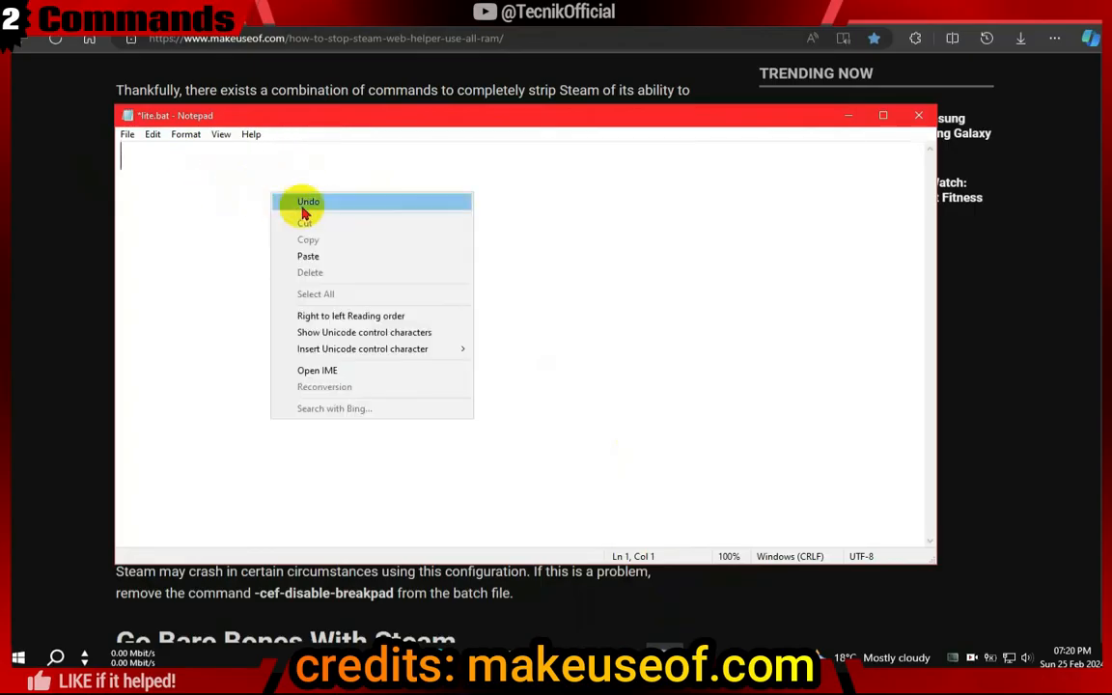
# - Paste the steam.exe launch command into lite.bat and remove the -cef-force-32bit option
pyautogui.click(308, 256)
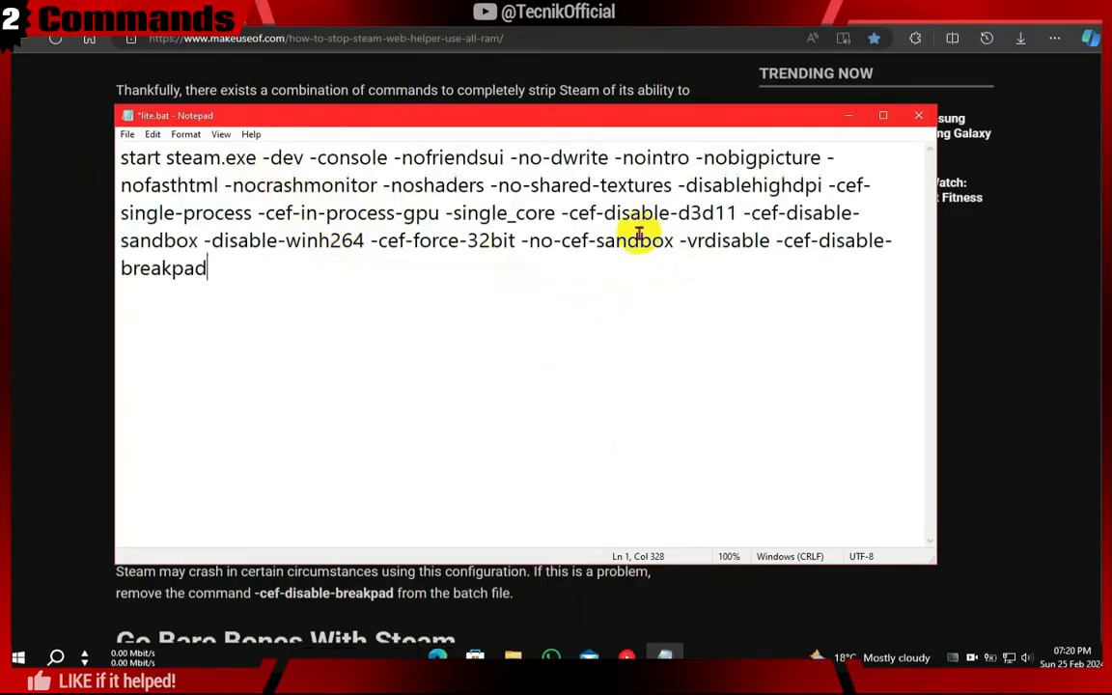
pyautogui.click(371, 240)
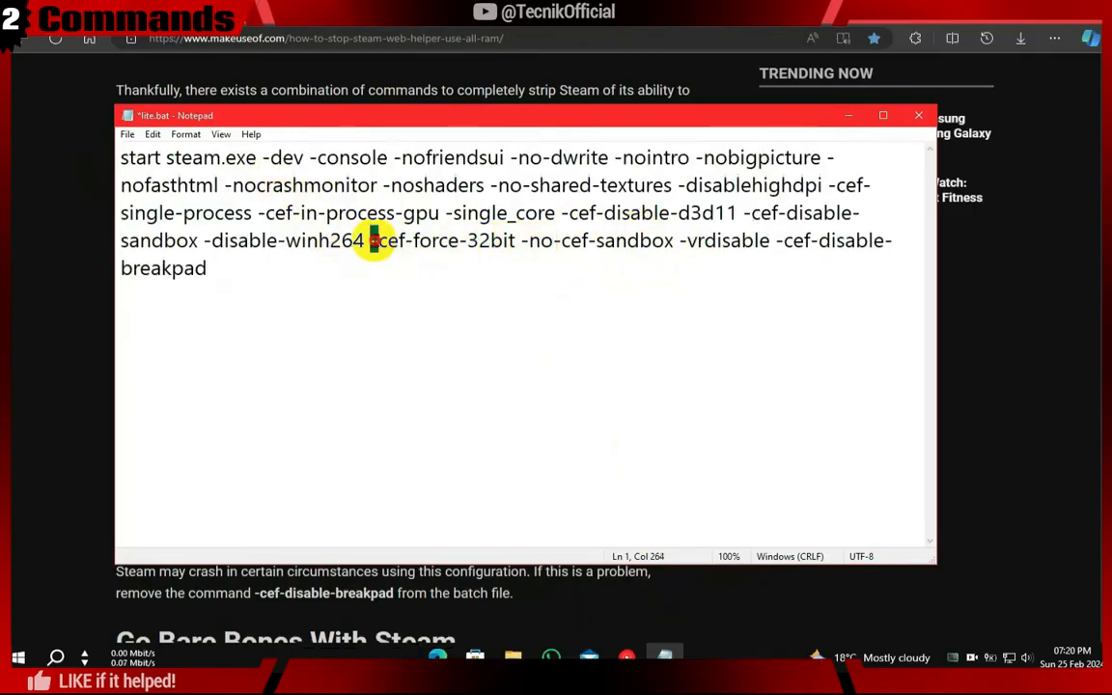
pyautogui.doubleClick(440, 241)
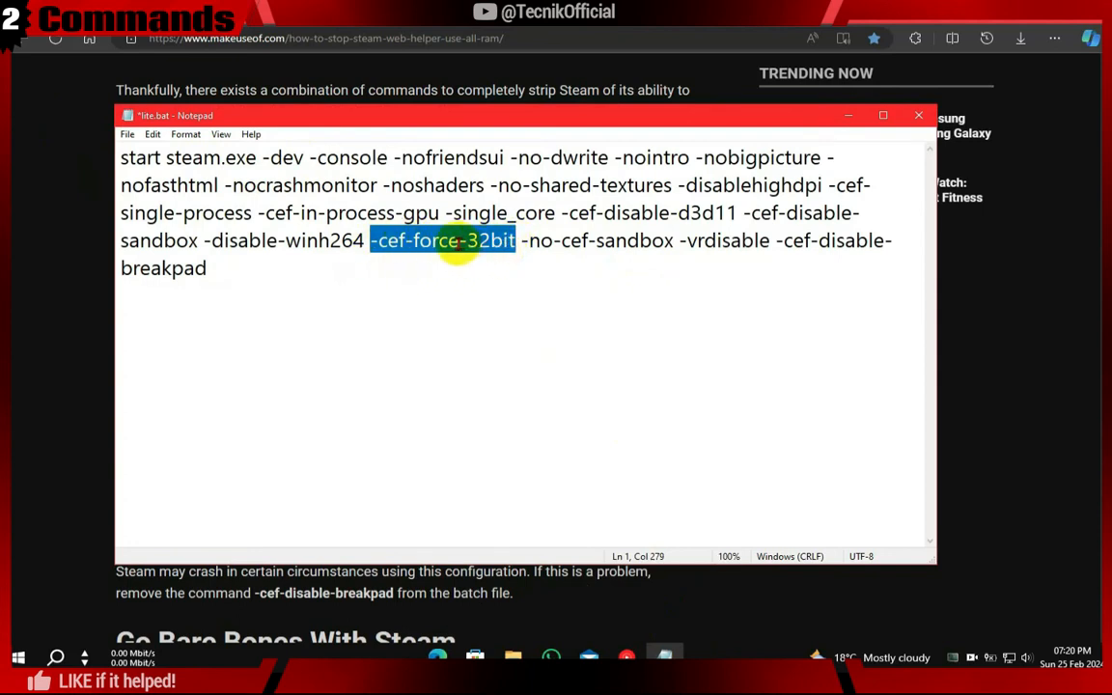
pyautogui.press('Delete')
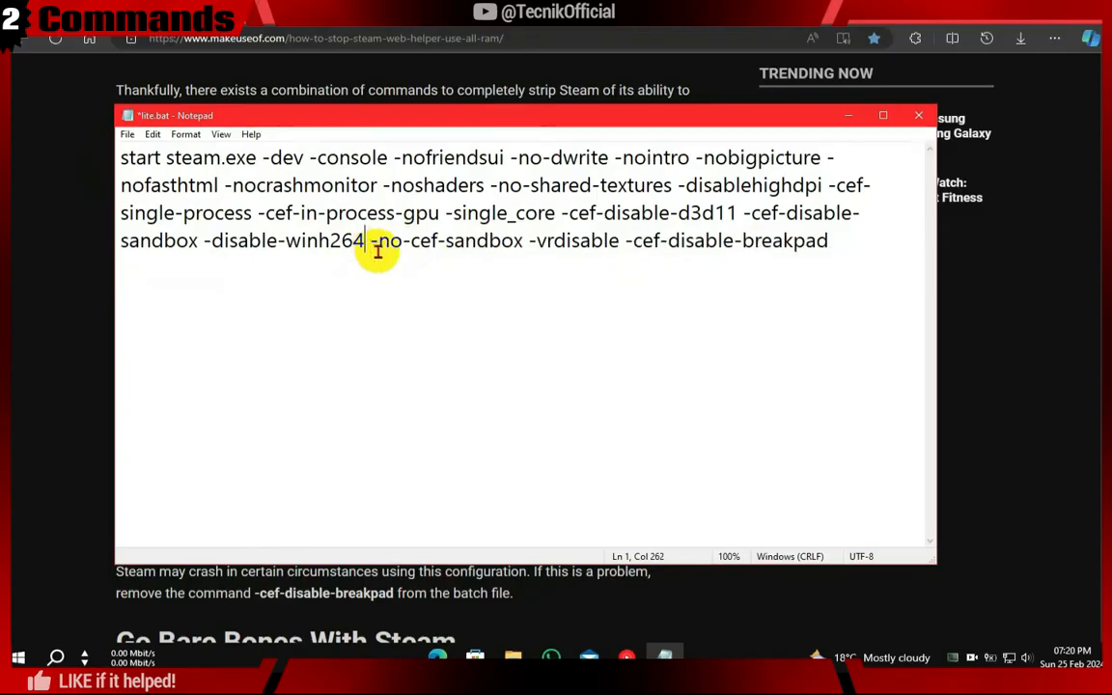
pyautogui.moveTo(410, 240)
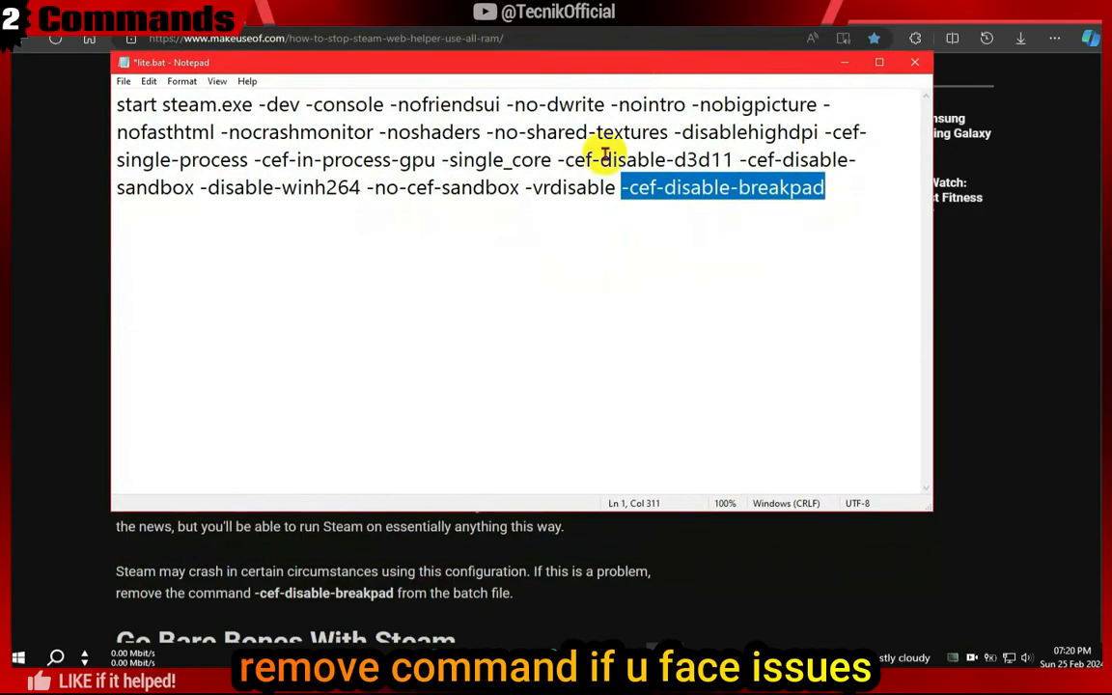
pyautogui.moveTo(247, 621)
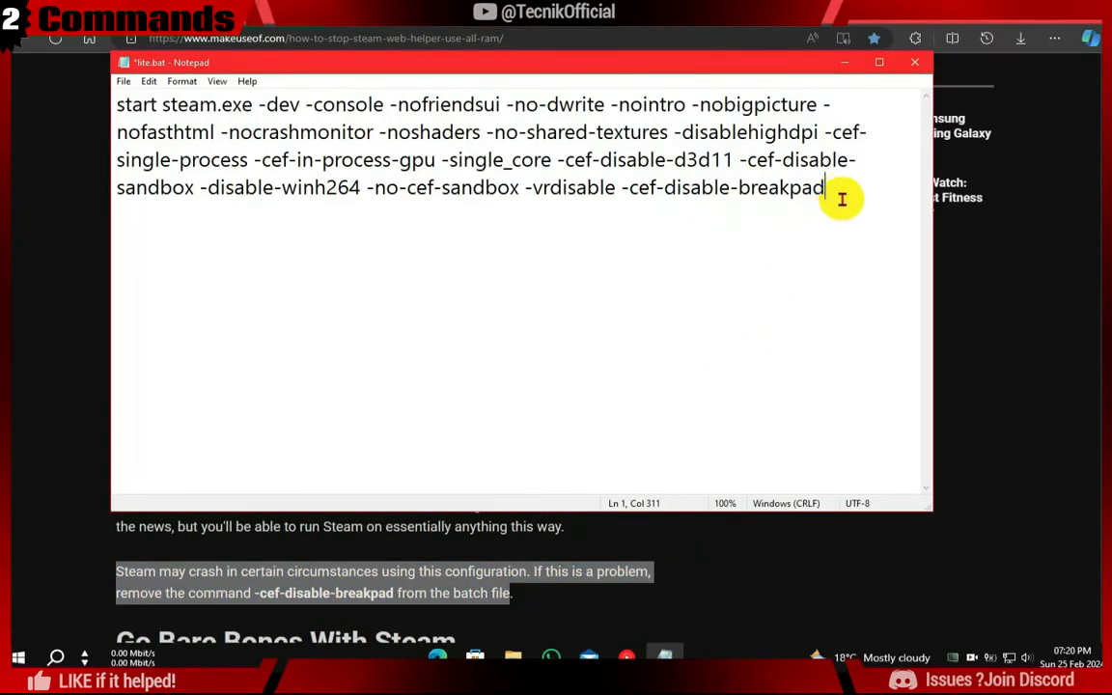
pyautogui.moveTo(713, 324)
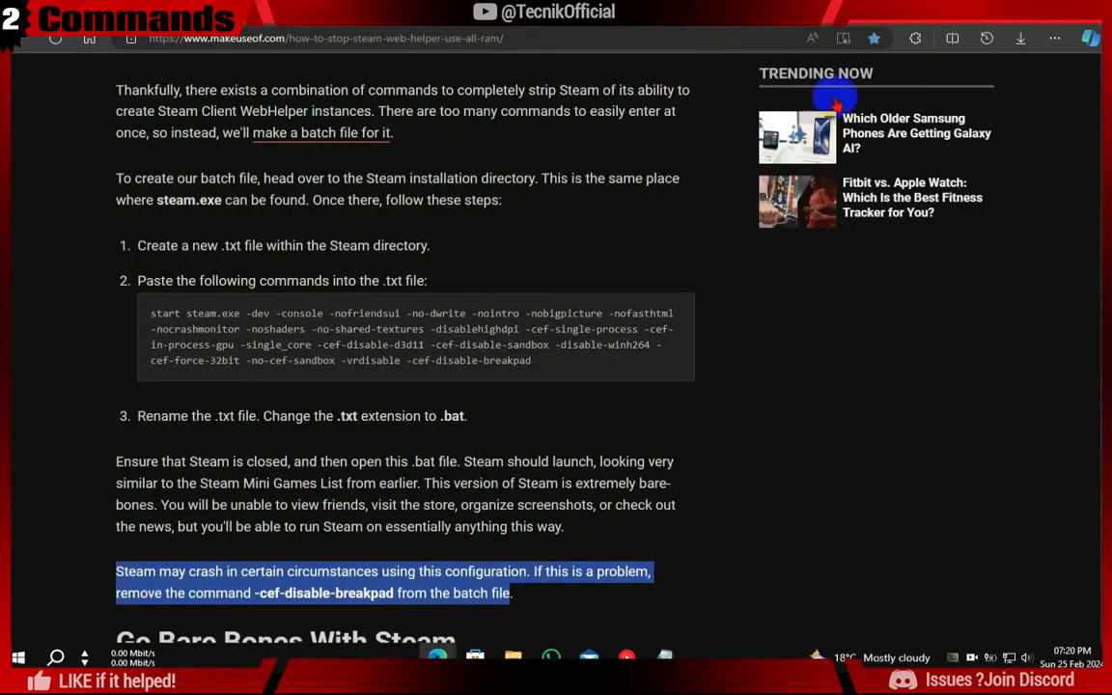
# - Append +open steam://open/minigameslist to the end of the launch command line
pyautogui.scroll(3)
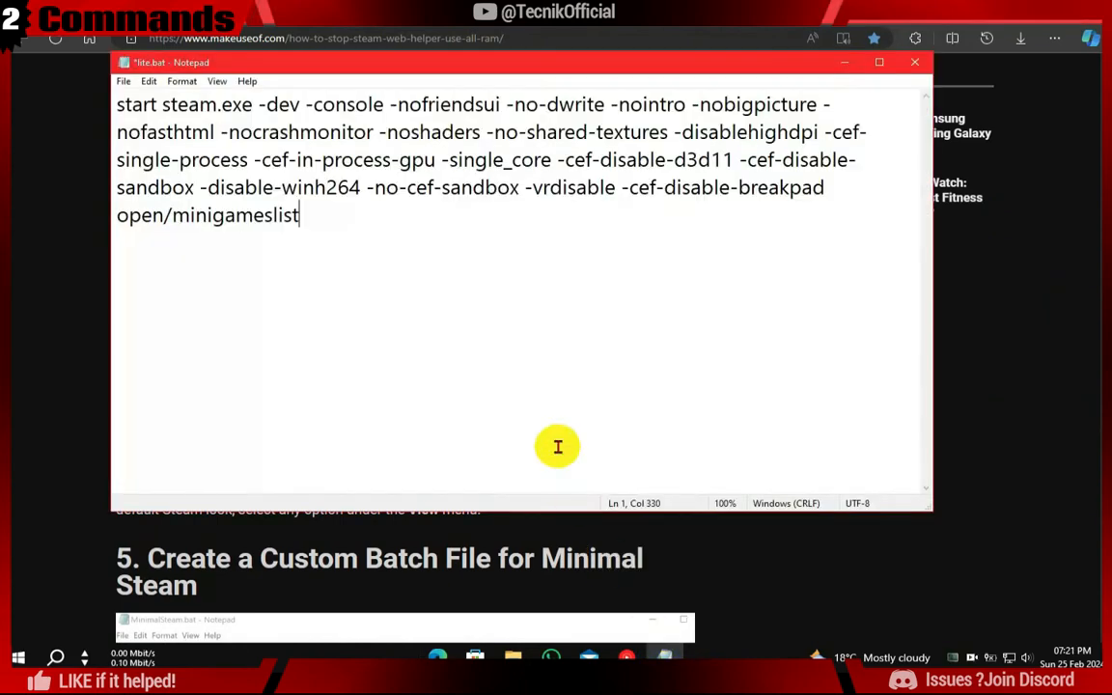
pyautogui.rightClick(208, 214)
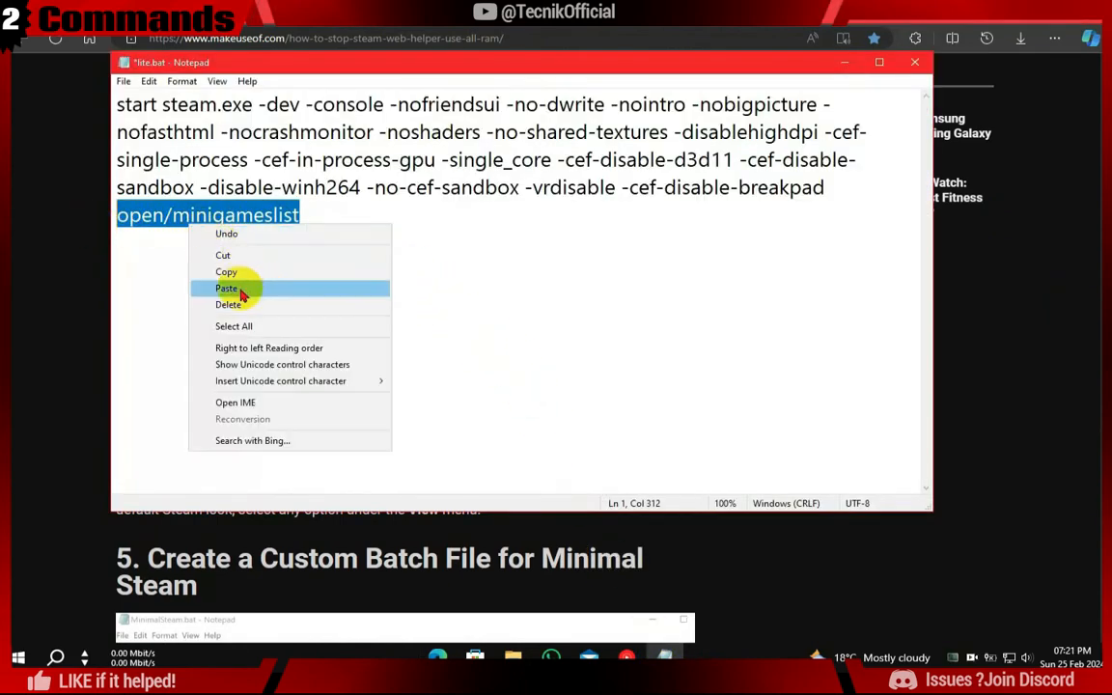
pyautogui.click(227, 288)
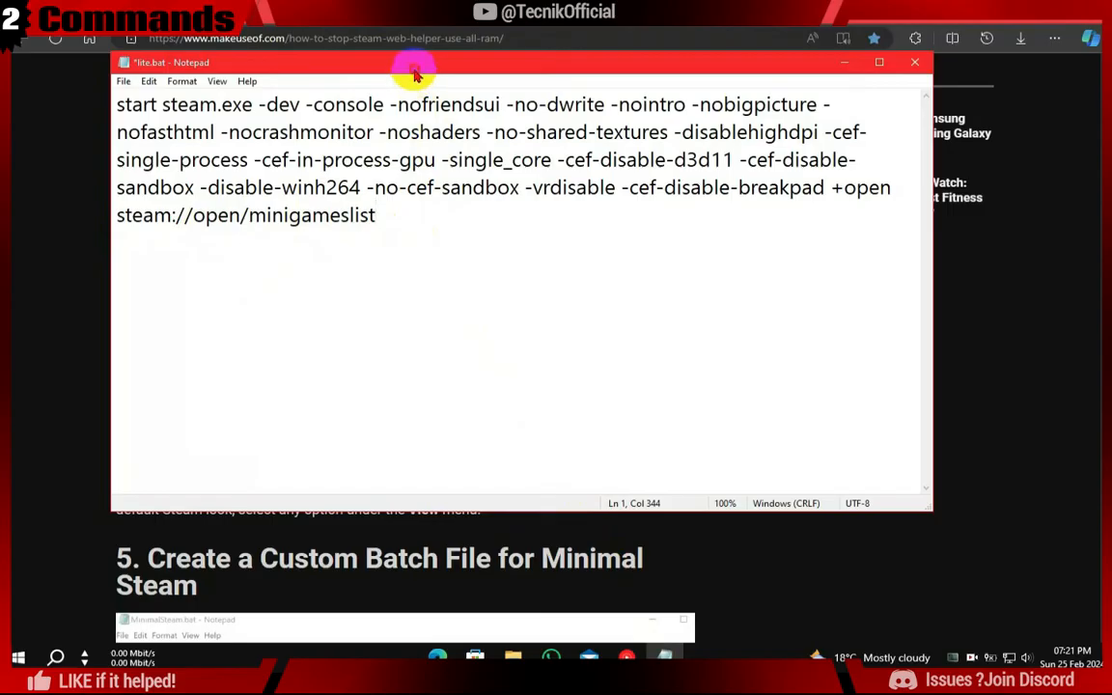
pyautogui.moveTo(415, 74); pyautogui.dragTo(575, 92)
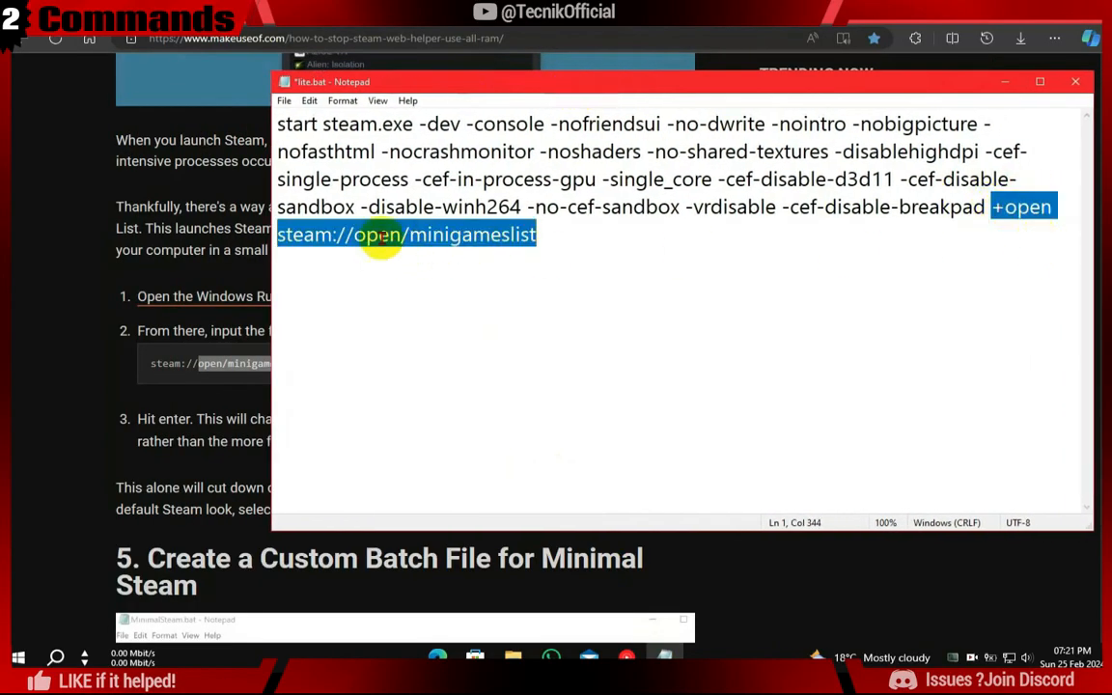
pyautogui.moveTo(675, 81); pyautogui.dragTo(574, 79)
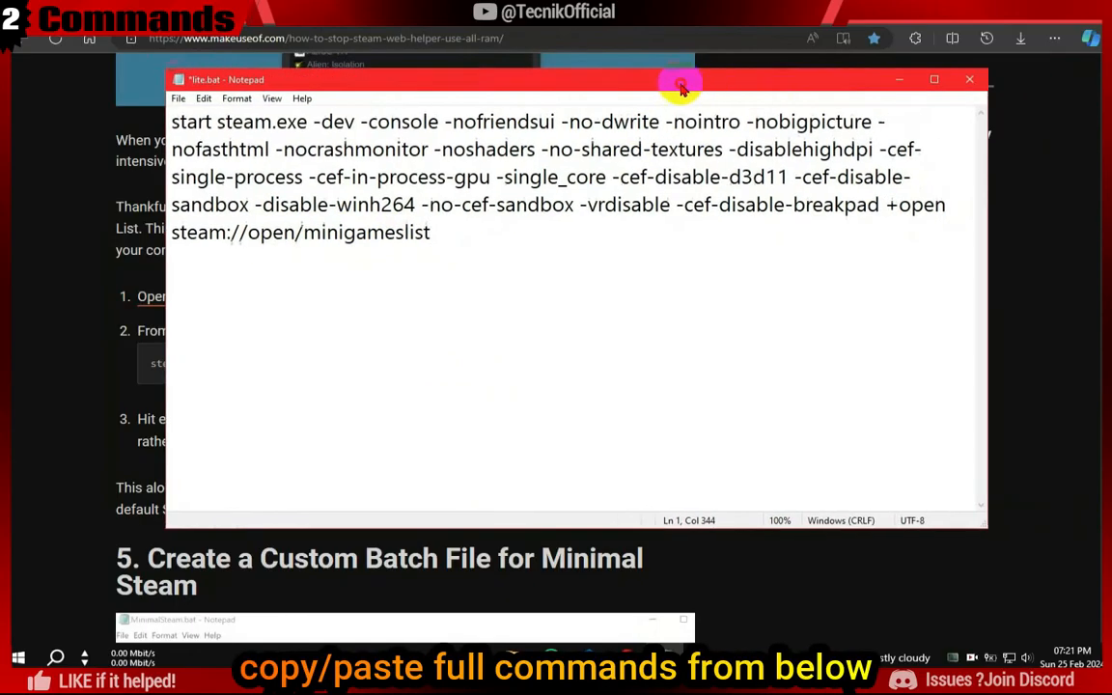
pyautogui.moveTo(680, 80); pyautogui.dragTo(753, 81)
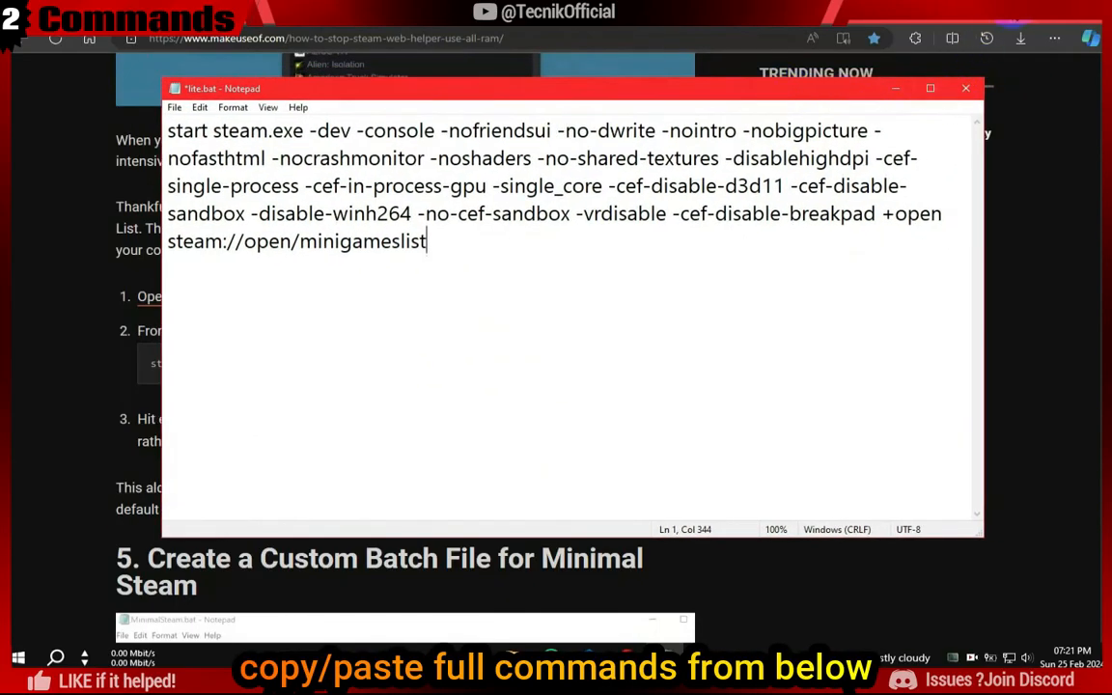
pyautogui.moveTo(1021, 38)
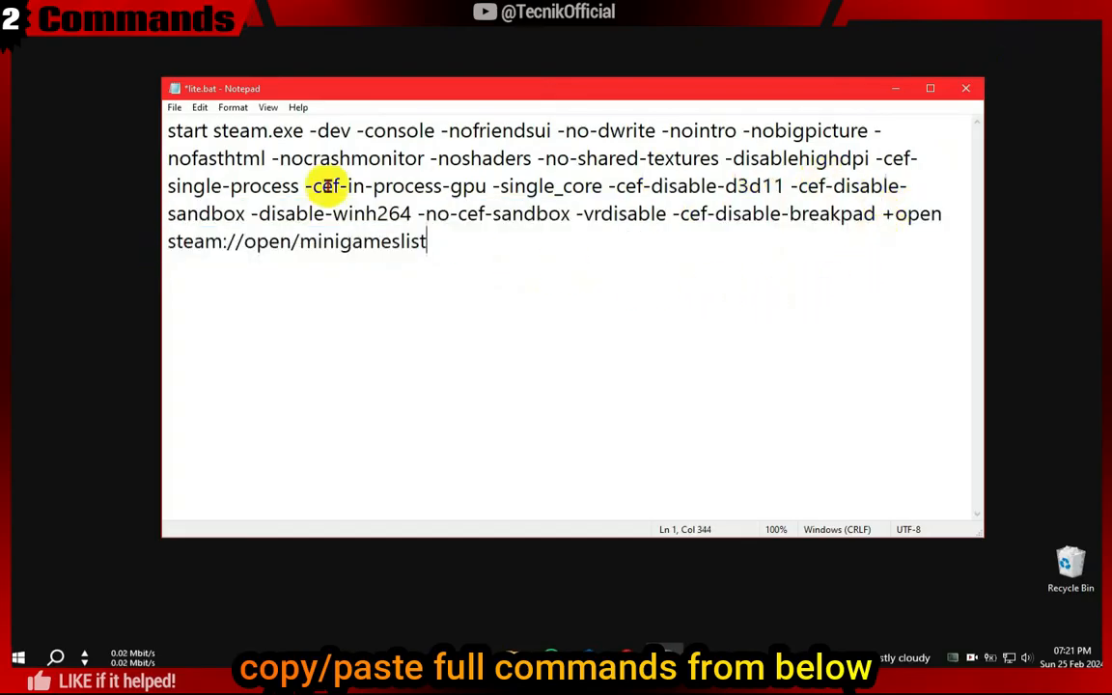
# - Save lite.bat and move it from the desktop into C:\Program Files (x86)\Steam
pyautogui.click(175, 107)
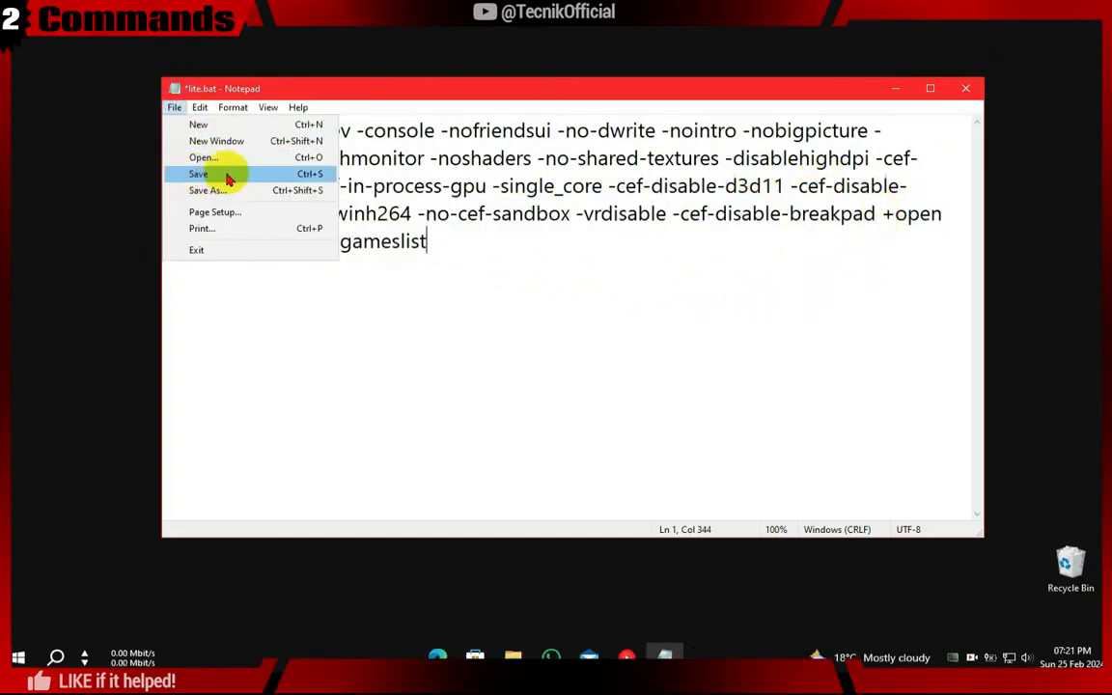
pyautogui.click(199, 173)
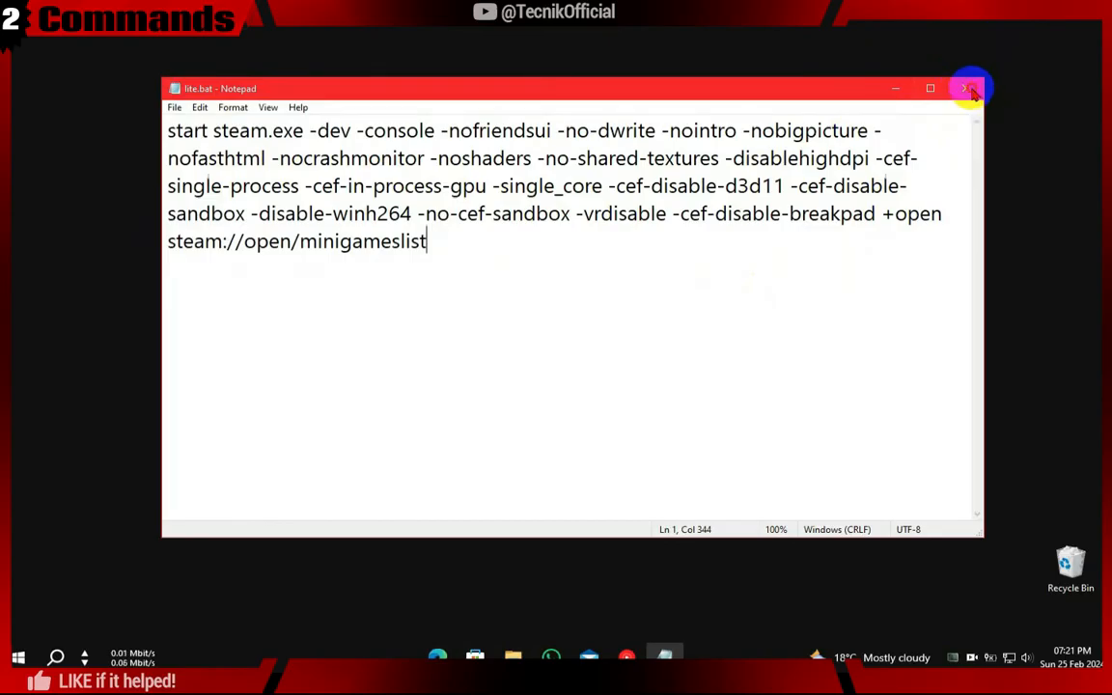
pyautogui.rightClick(606, 179)
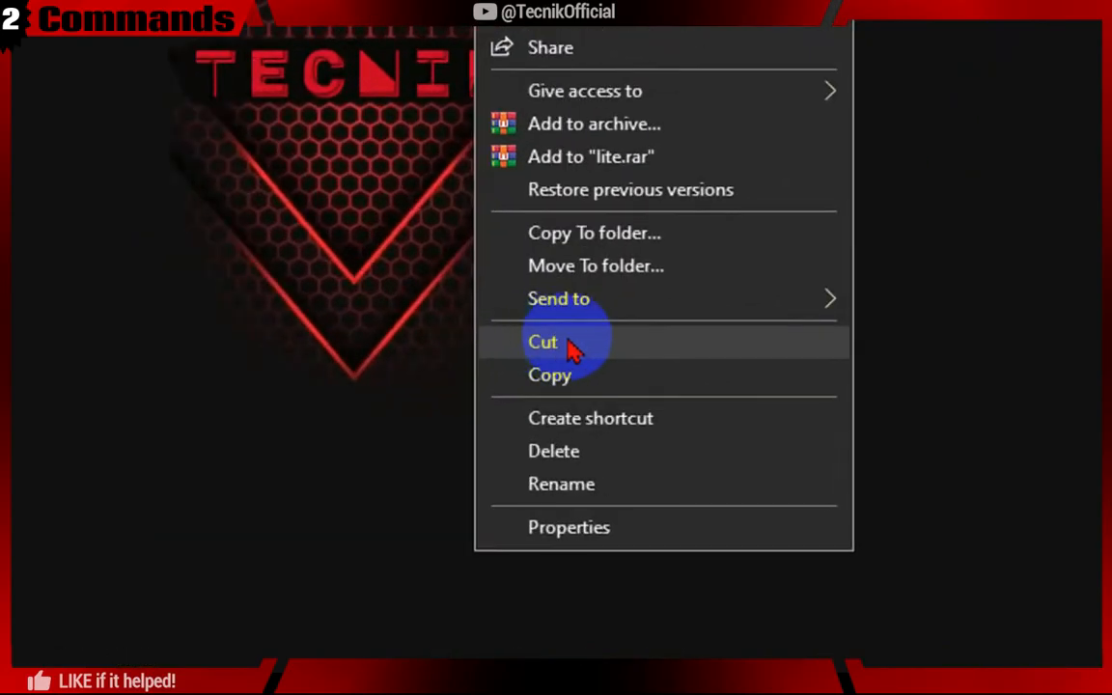
pyautogui.click(542, 342)
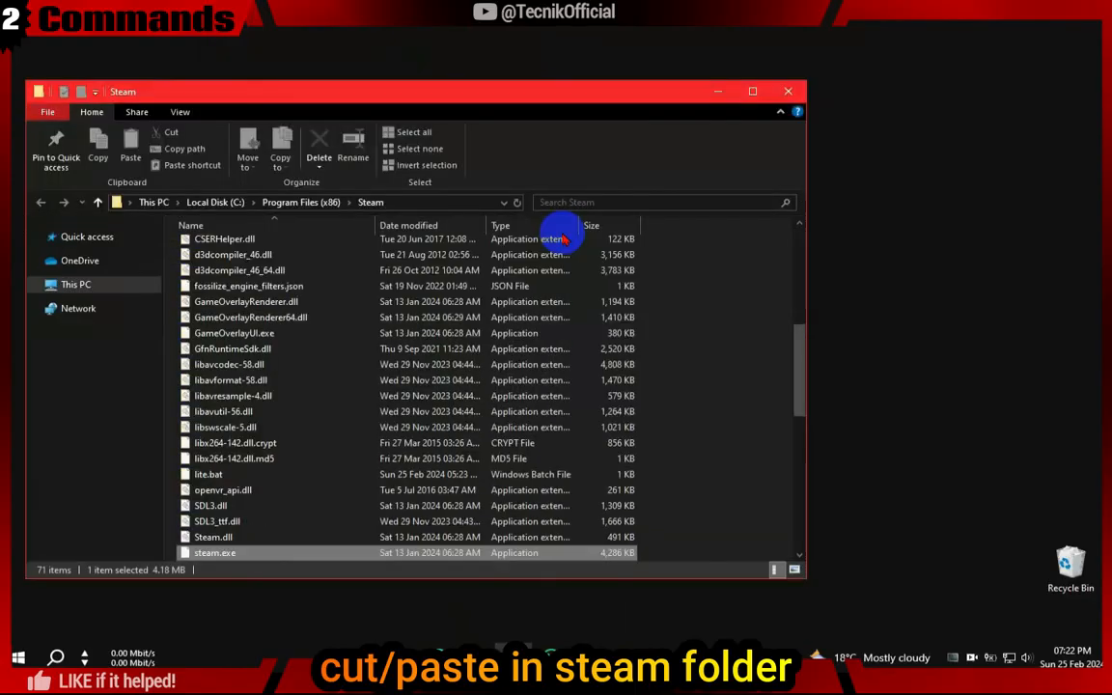
pyautogui.click(703, 354)
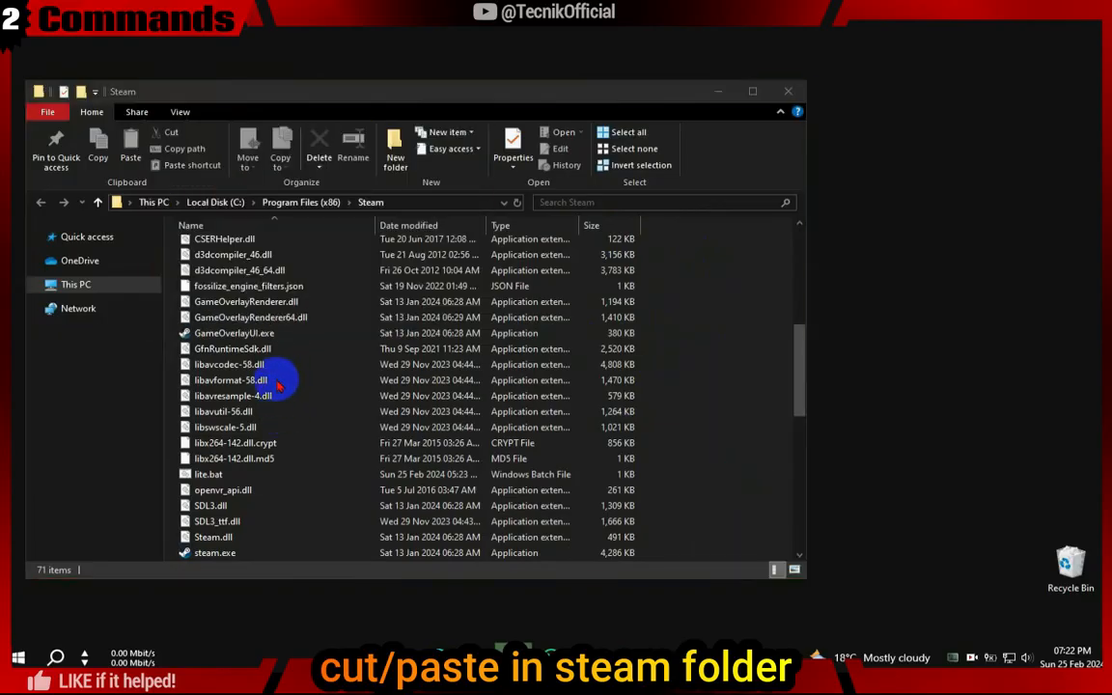
pyautogui.click(209, 552)
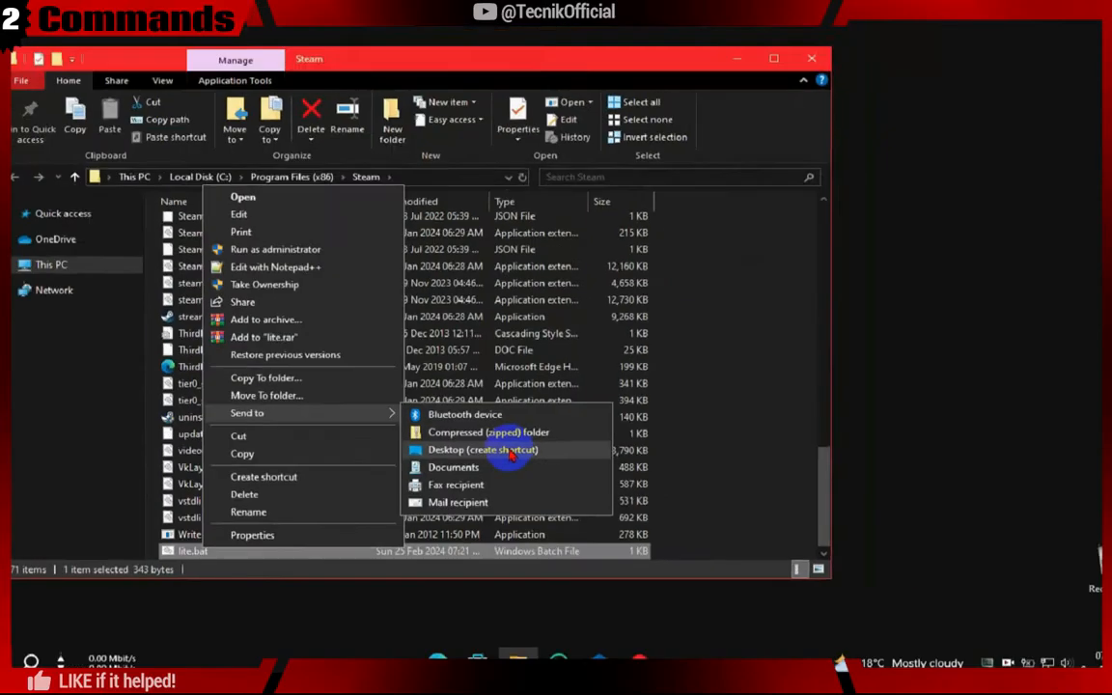
# - Create a desktop shortcut to lite.bat and rename it to lite
pyautogui.click(483, 450)
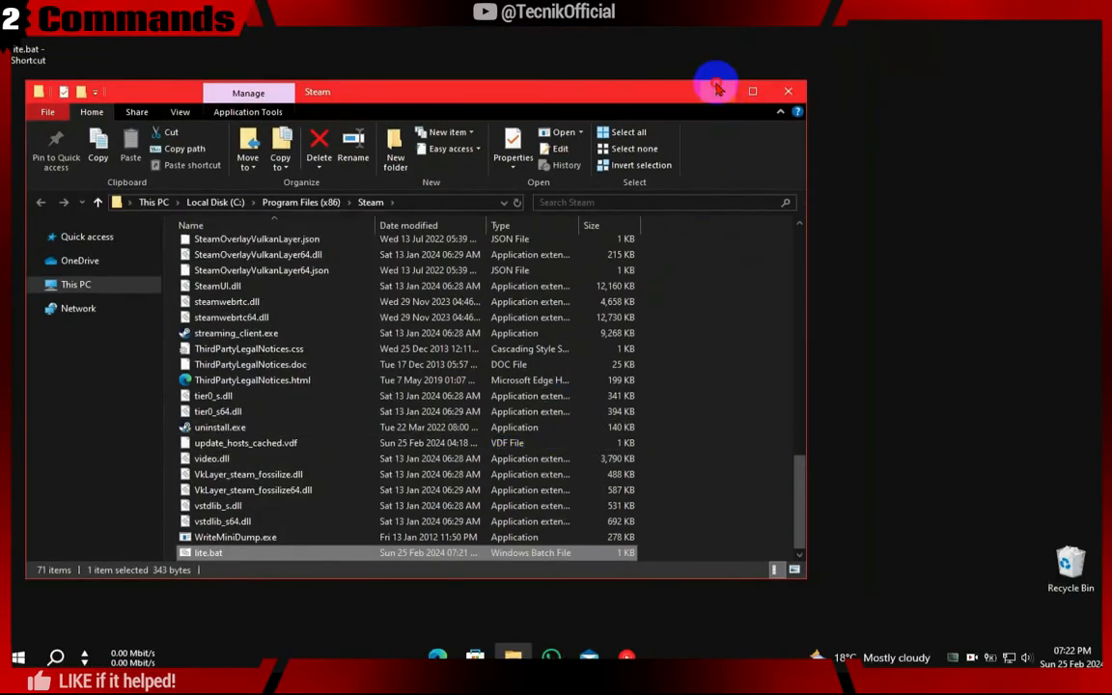
pyautogui.click(788, 91)
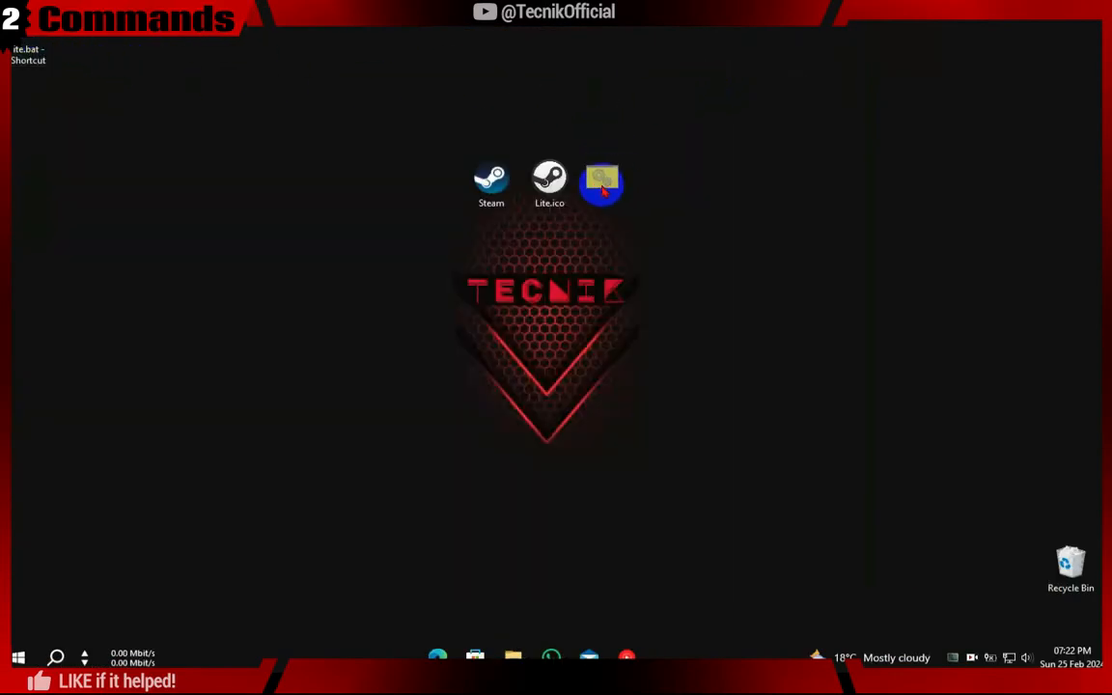
pyautogui.click(606, 184)
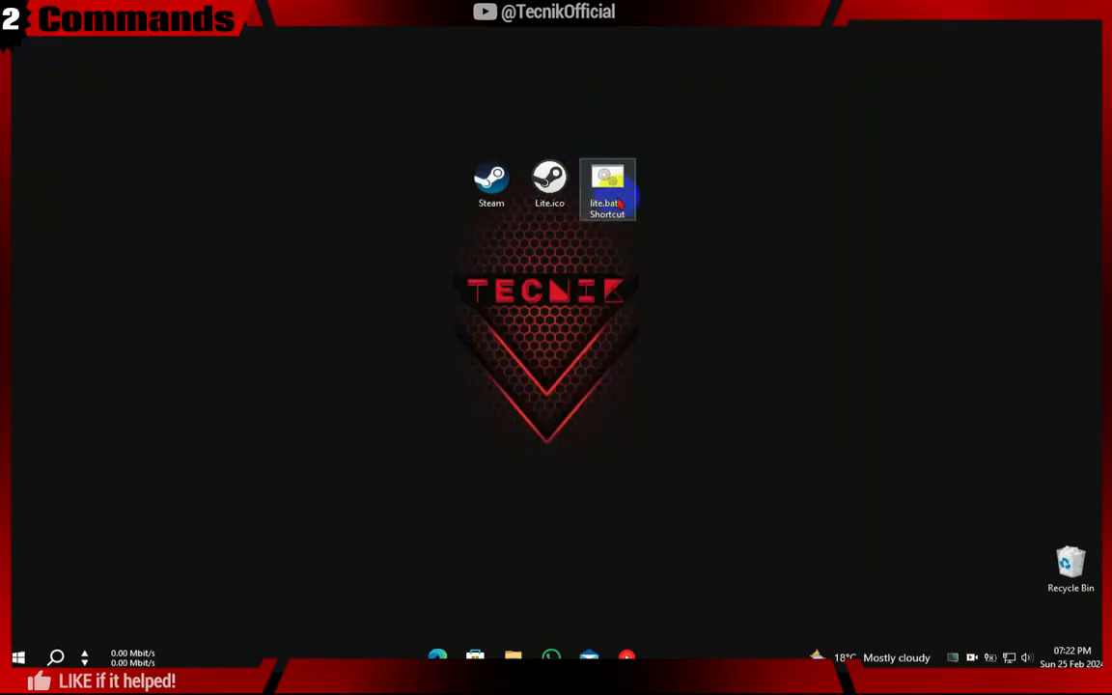
pyautogui.rightClick(608, 189)
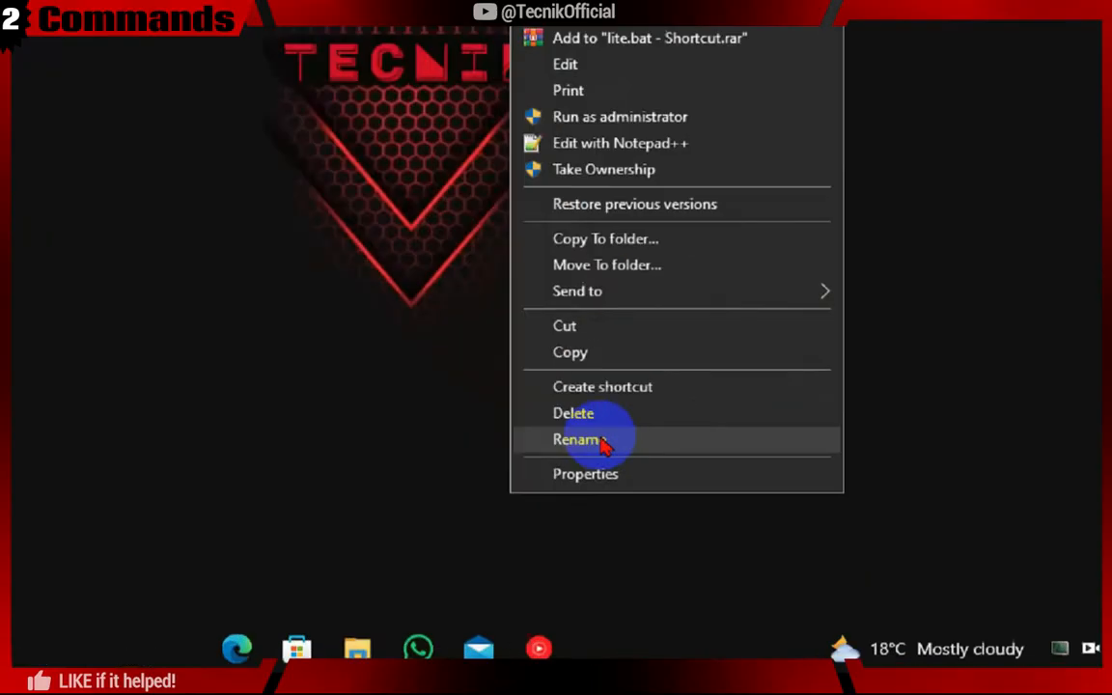
pyautogui.click(576, 439)
pyautogui.write('lite')
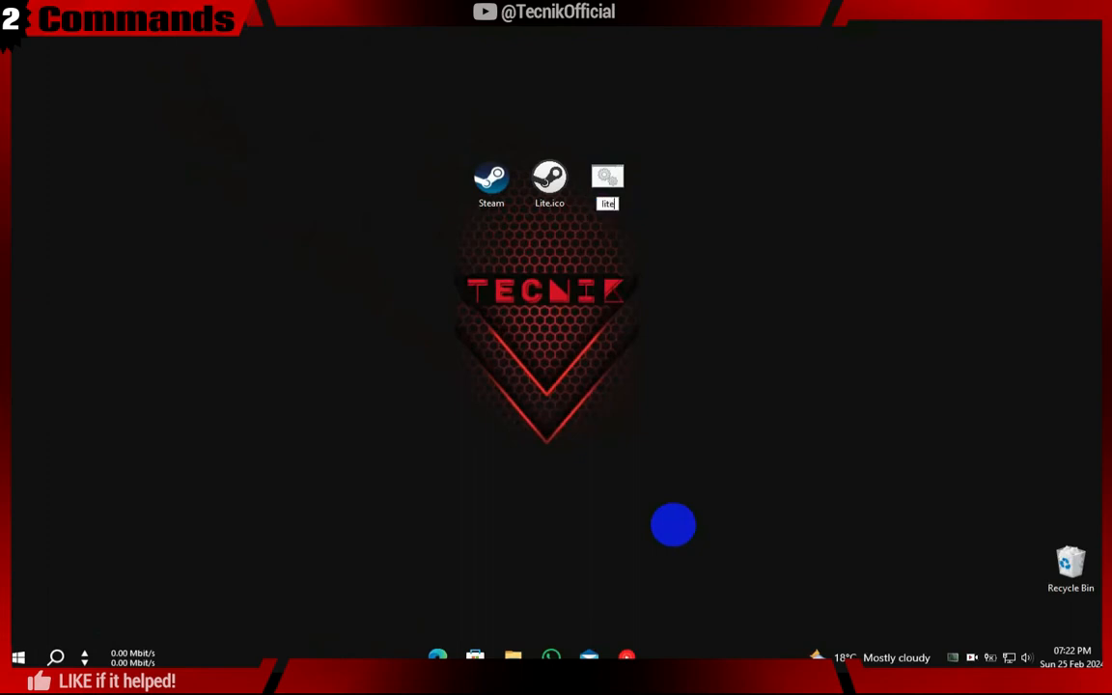
pyautogui.click(607, 183)
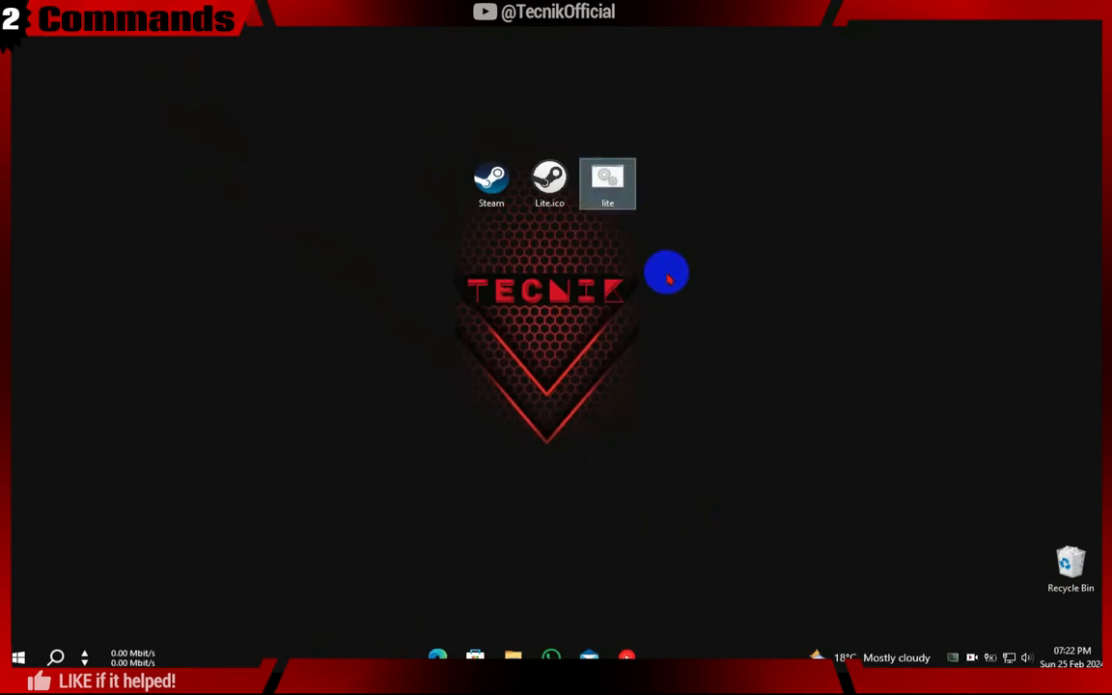
pyautogui.click(550, 178)
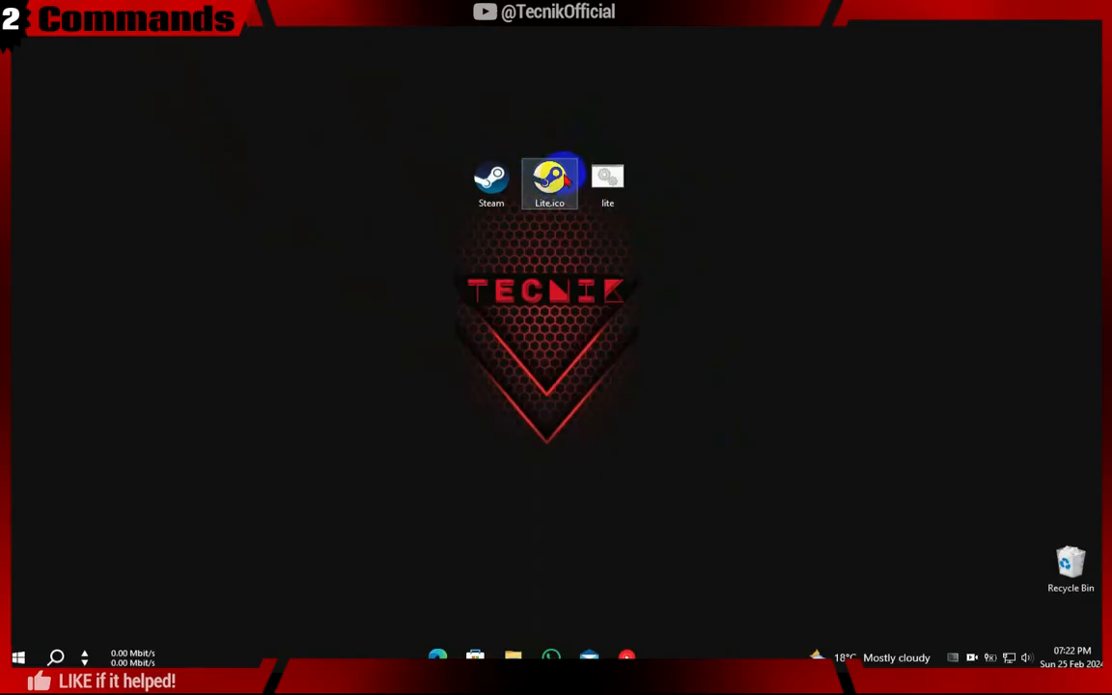
# - Set the lite shortcut to run Minimized and start browsing for an icon file
pyautogui.rightClick(608, 178)
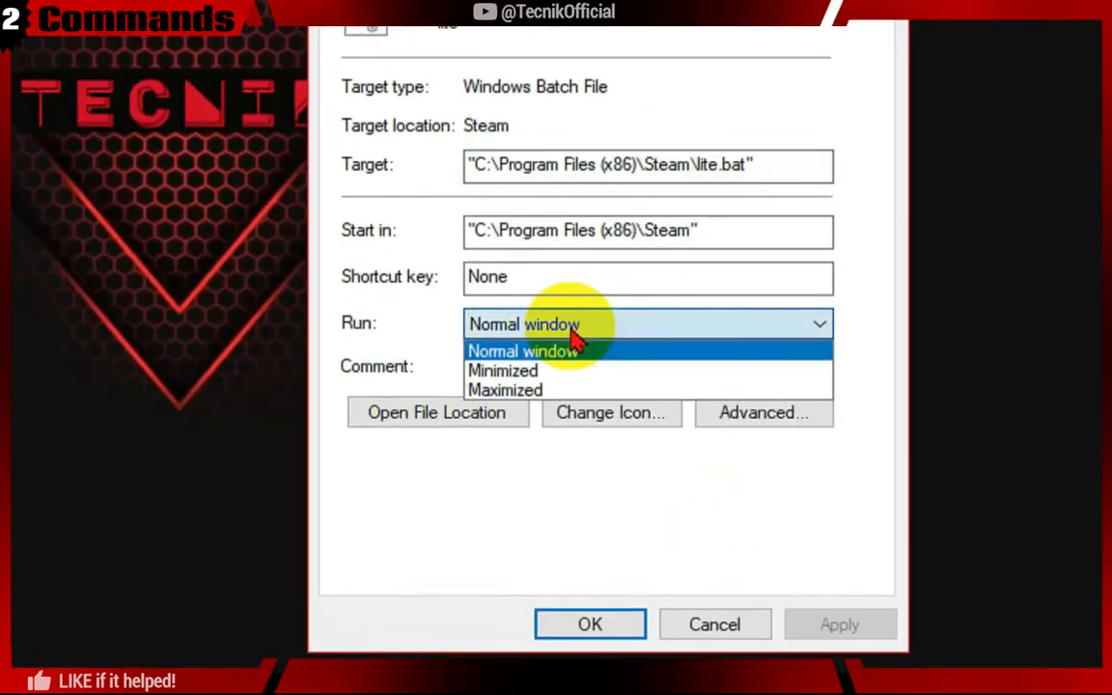
pyautogui.click(502, 369)
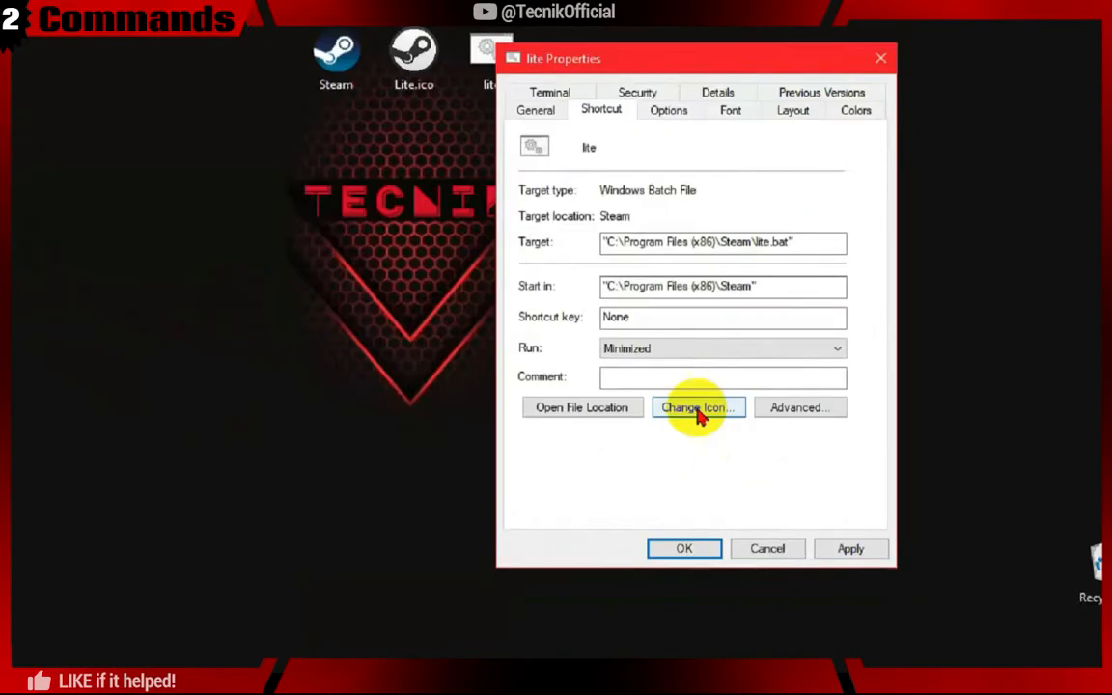
pyautogui.click(699, 406)
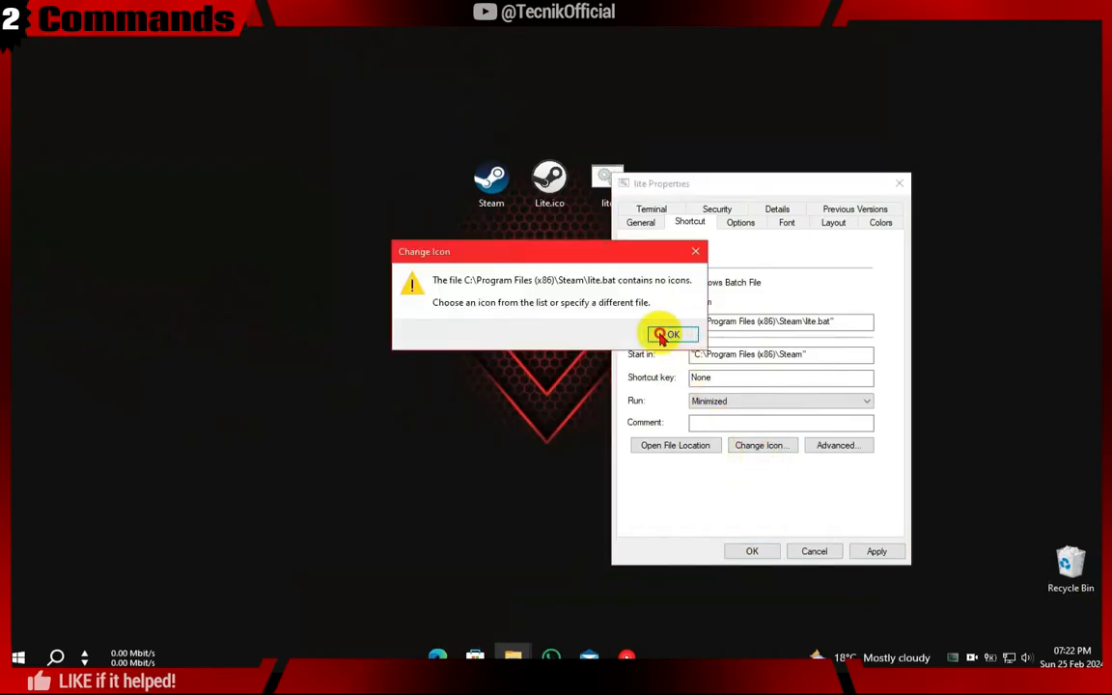
pyautogui.click(669, 335)
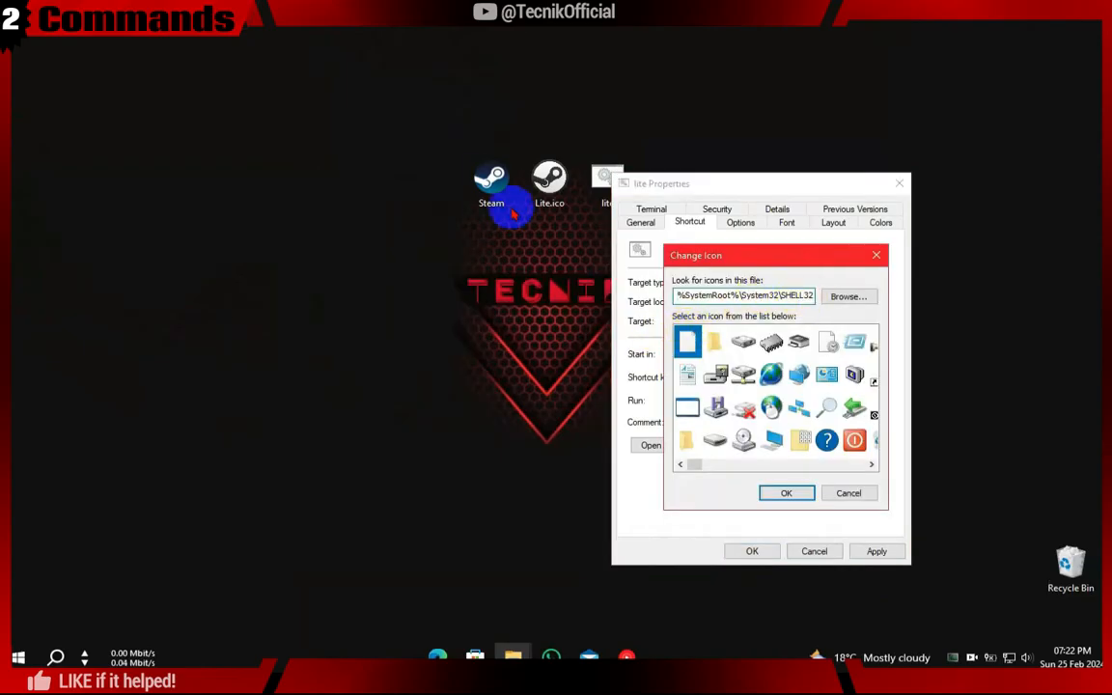
pyautogui.moveTo(627, 280)
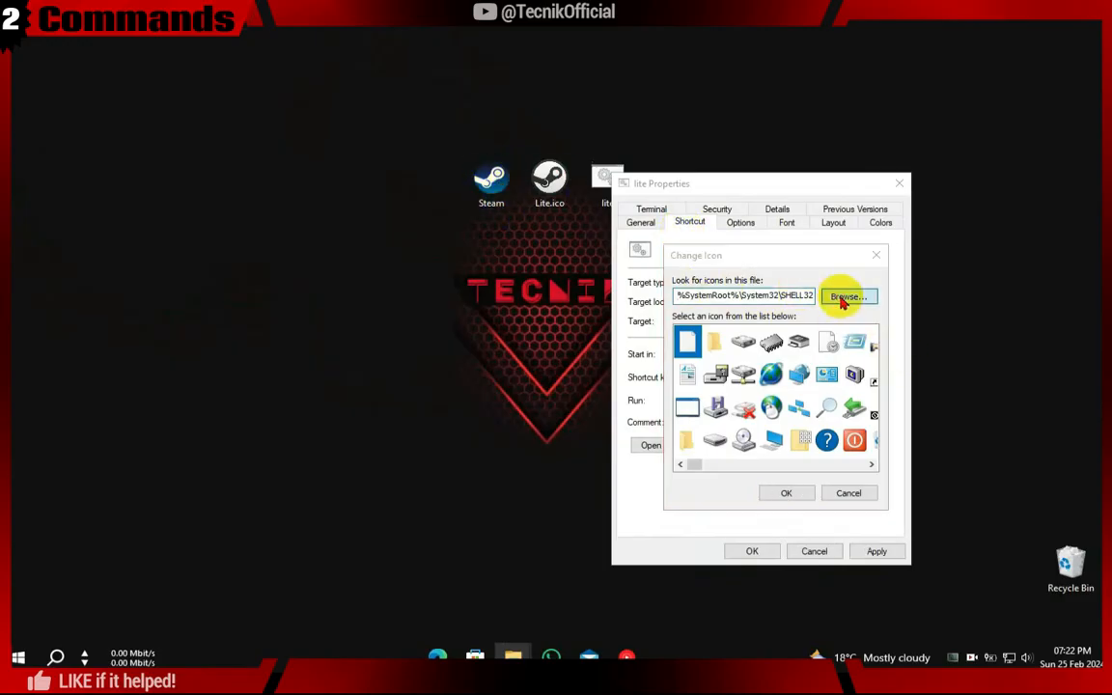
pyautogui.click(845, 296)
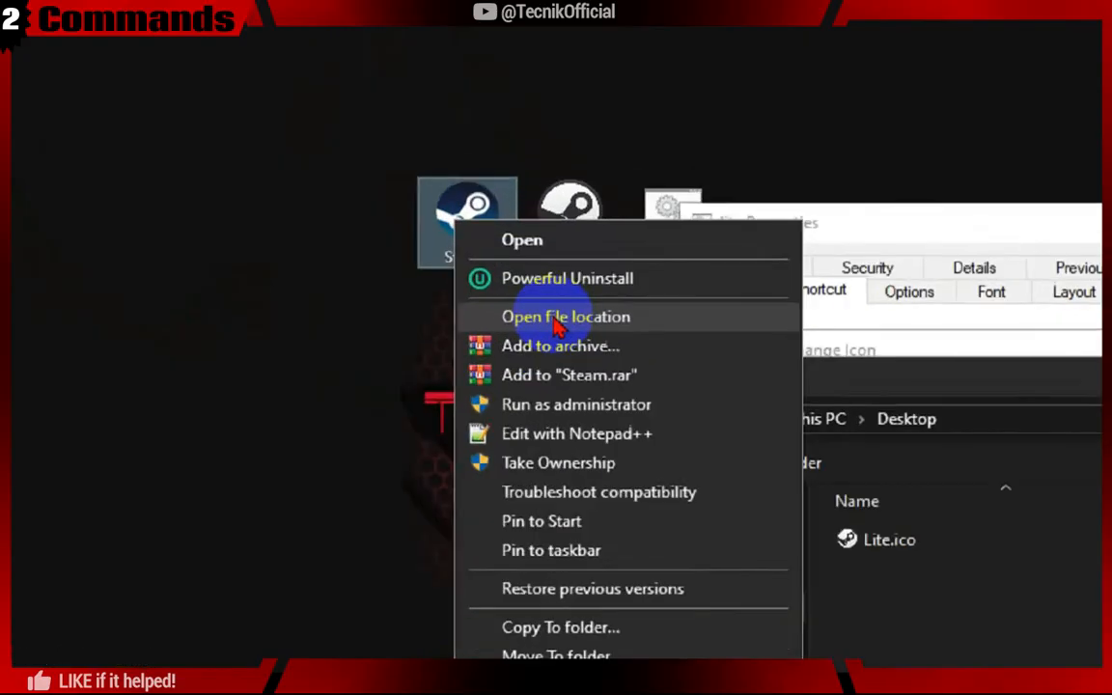
# - Point the shortcut's icon source at steam.exe in the Steam installation folder
pyautogui.click(565, 317)
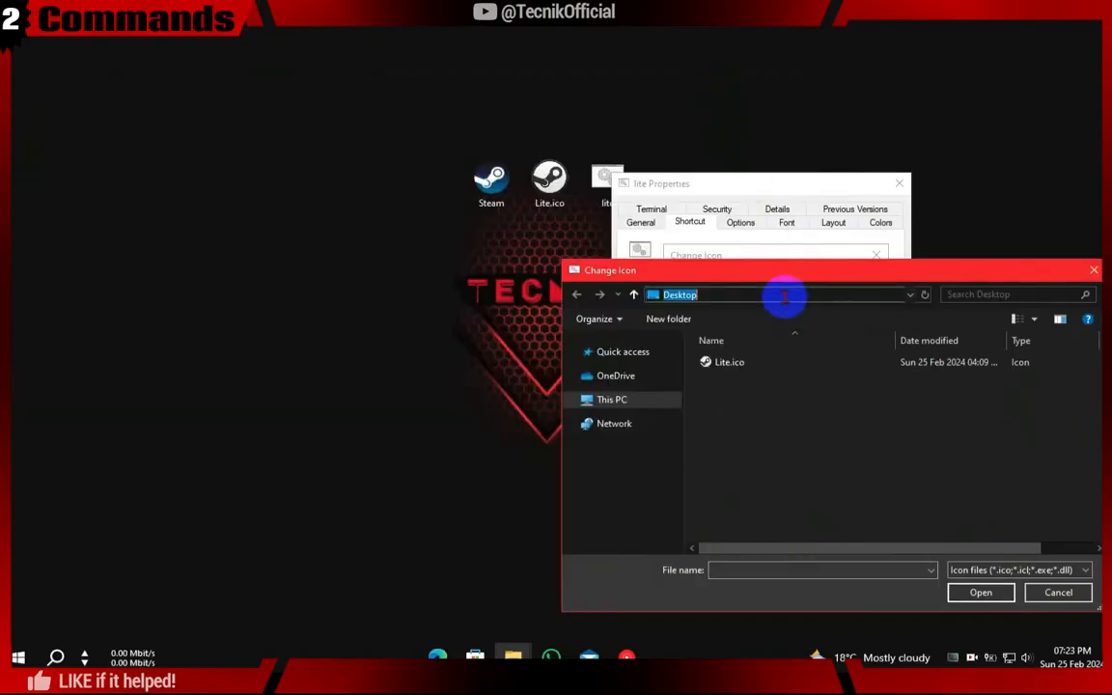
pyautogui.rightClick(681, 295)
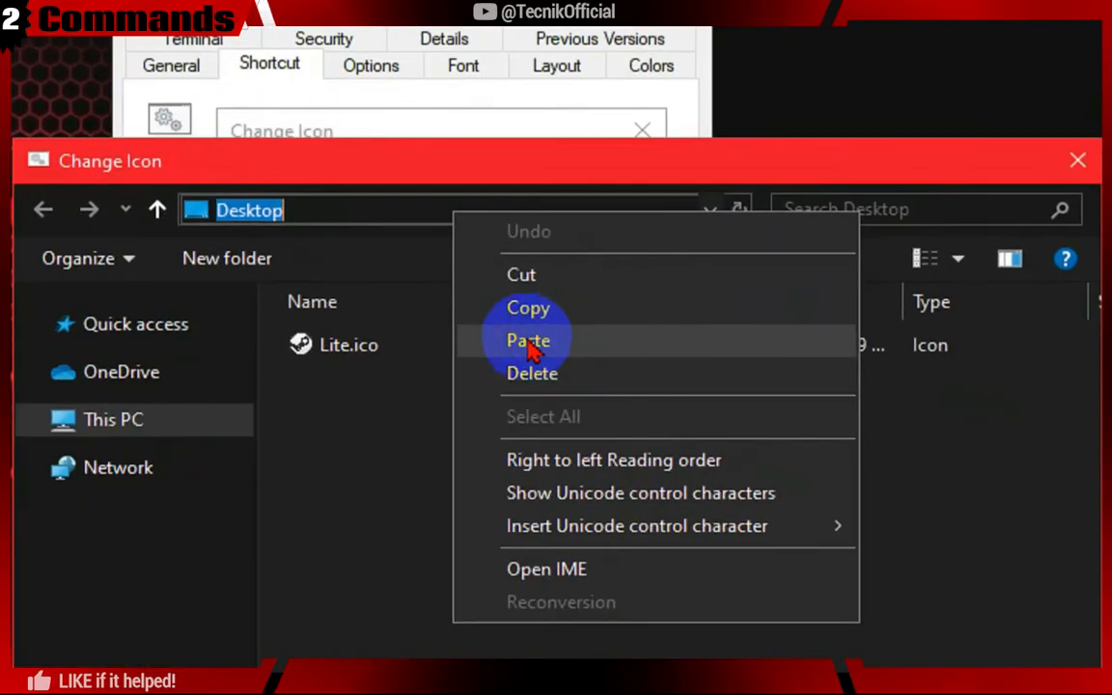
pyautogui.click(528, 340)
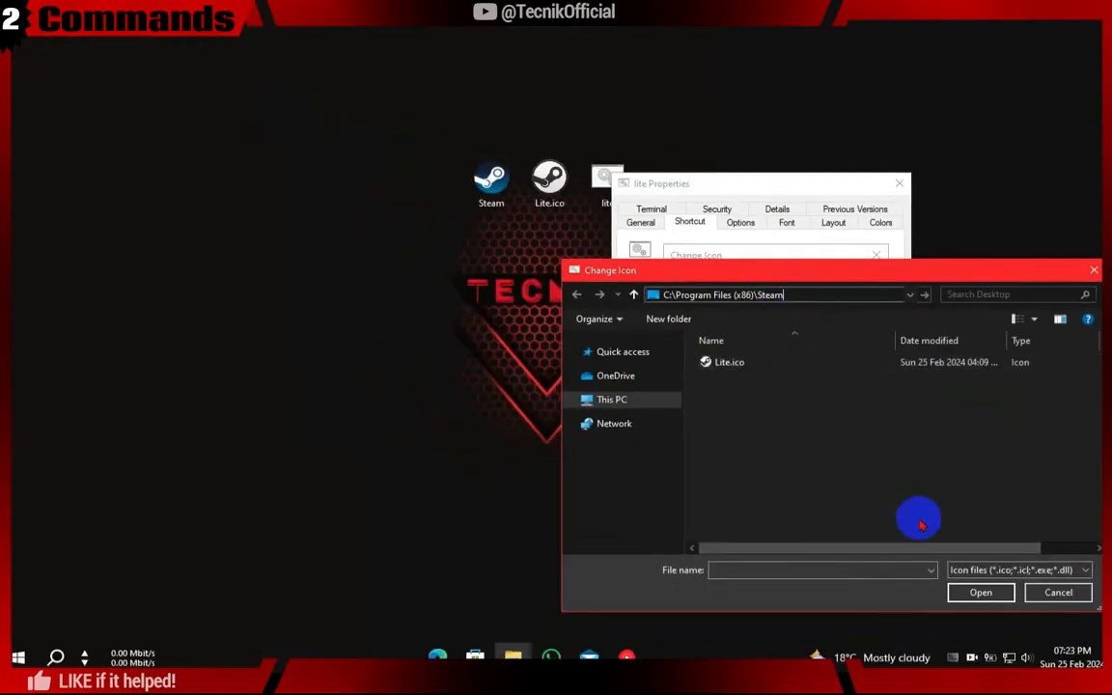
pyautogui.moveTo(924, 294)
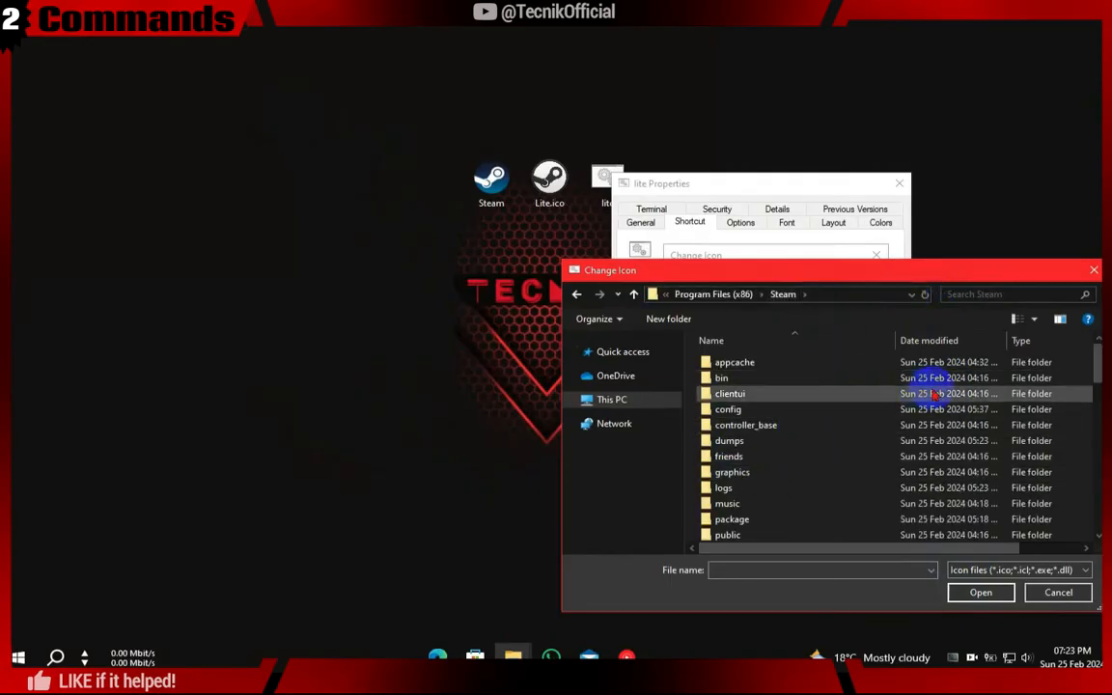
pyautogui.scroll(-3)
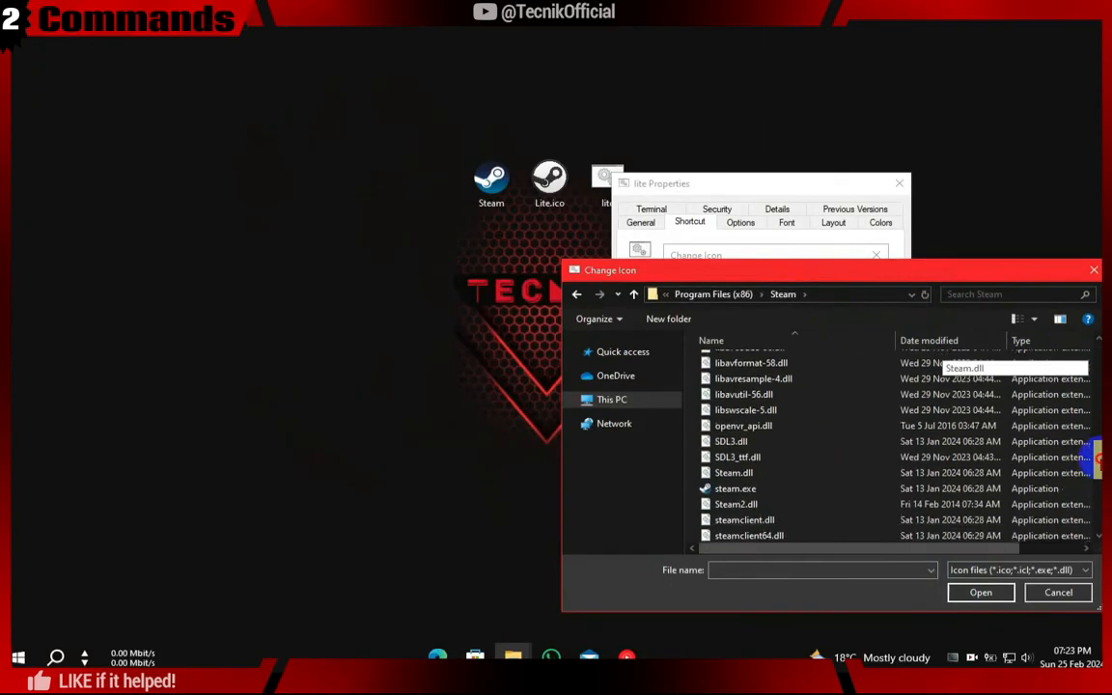
pyautogui.scroll(-3)
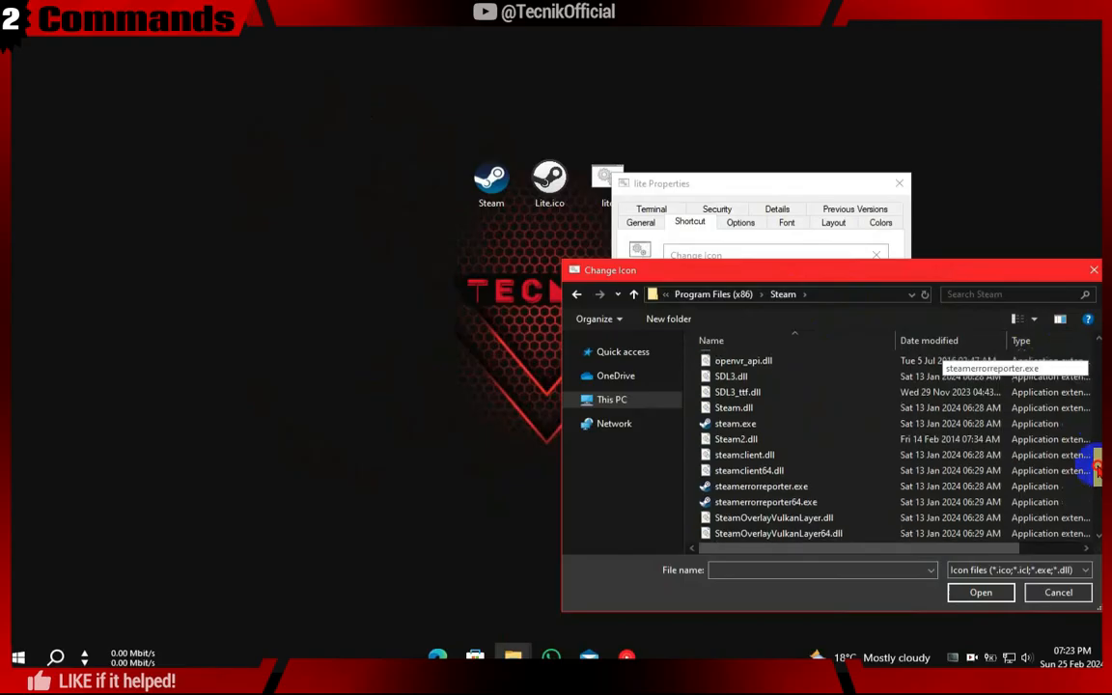
pyautogui.click(736, 416)
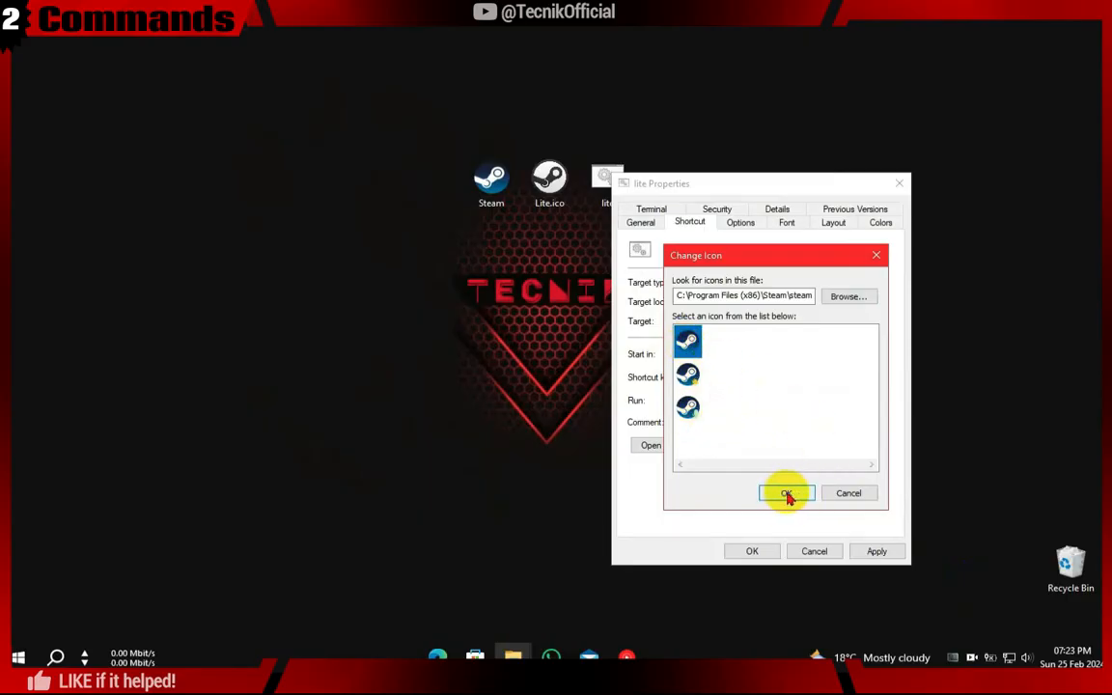
pyautogui.moveTo(848, 297)
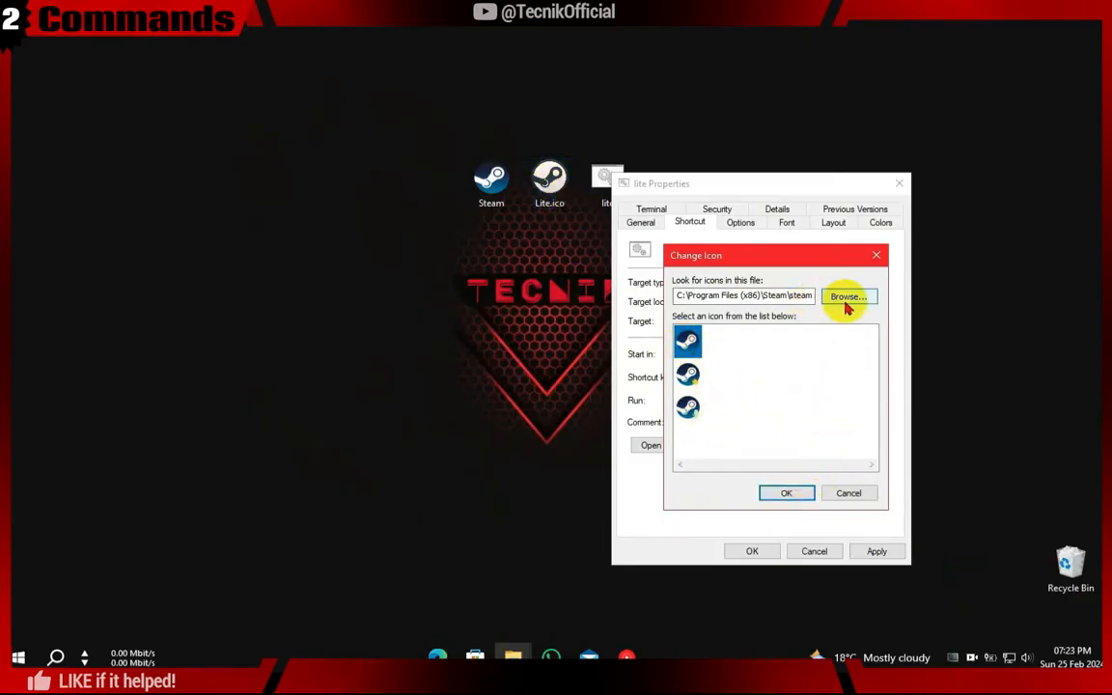
pyautogui.click(846, 296)
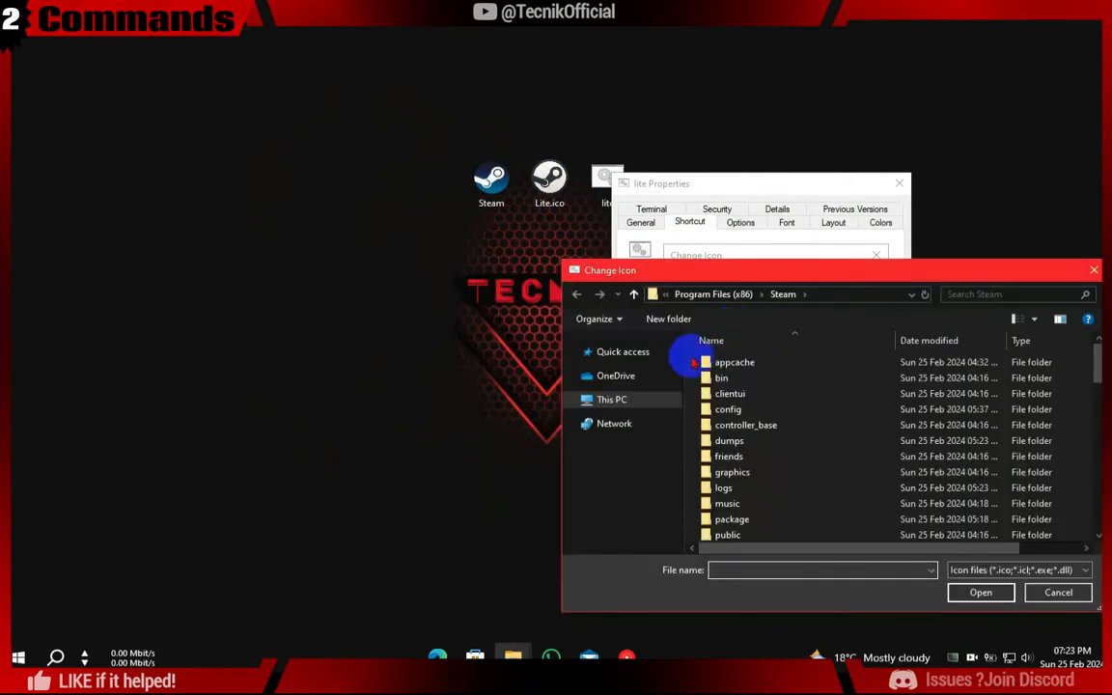
# - Apply the Steam icon from Lite.ico on the Desktop and close the shortcut's properties
pyautogui.click(611, 399)
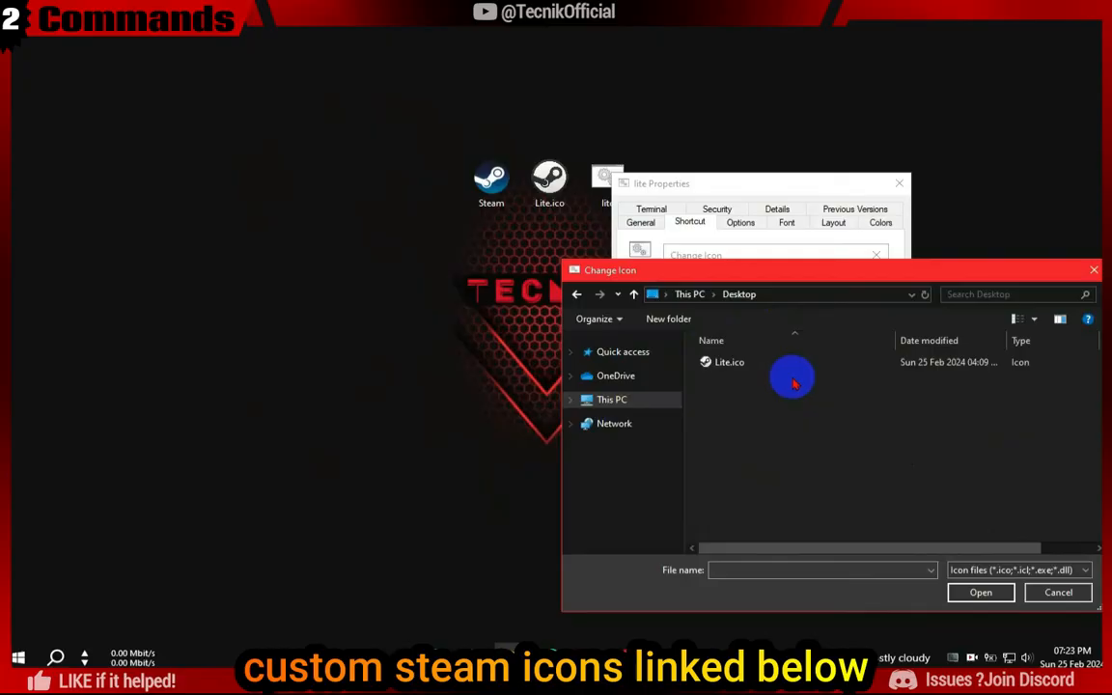
pyautogui.click(730, 362)
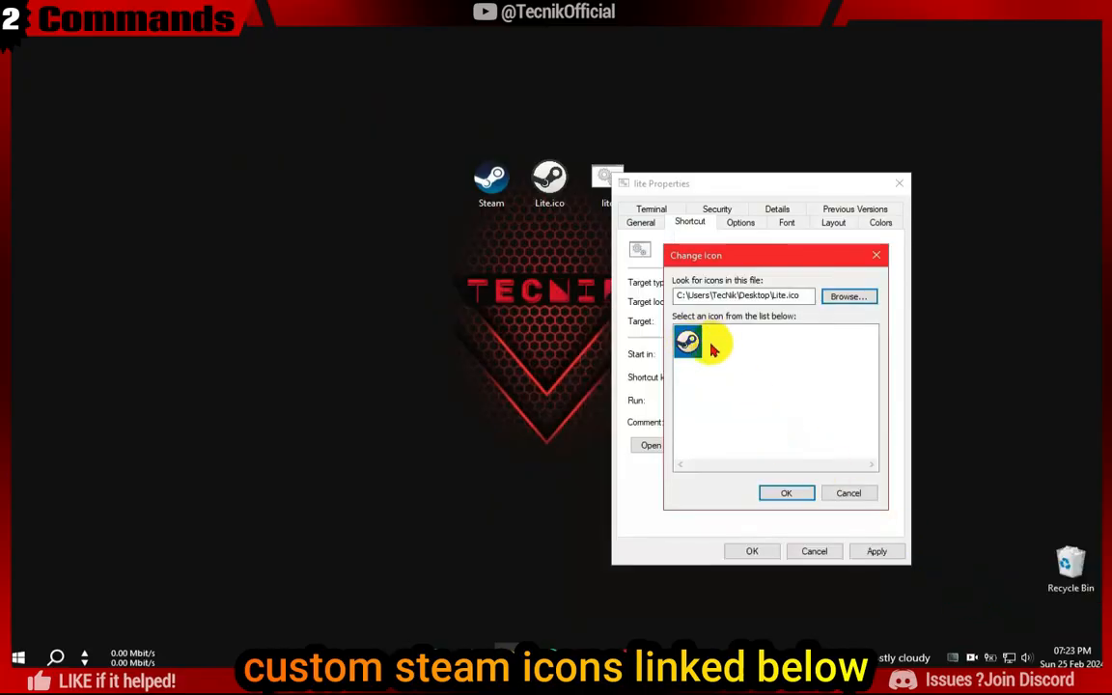
pyautogui.click(786, 493)
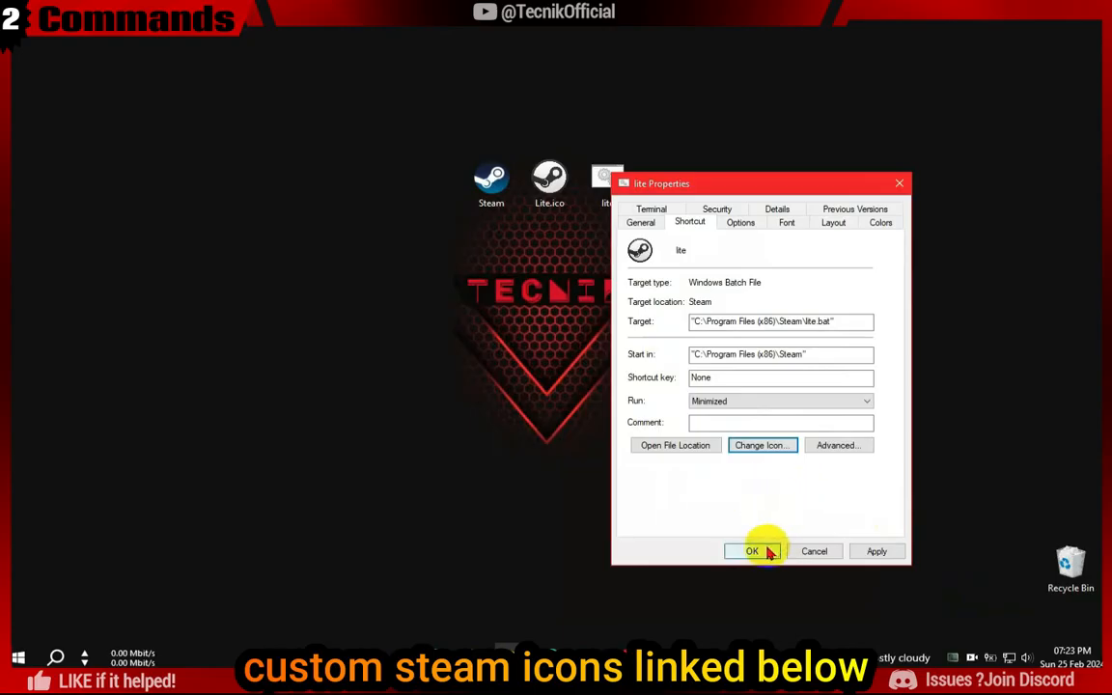
pyautogui.click(752, 551)
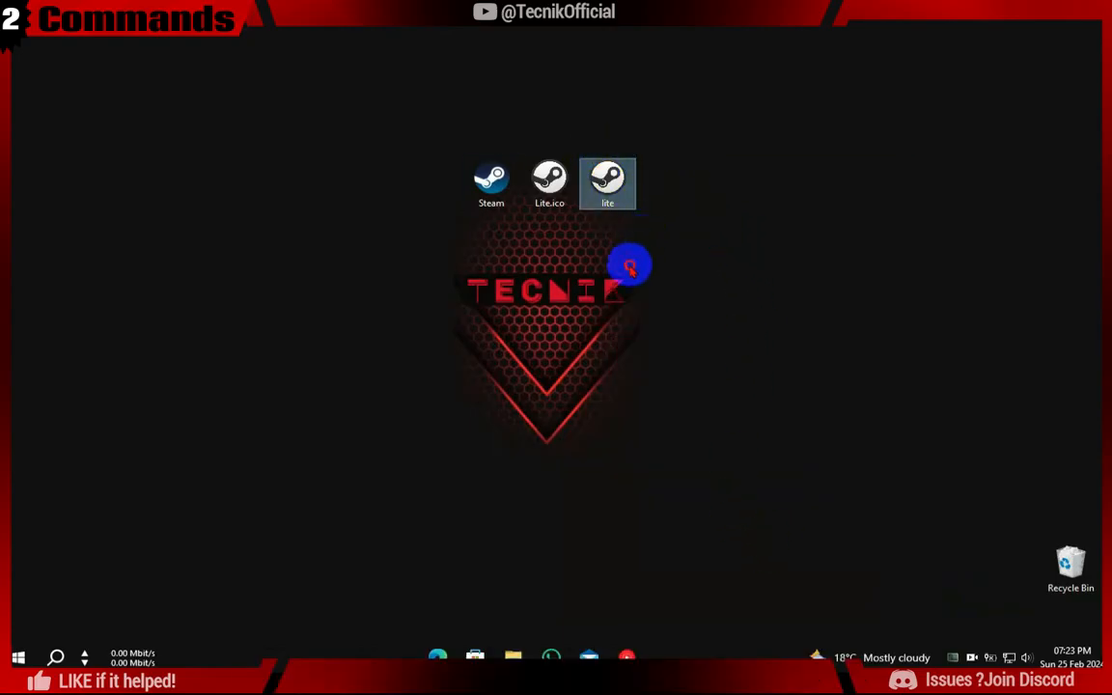
# - Launch Steam from the lite shortcut, showing the compact mini games library
pyautogui.rightClick(607, 183)
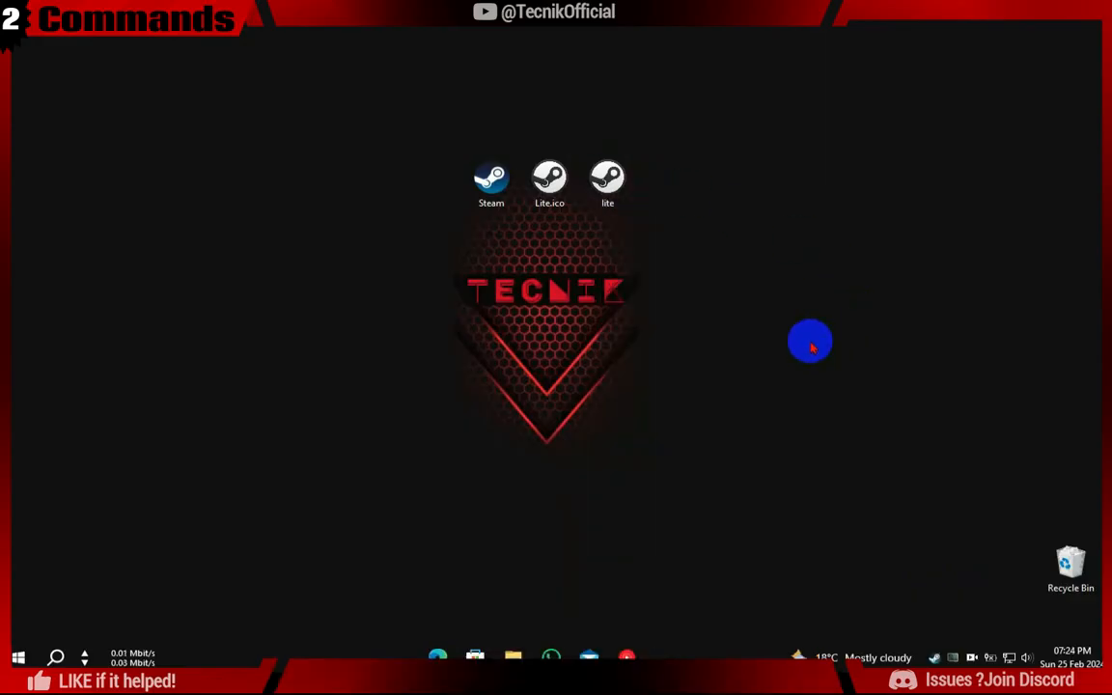
pyautogui.moveTo(907, 570)
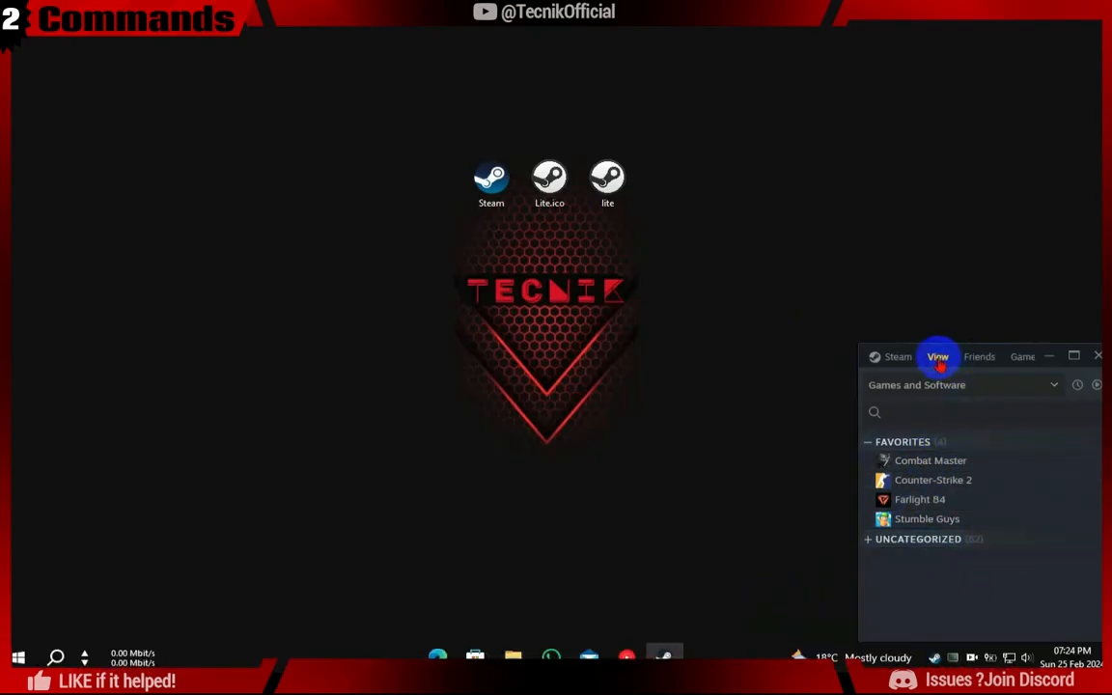
pyautogui.click(936, 356)
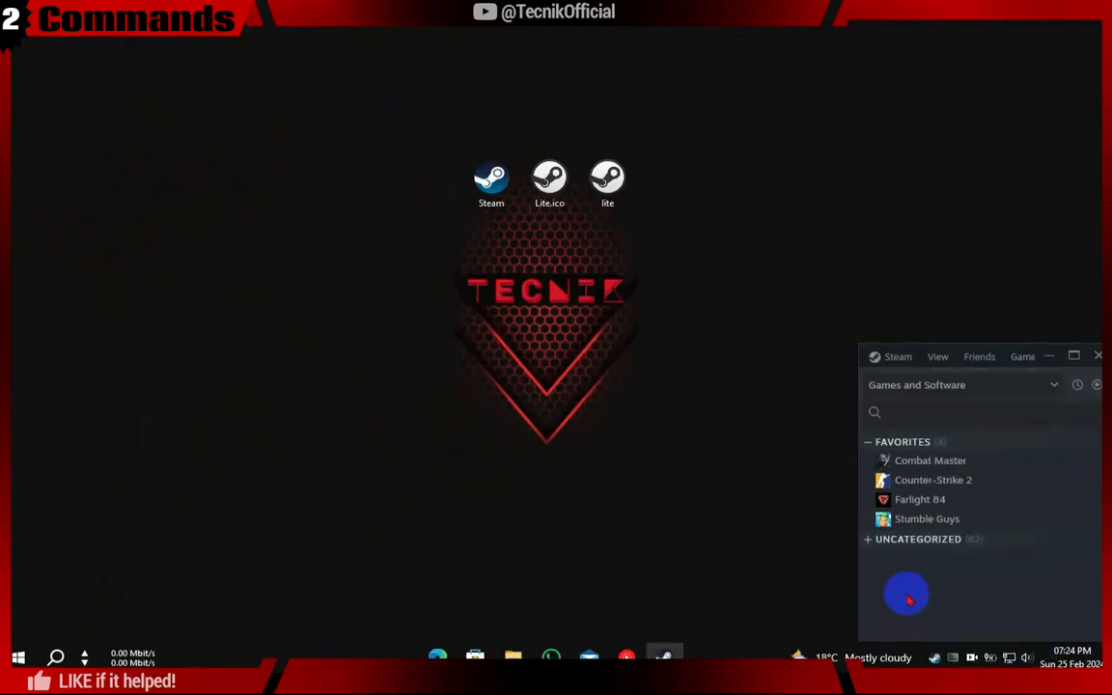
pyautogui.moveTo(927, 640)
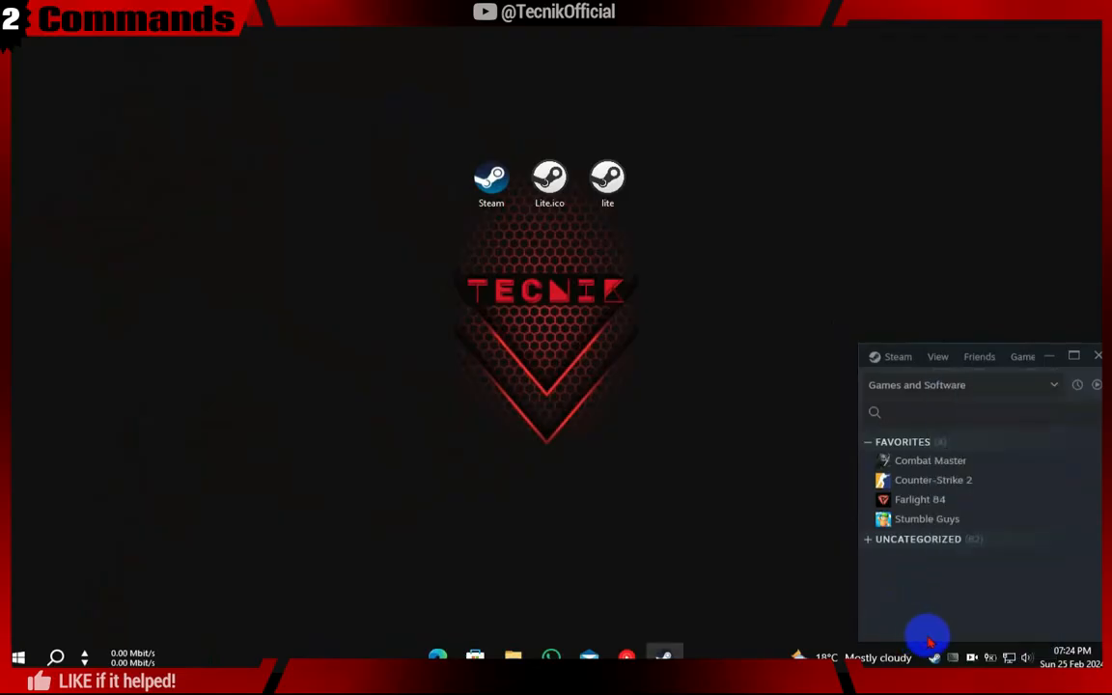
# - Launch Task Manager from the taskbar to view Steam's processes
pyautogui.rightClick(927, 642)
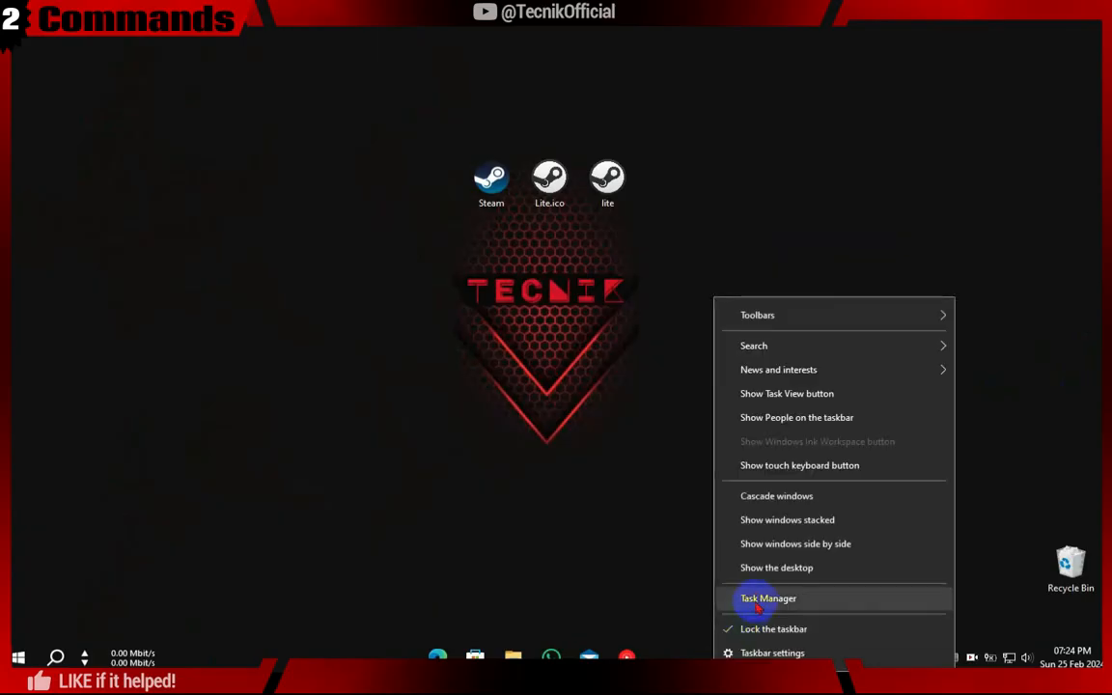
pyautogui.click(769, 598)
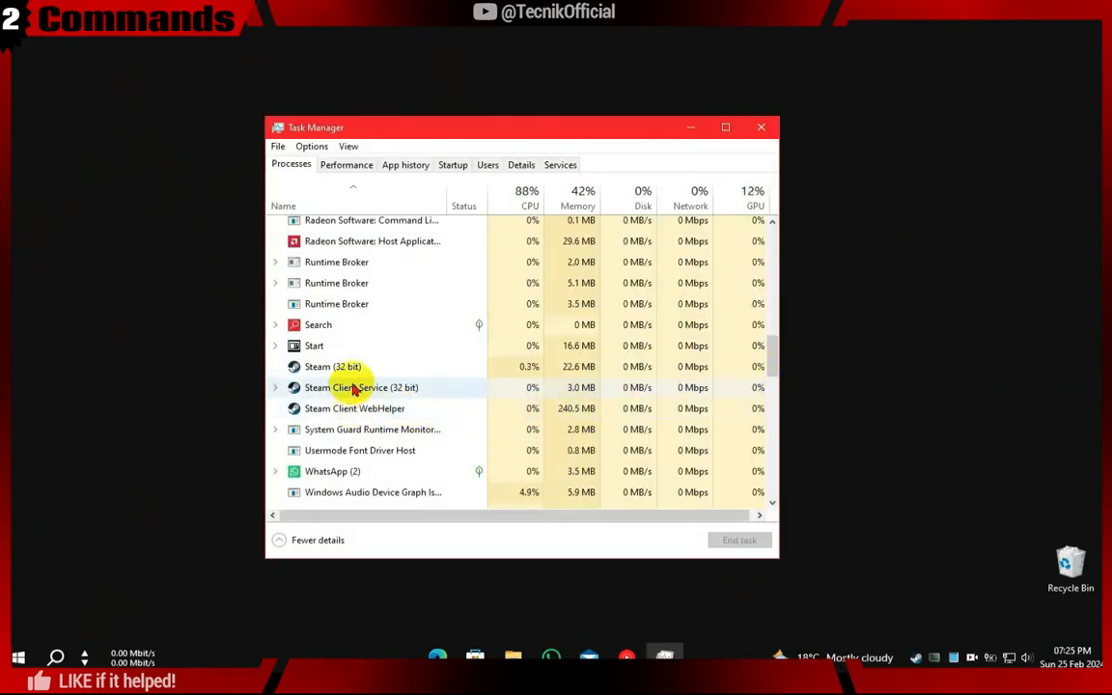
pyautogui.moveTo(448, 408)
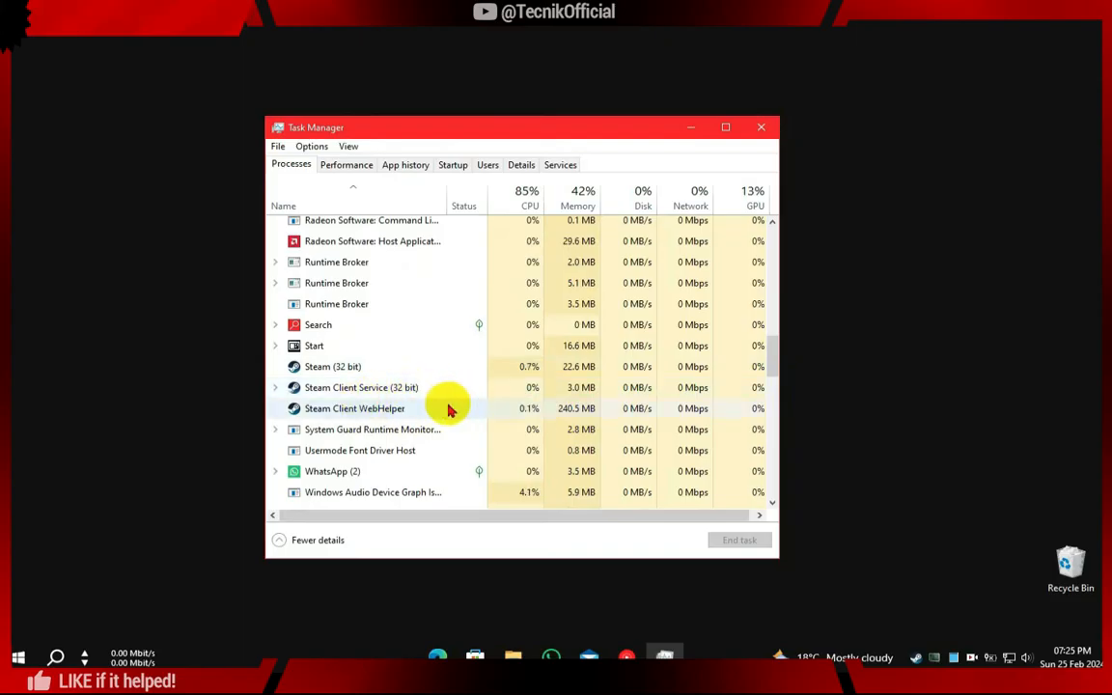
pyautogui.moveTo(824, 541)
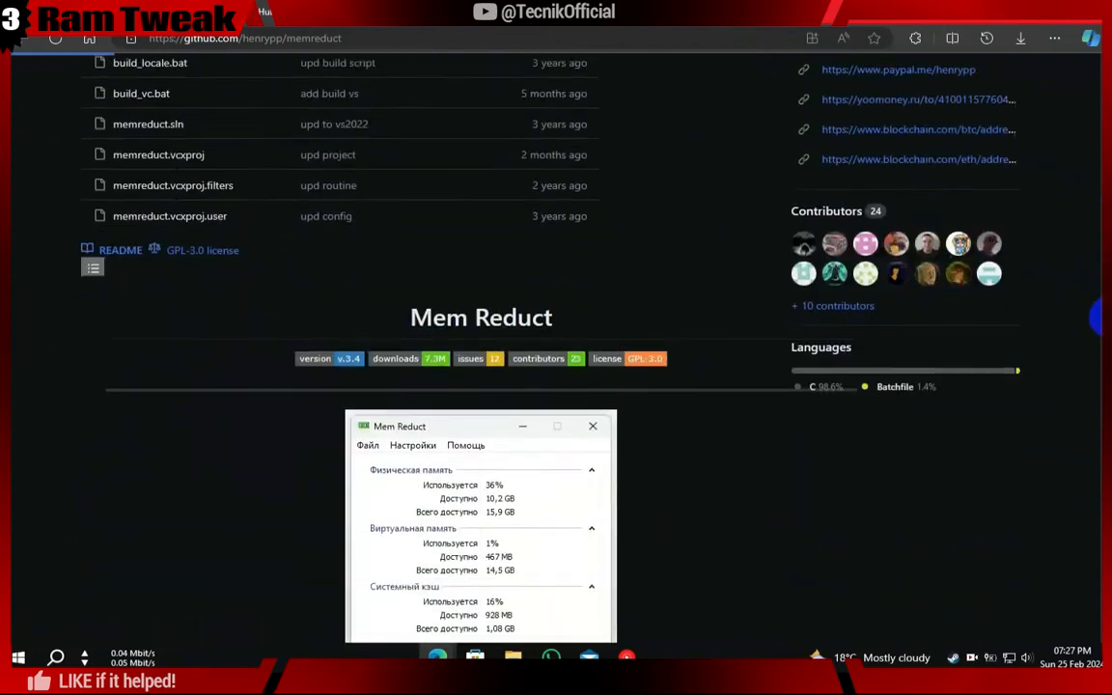
# - Download memreduct-3.4-setup.exe from the GitHub release Assets to the desktop
pyautogui.click(329, 359)
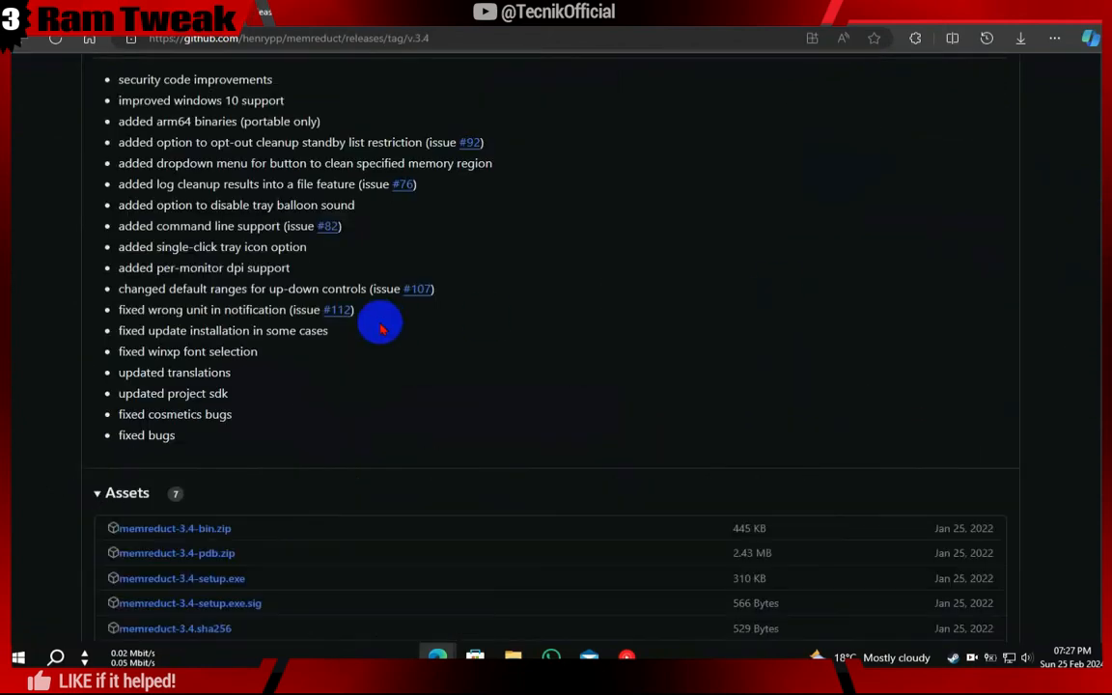
pyautogui.scroll(-3)
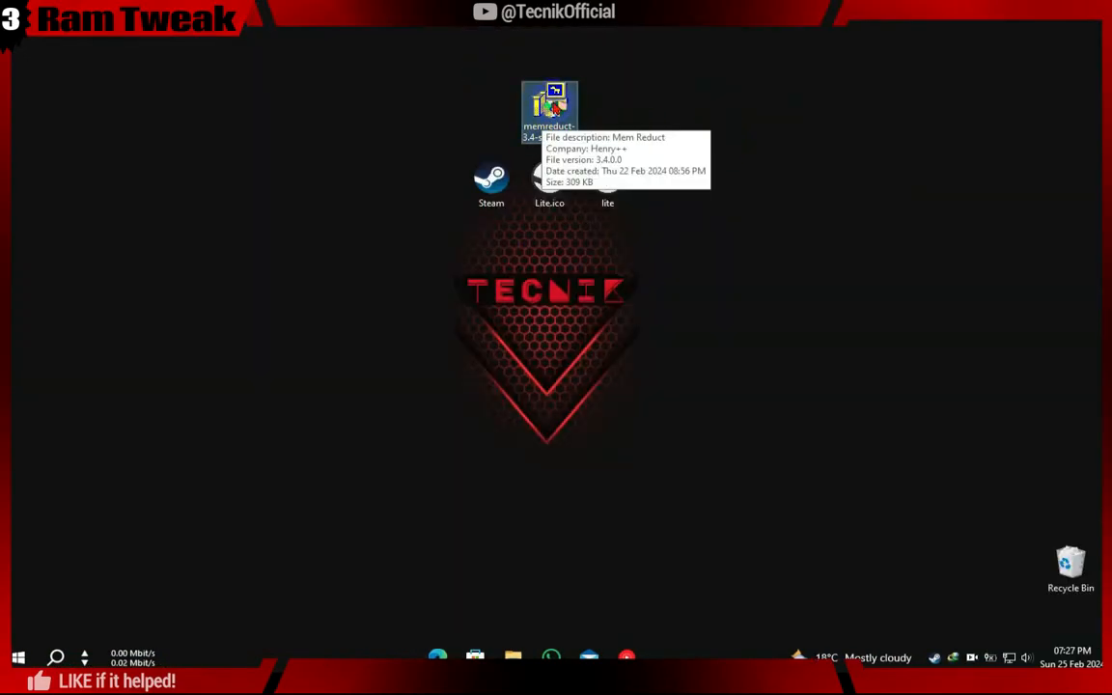
# - Run the Mem Reduct 3.4 installer, accepting the license and default folder and components
pyautogui.doubleClick(549, 106)
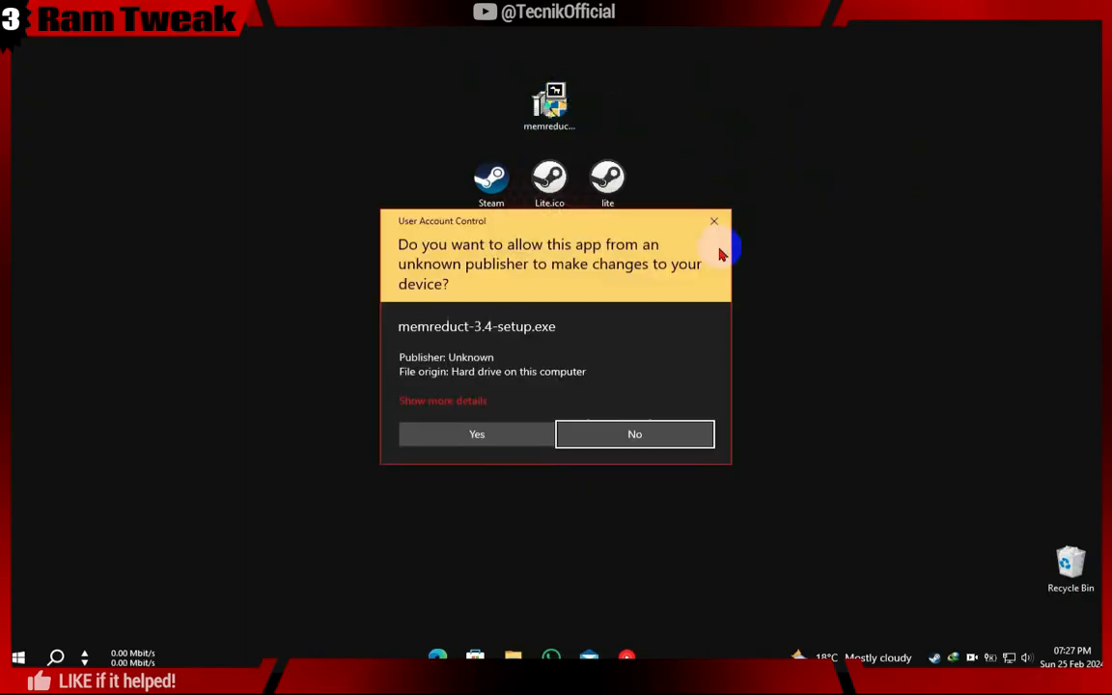
pyautogui.click(476, 433)
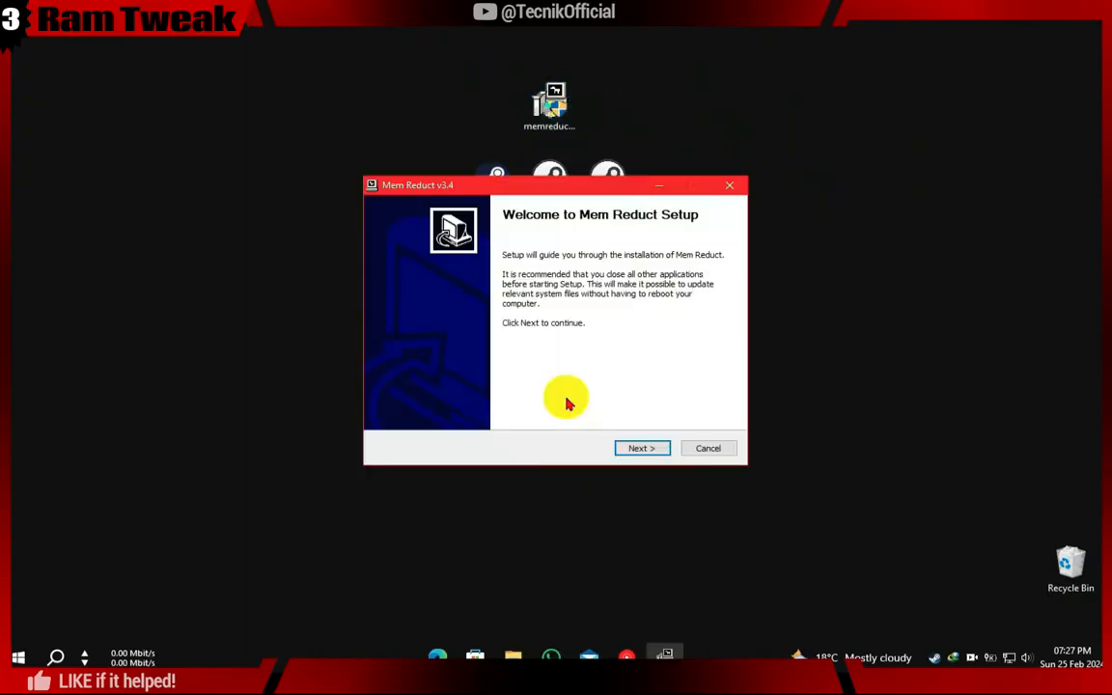
pyautogui.click(641, 448)
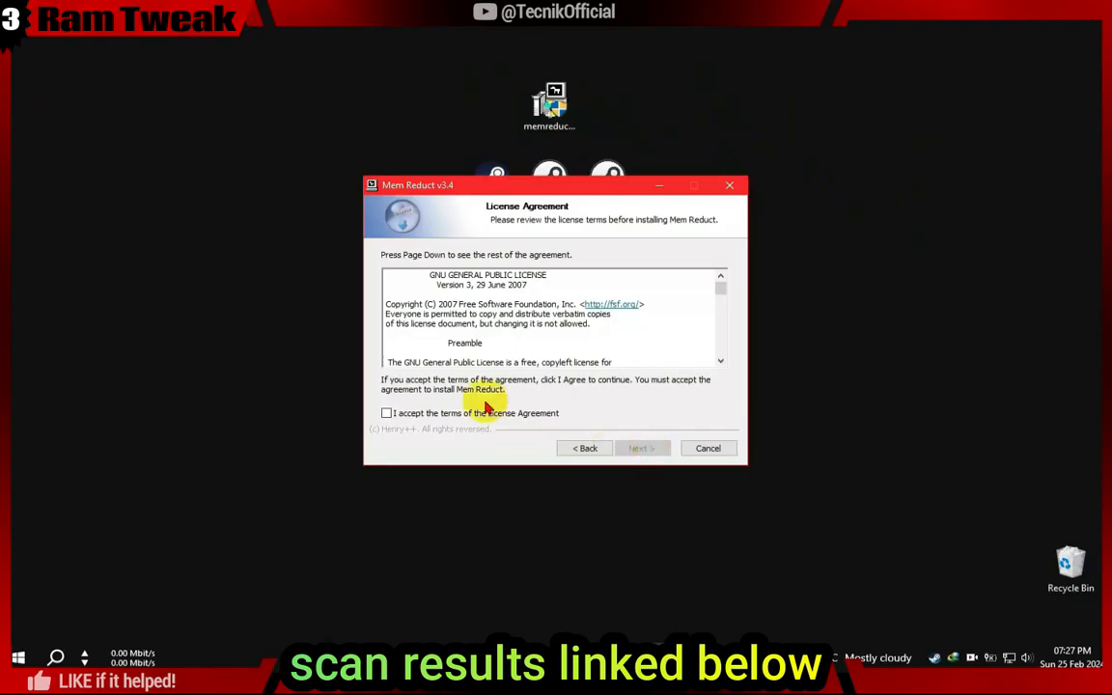
pyautogui.click(640, 448)
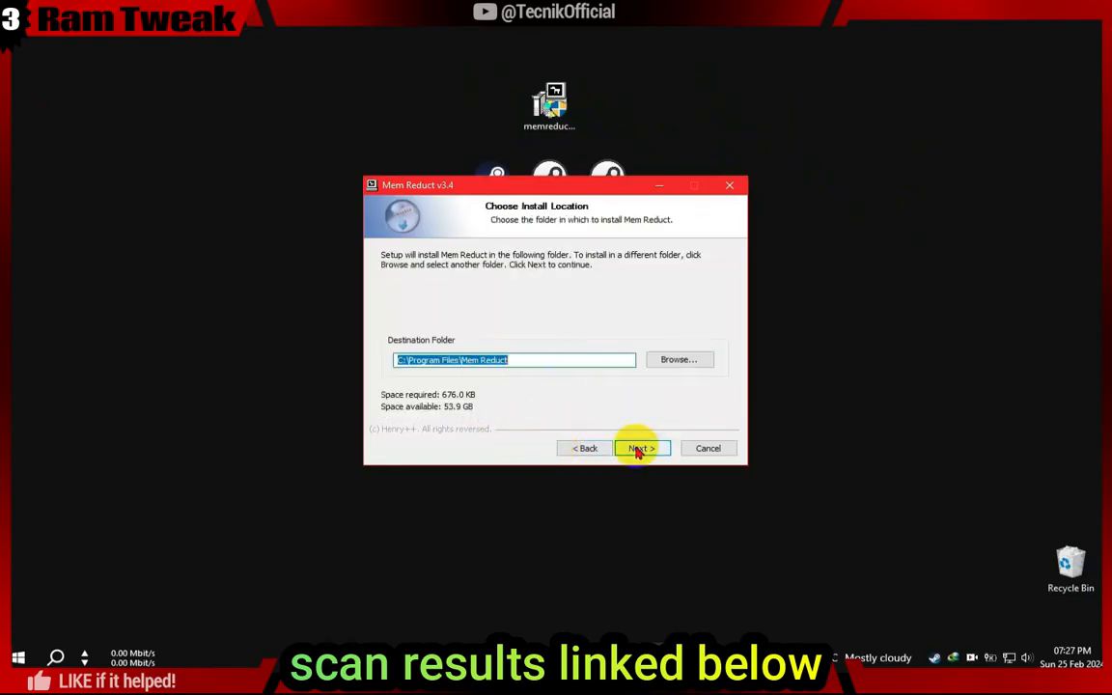
pyautogui.click(640, 448)
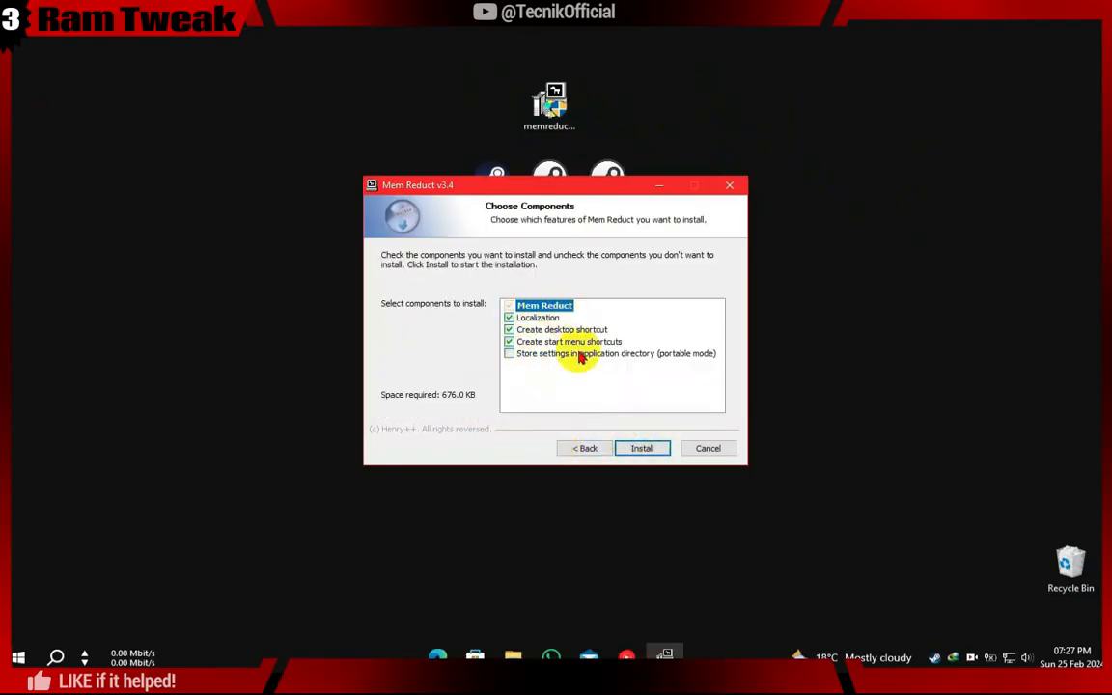
pyautogui.click(641, 448)
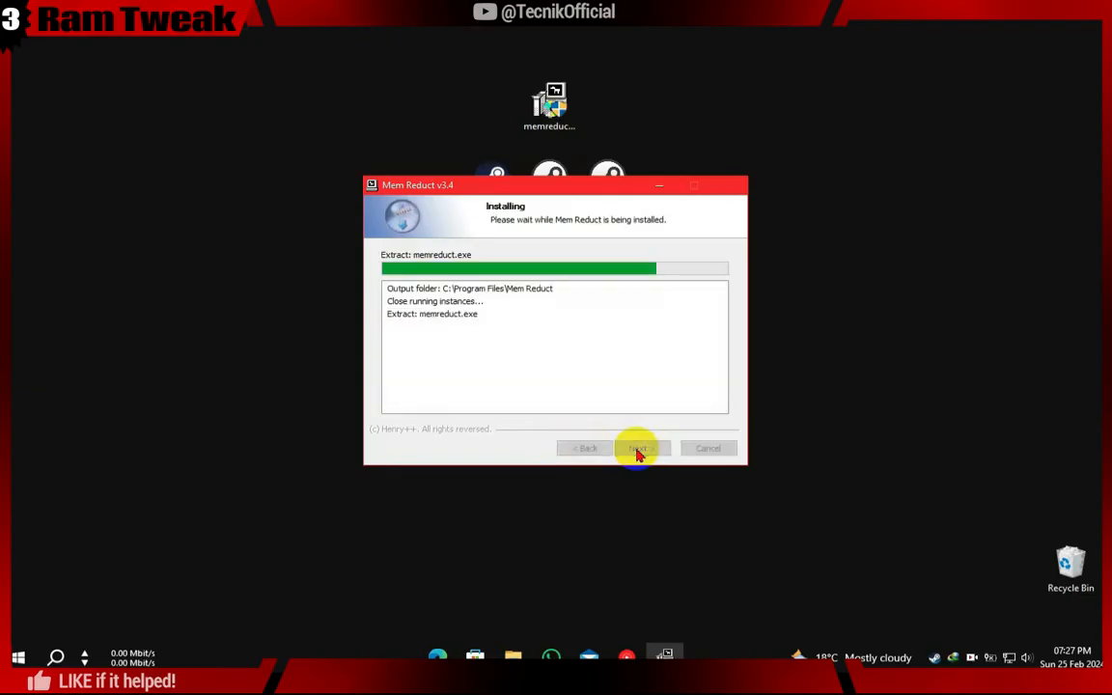
pyautogui.click(638, 448)
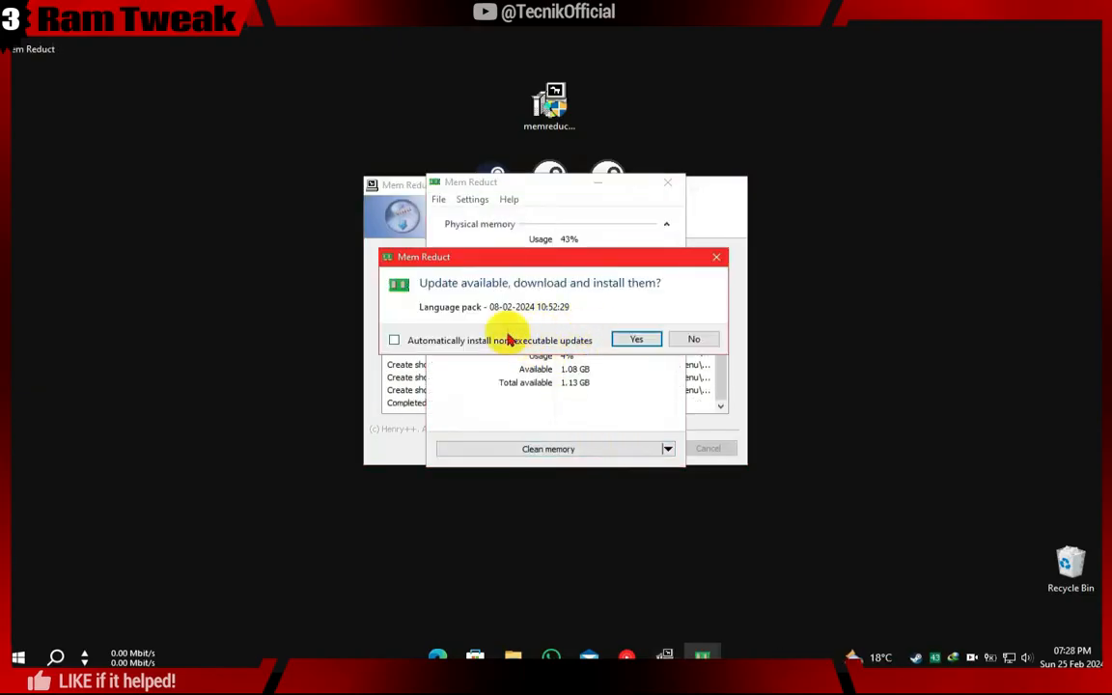
# - Enable automatic non-executable updates, accept the language pack, and set Load on system startup
pyautogui.click(394, 340)
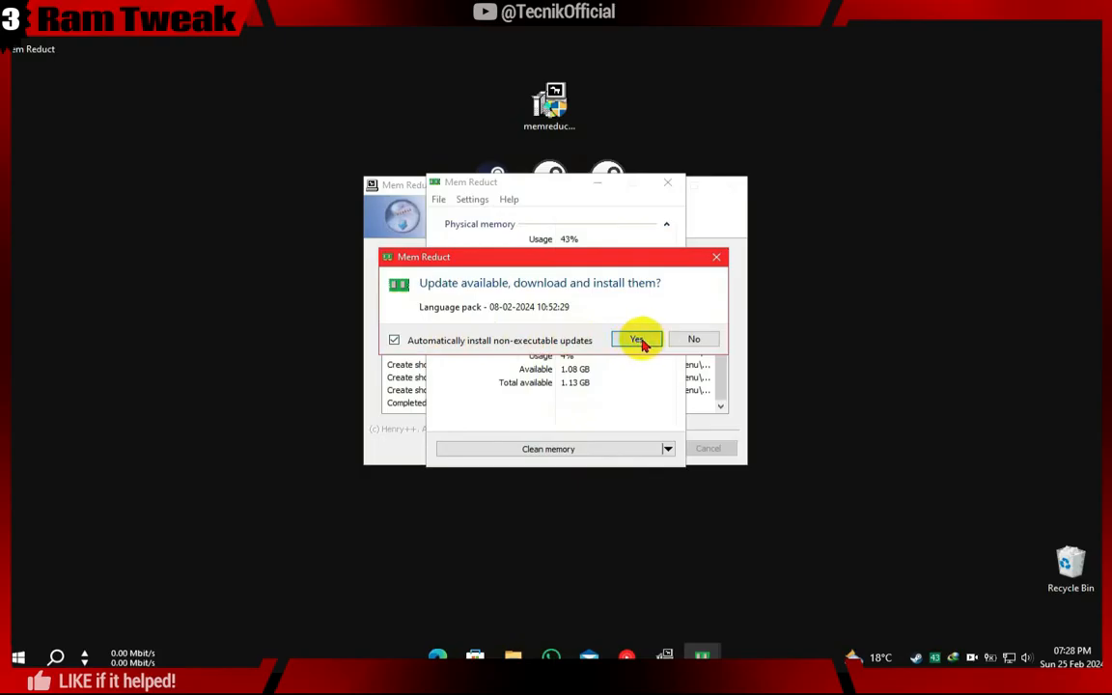
pyautogui.click(635, 339)
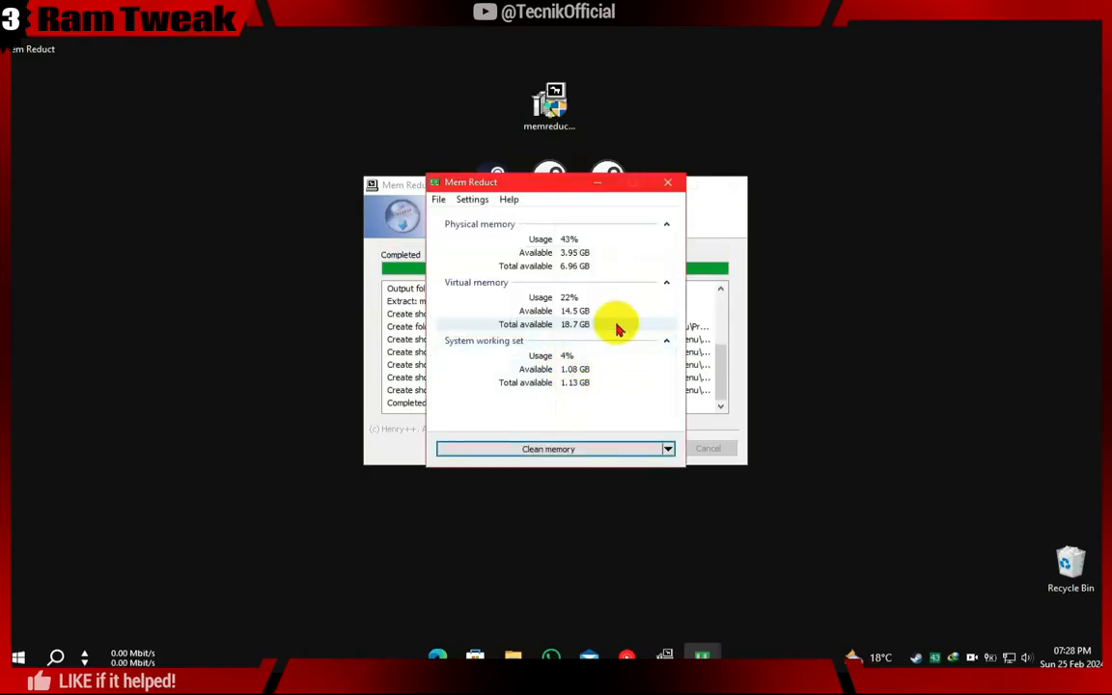
pyautogui.click(472, 199)
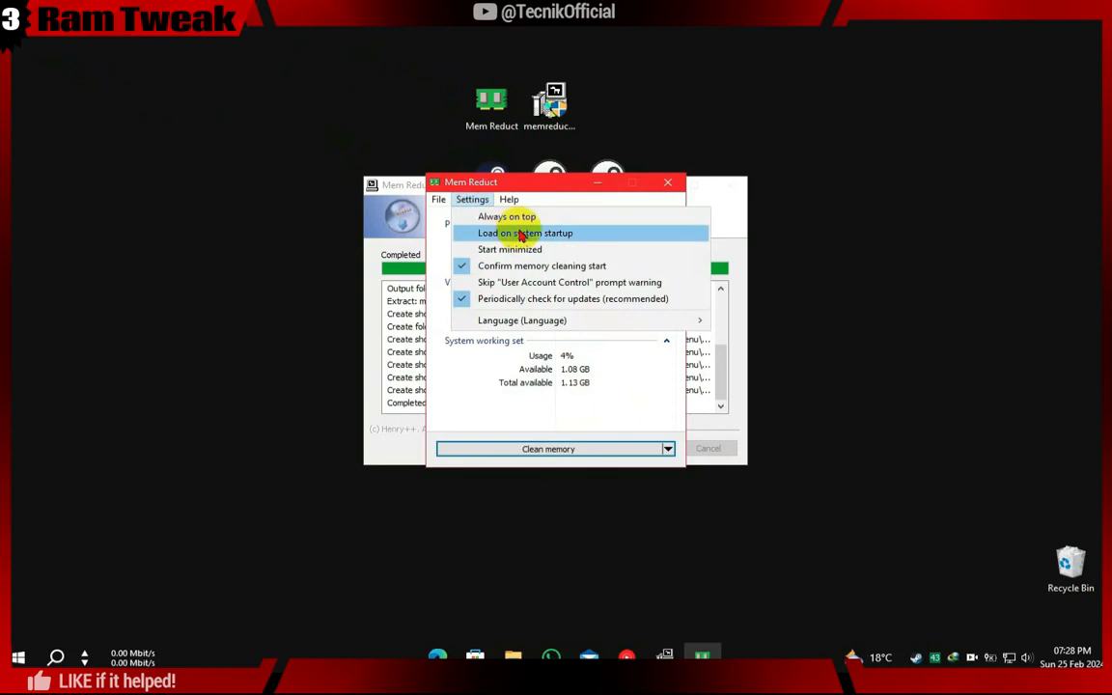
pyautogui.click(525, 232)
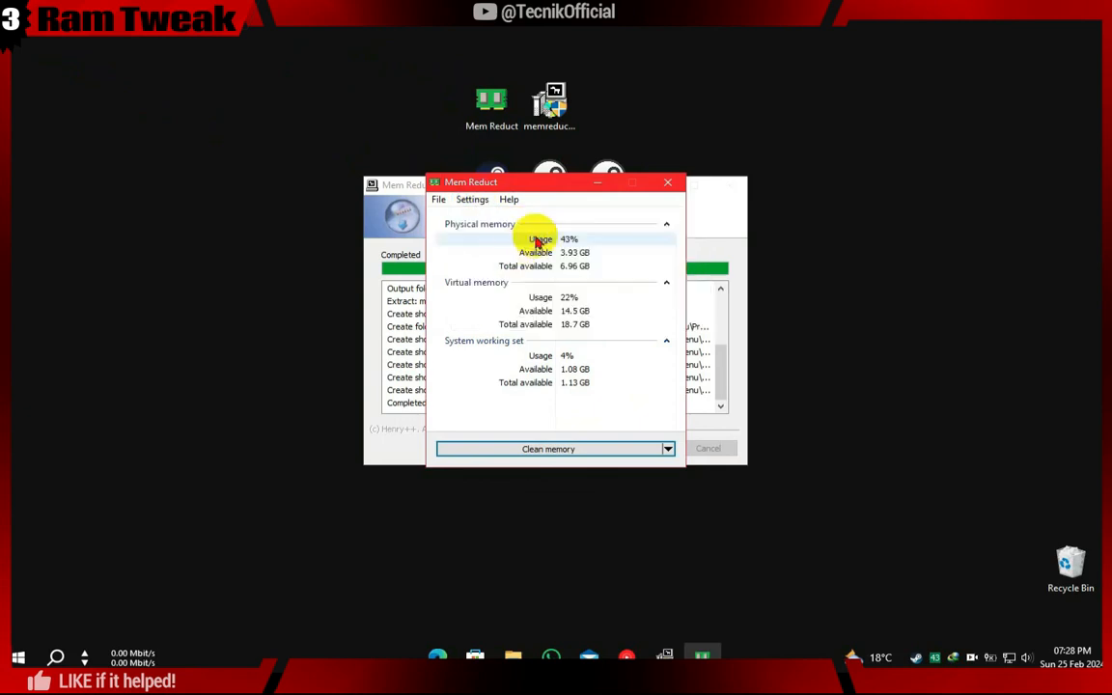
pyautogui.moveTo(500, 229)
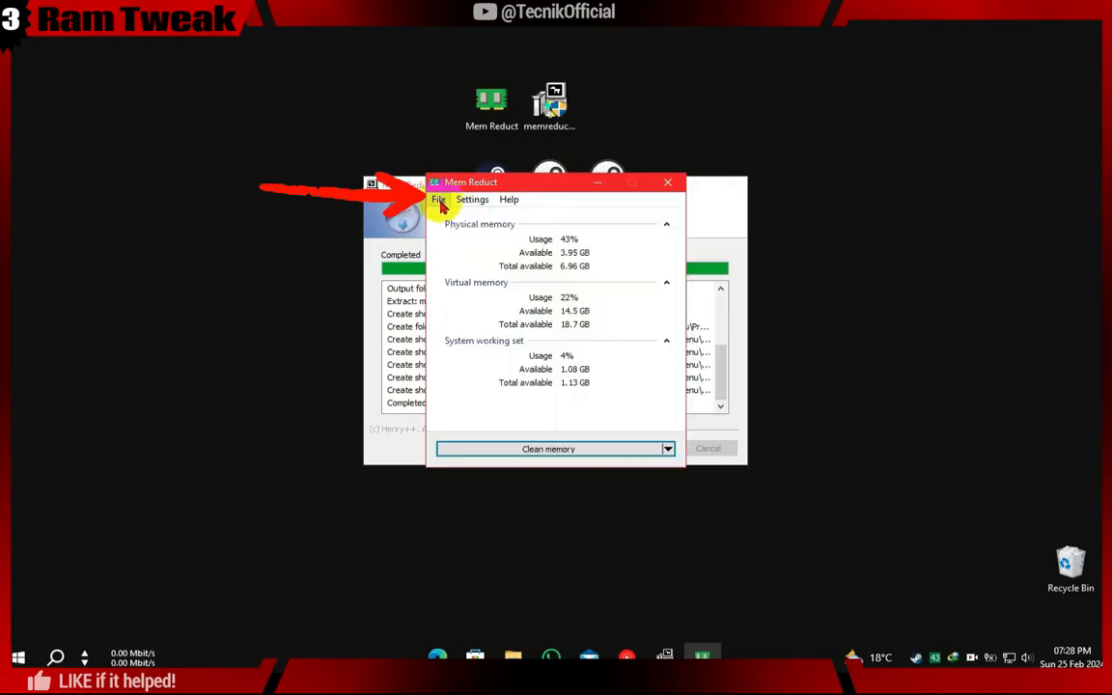
# - Review the General, Memory cleaning, Appearance, Tray icon and Advanced settings pages, then close Settings
pyautogui.click(472, 199)
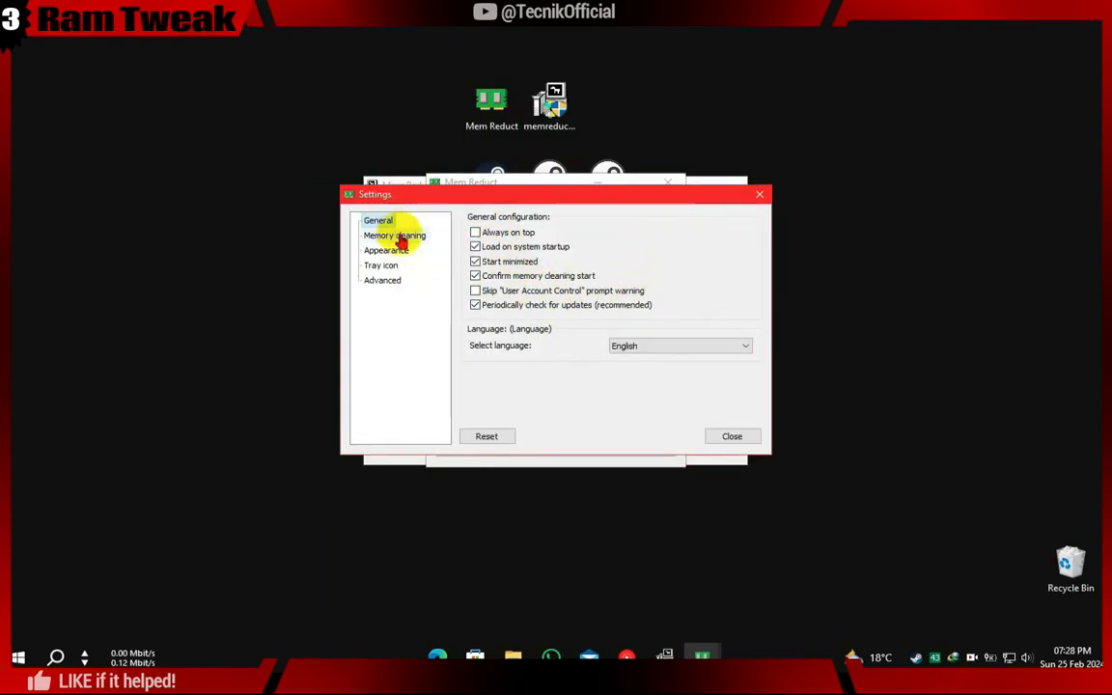
pyautogui.click(394, 235)
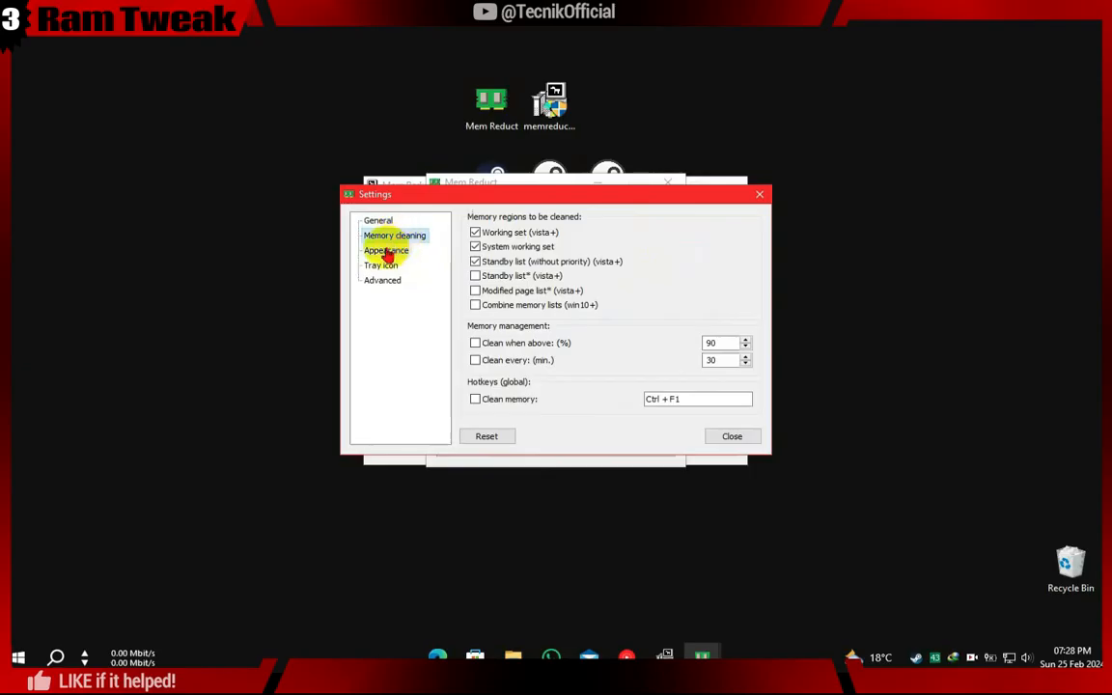
pyautogui.click(386, 250)
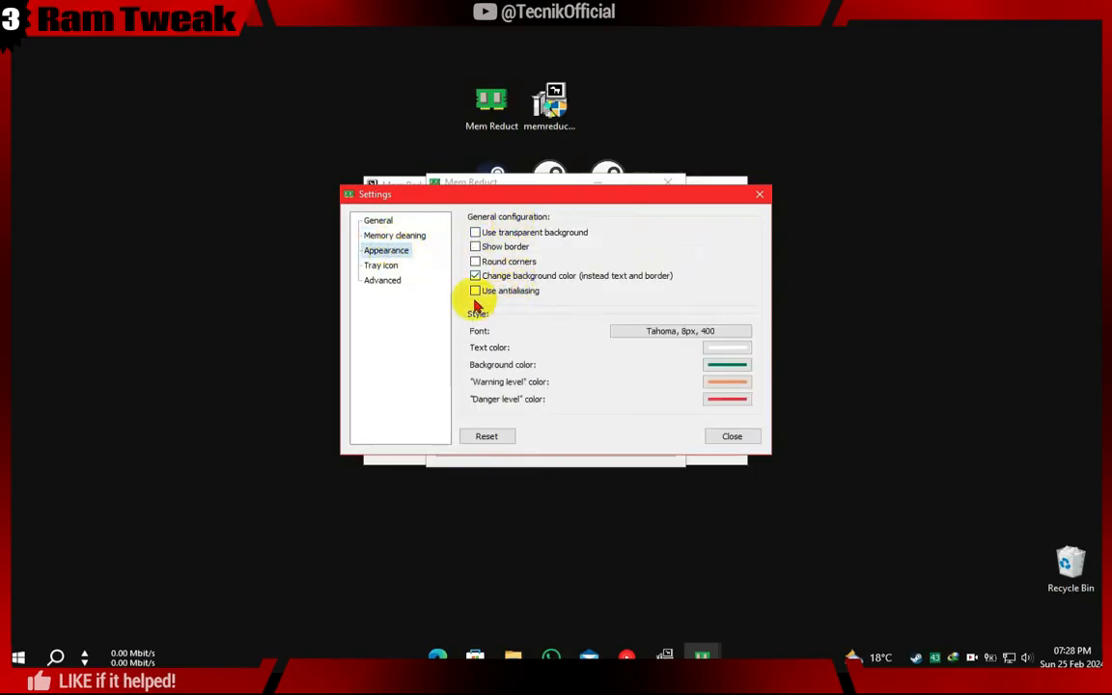
pyautogui.click(382, 280)
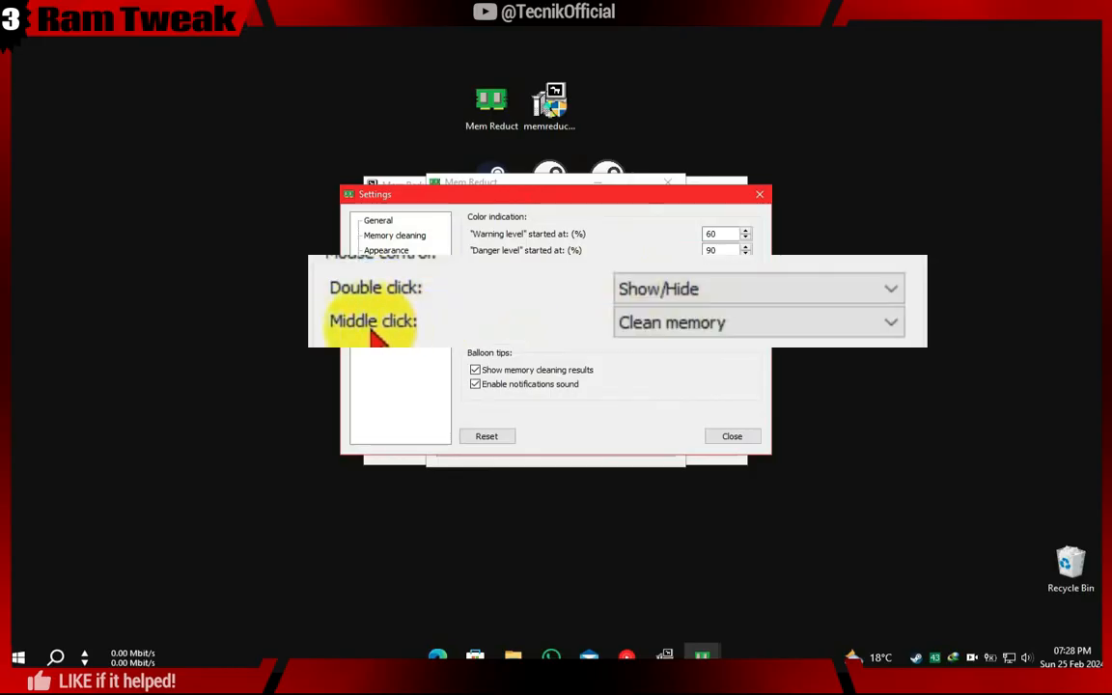
pyautogui.click(378, 219)
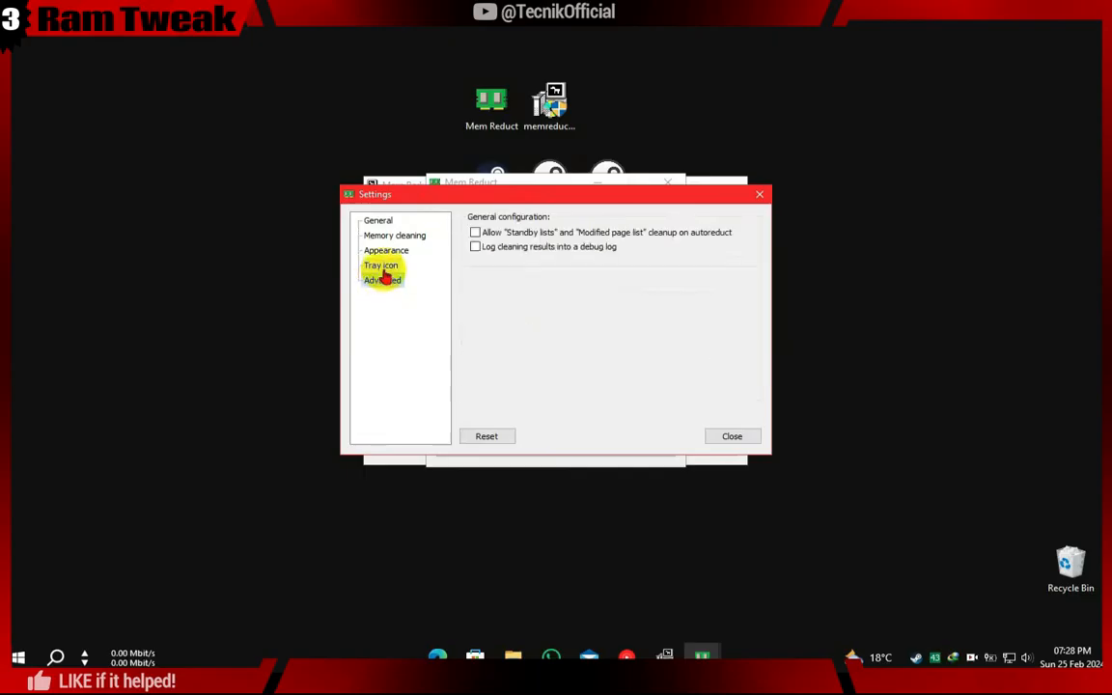
pyautogui.click(381, 265)
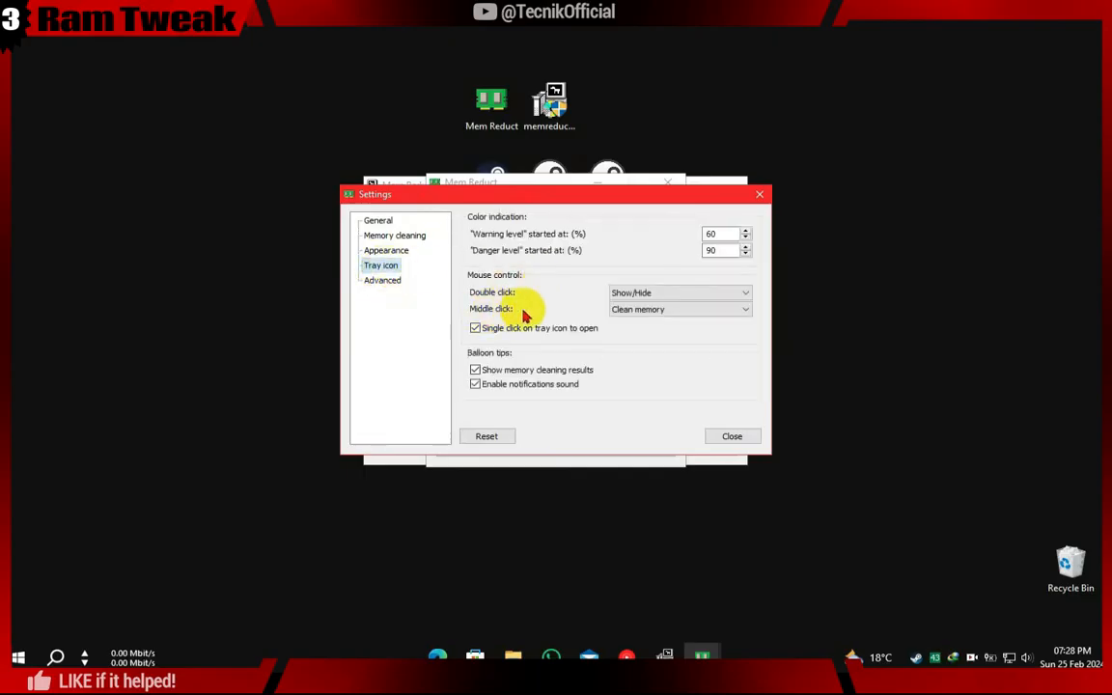
pyautogui.click(732, 436)
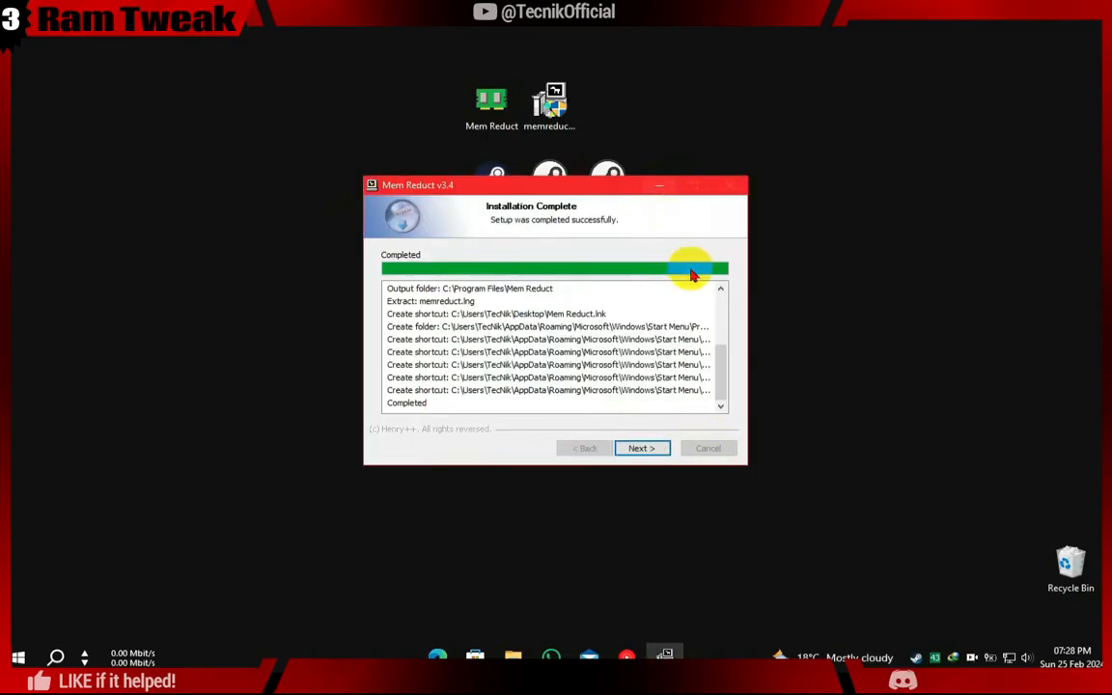
# - Finish the setup wizard with Run Mem Reduct checked
pyautogui.click(641, 447)
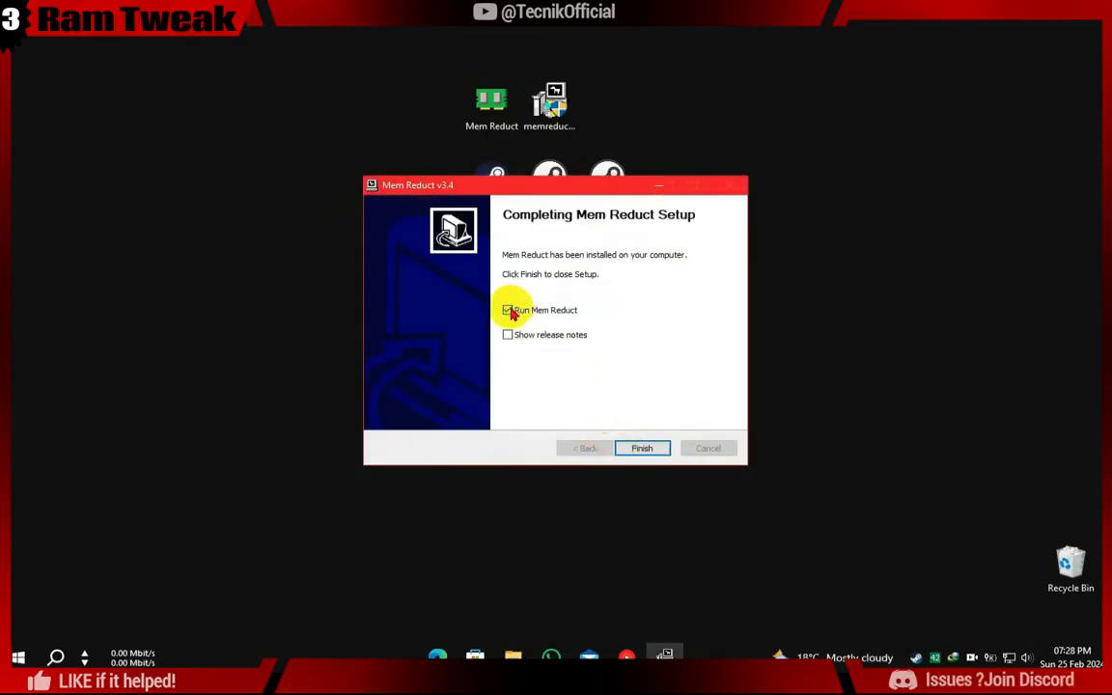
pyautogui.click(642, 448)
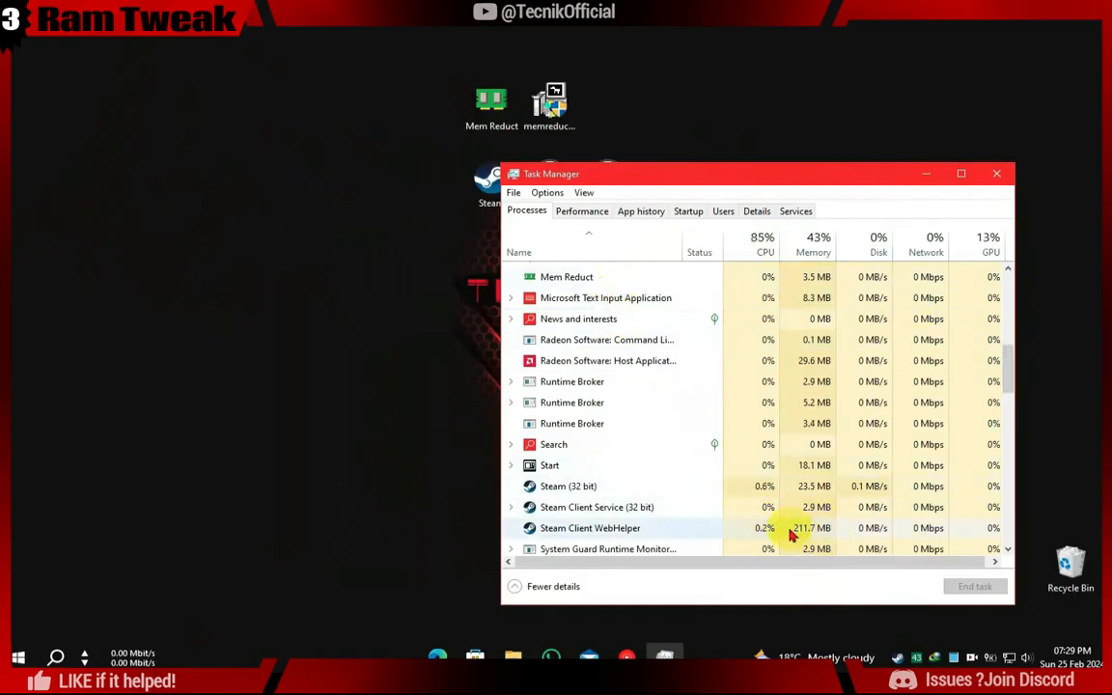
# - Clean memory via the Mem Reduct tray icon, dropping WebHelper from 211.7 MB to about 11.5 MB
pyautogui.scroll(-3)
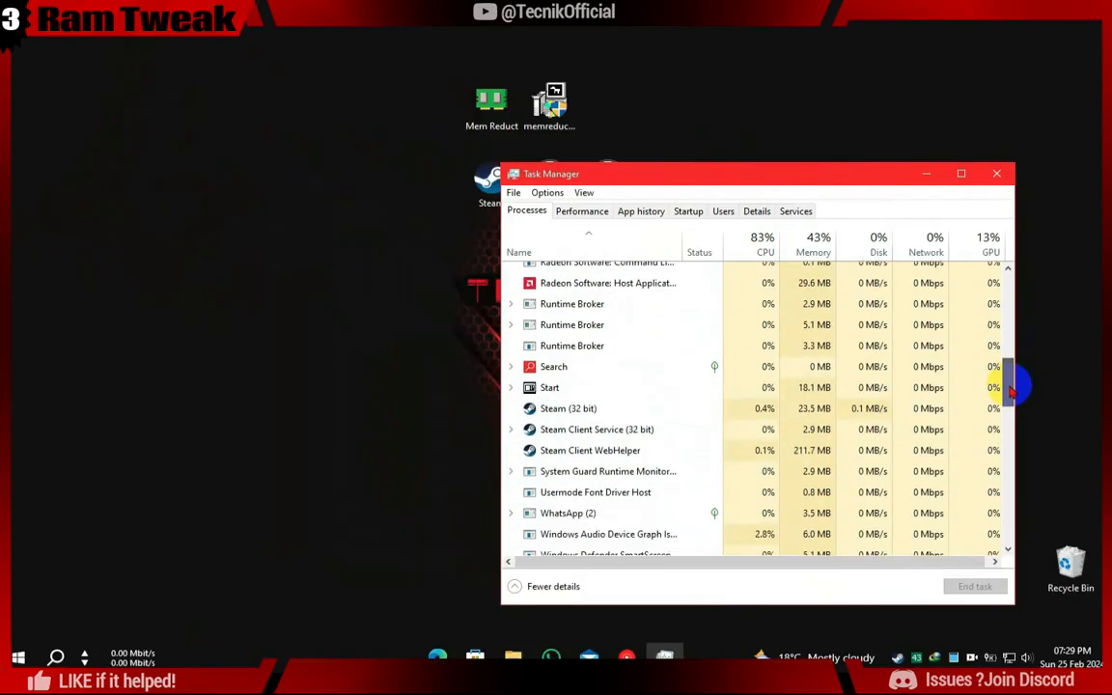
pyautogui.scroll(-3)
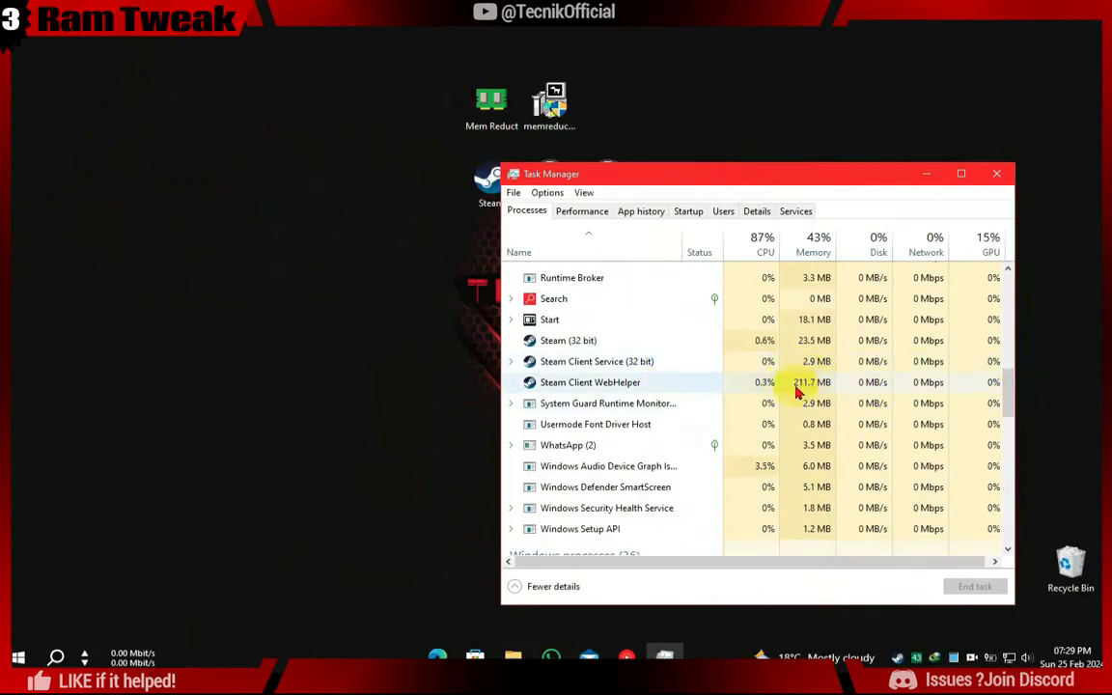
pyautogui.middleClick(797, 381)
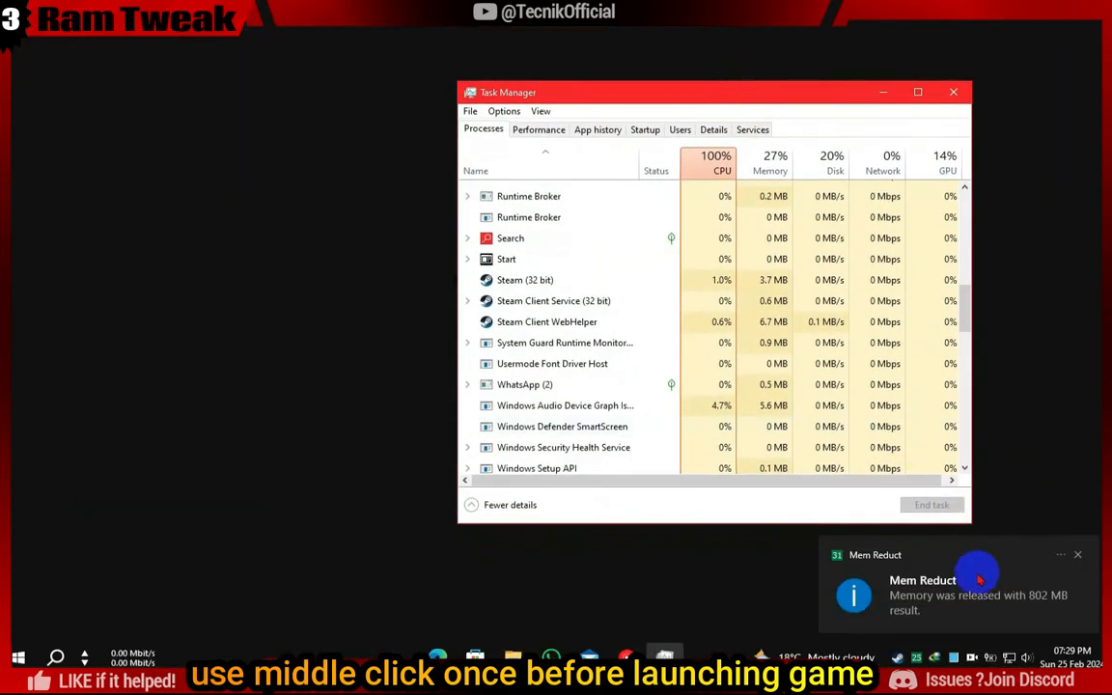
pyautogui.moveTo(714, 91); pyautogui.dragTo(727, 160)
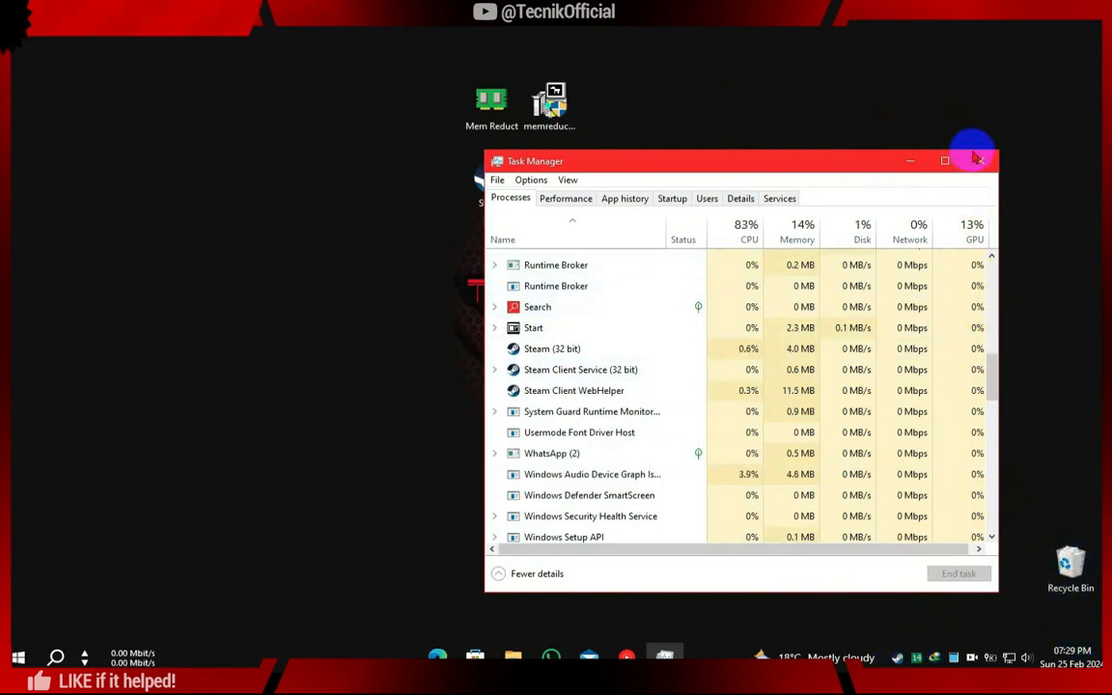
pyautogui.moveTo(979, 160)
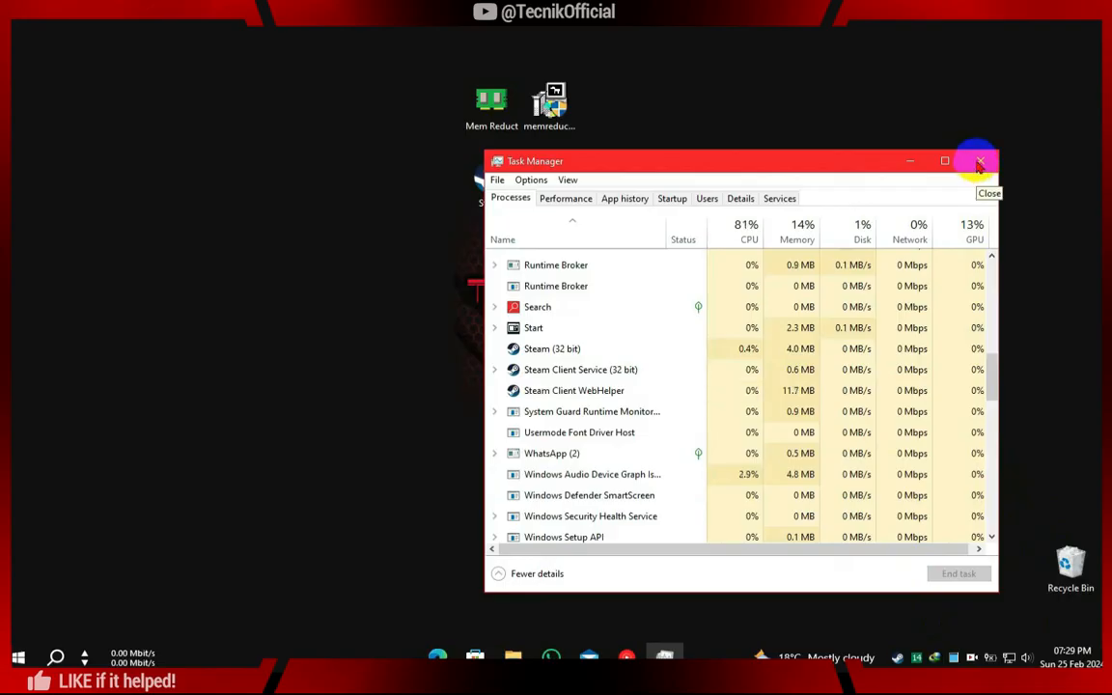